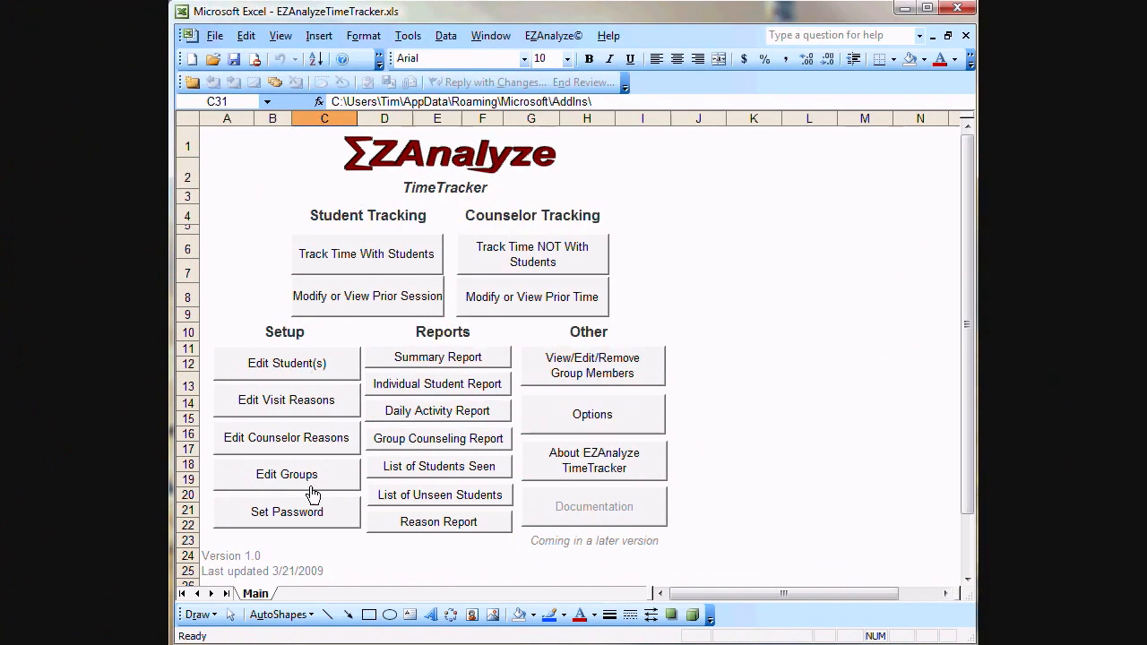
Step: Open the student visit-reasons editor and select SGC - Academic, then RS - Referral
{"action": "left_click", "coordinate": [287, 399]}
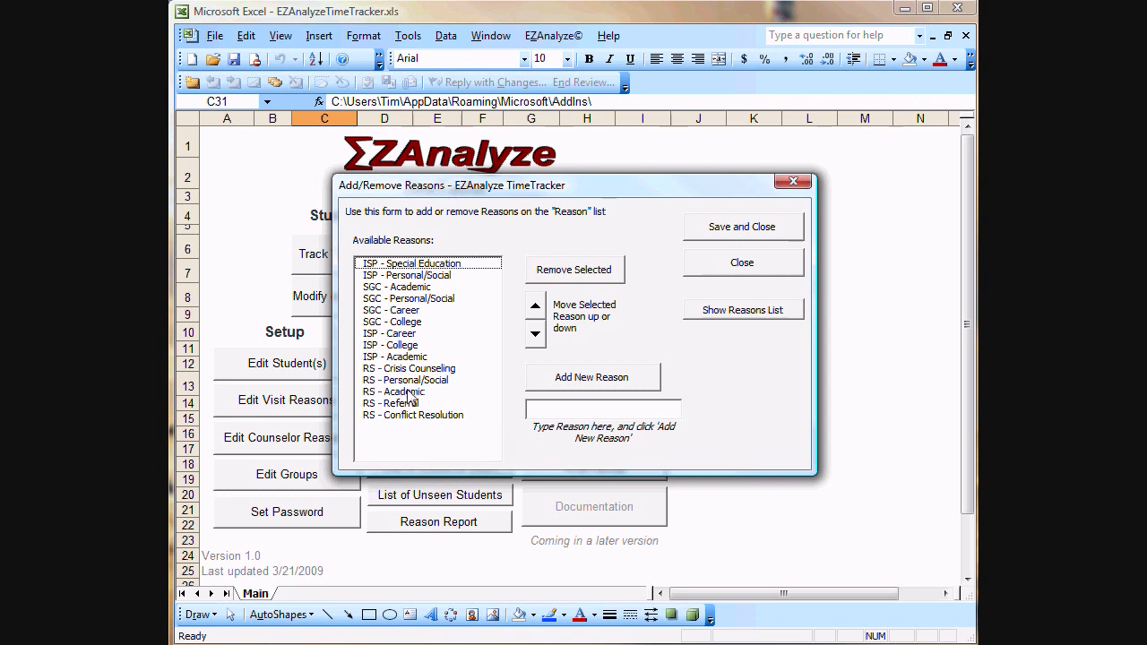
{"action": "mouse_move", "coordinate": [393, 291]}
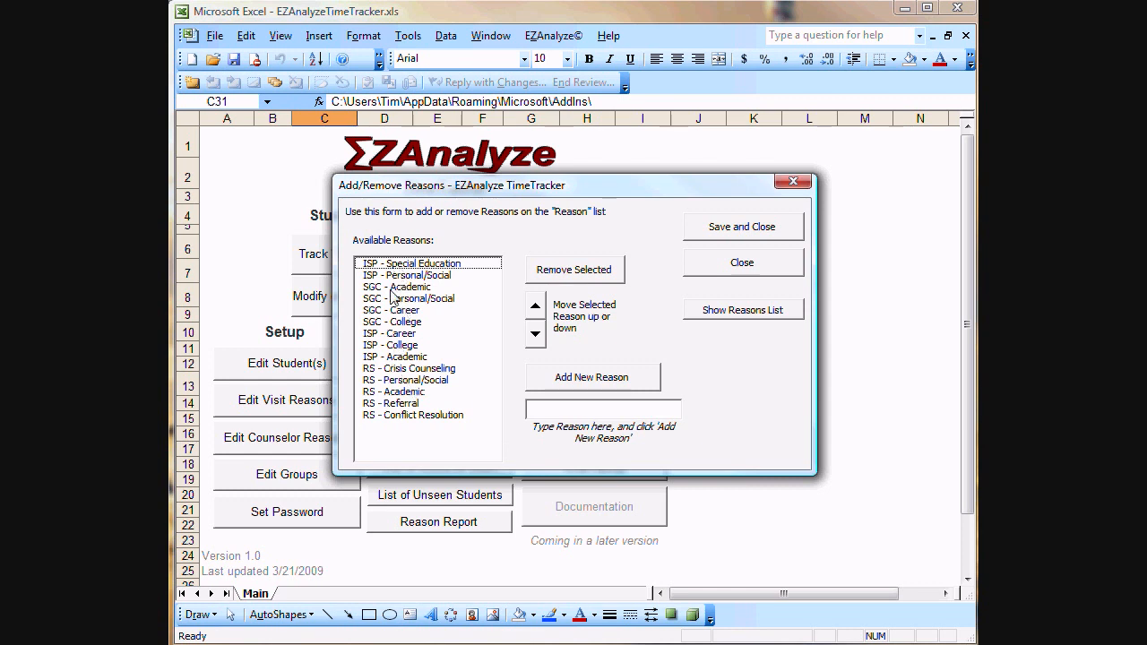
{"action": "mouse_move", "coordinate": [409, 430]}
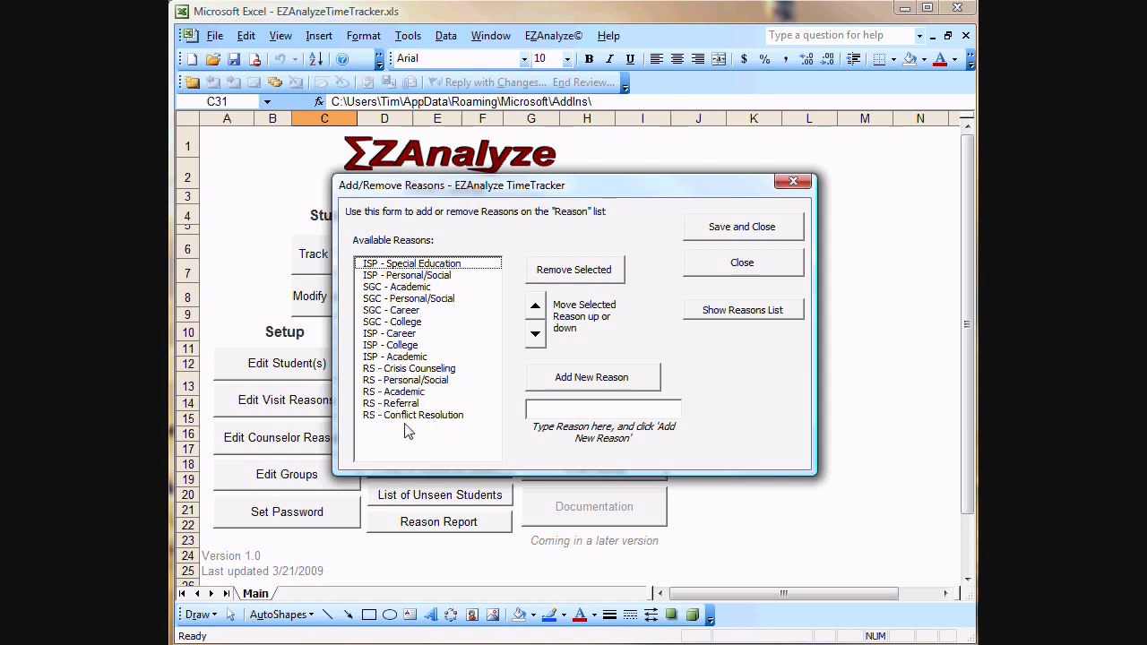
{"action": "mouse_move", "coordinate": [434, 339]}
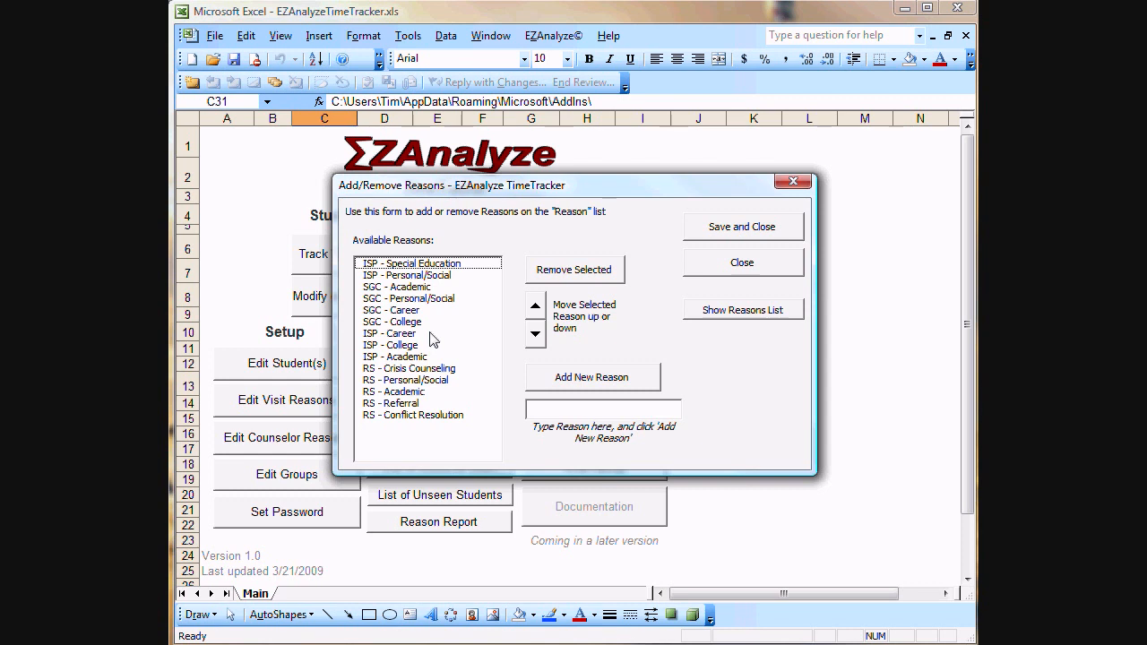
{"action": "left_click", "coordinate": [394, 286]}
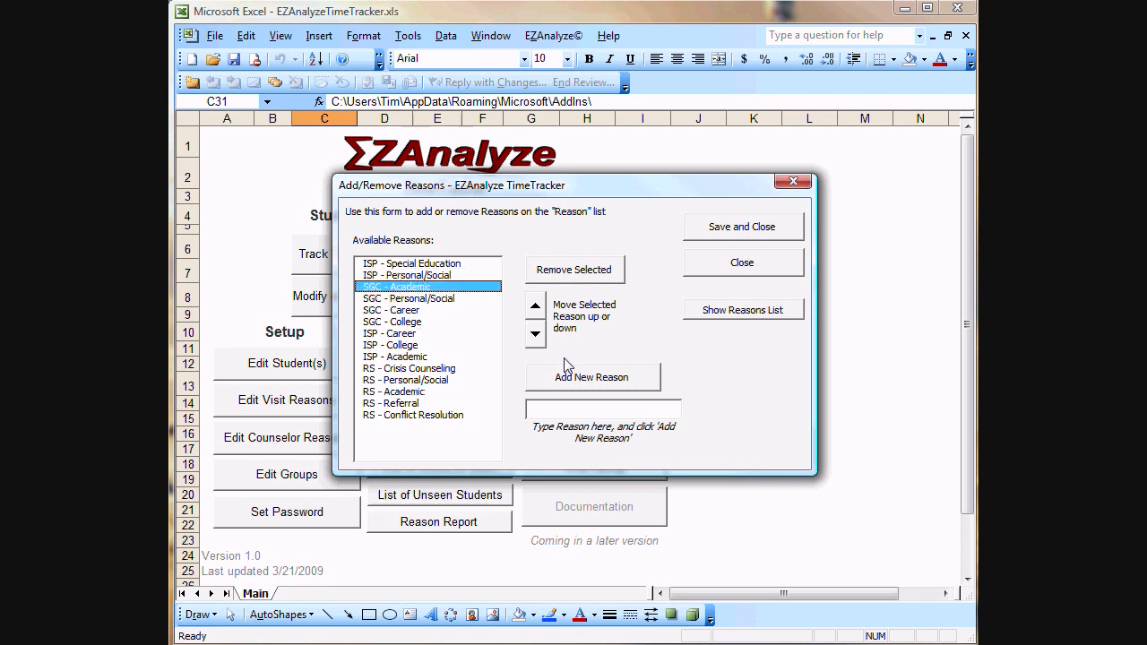
{"action": "mouse_move", "coordinate": [475, 552]}
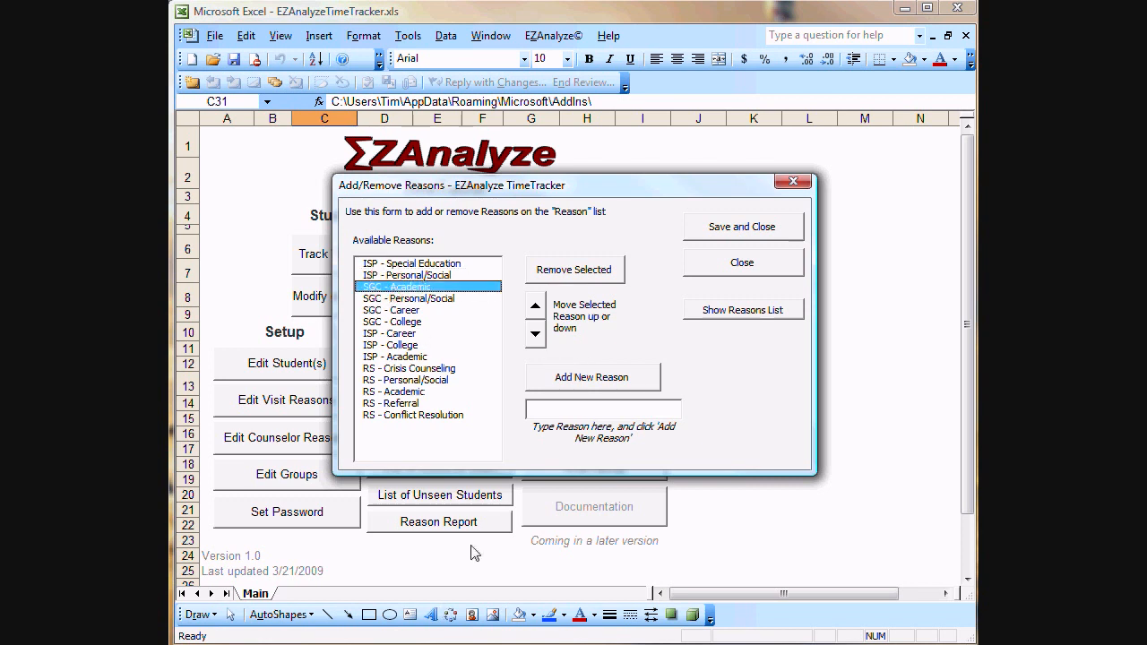
{"action": "mouse_move", "coordinate": [398, 420]}
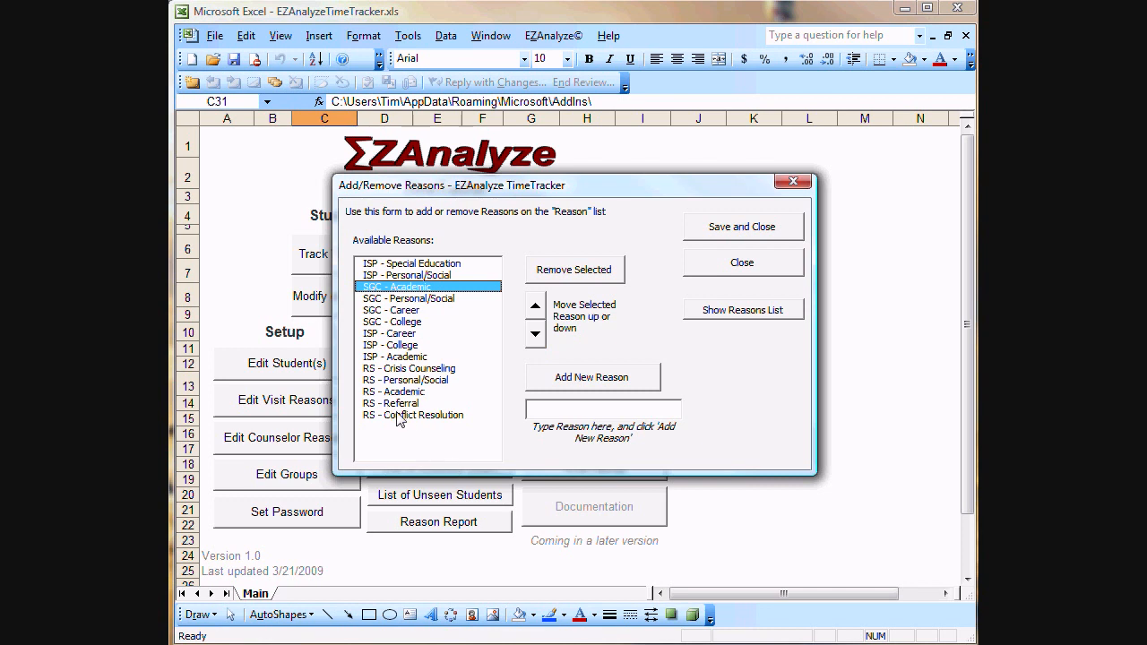
{"action": "left_click", "coordinate": [413, 415]}
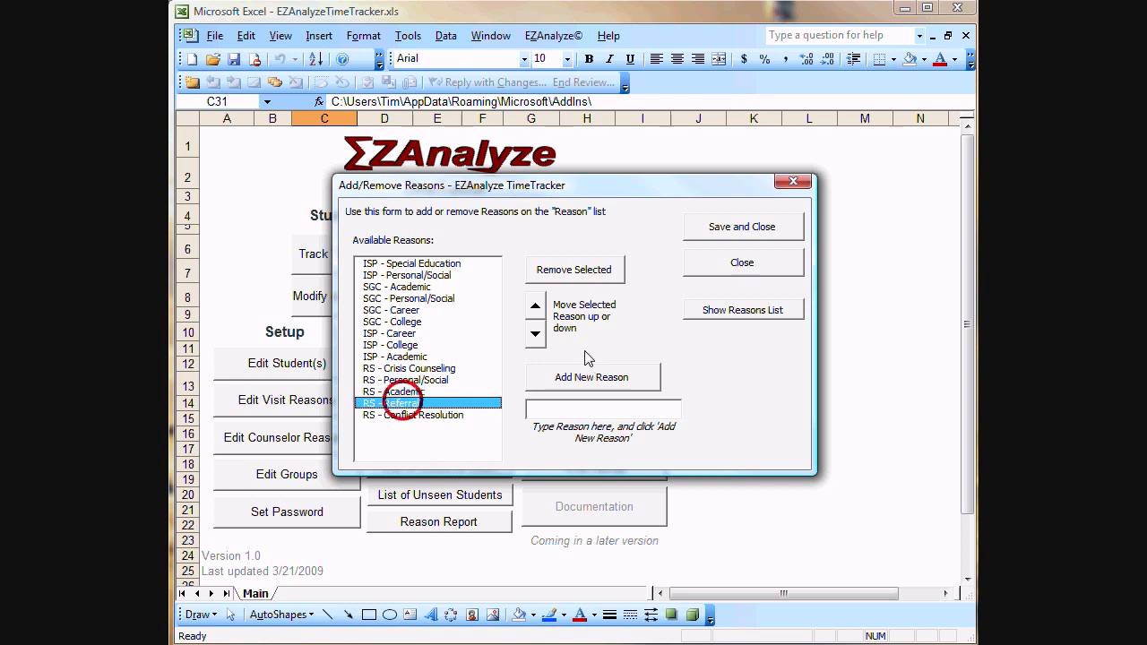
Step: Remove RS - Referral and add a new reason named 'My New Reason'
{"action": "left_click", "coordinate": [574, 268]}
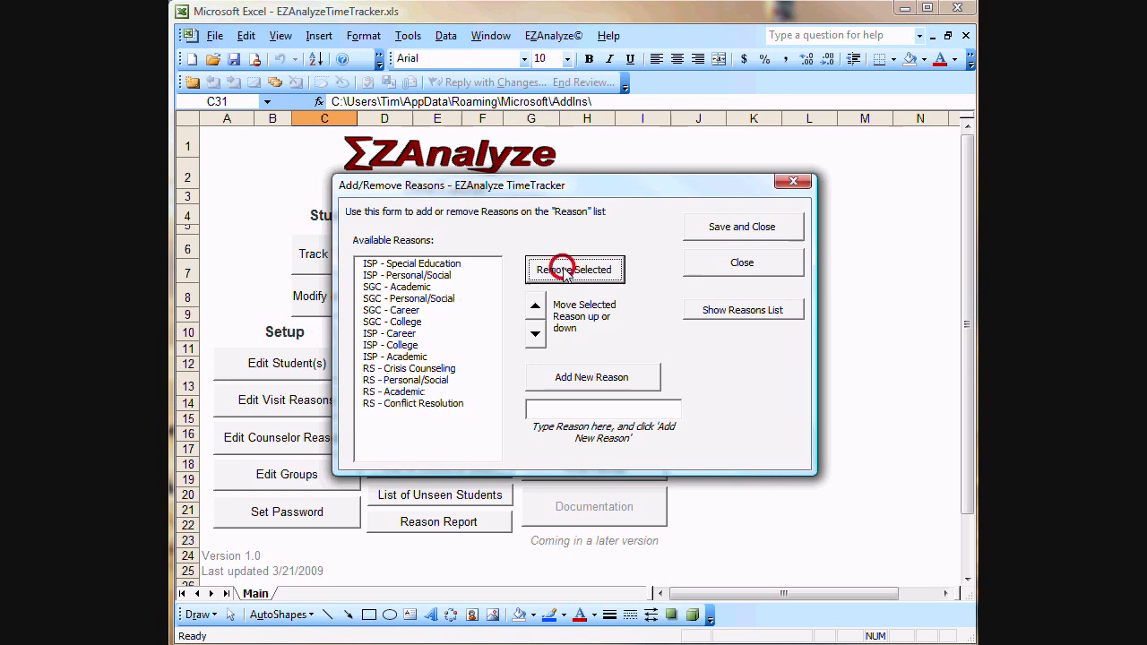
{"action": "mouse_move", "coordinate": [584, 438]}
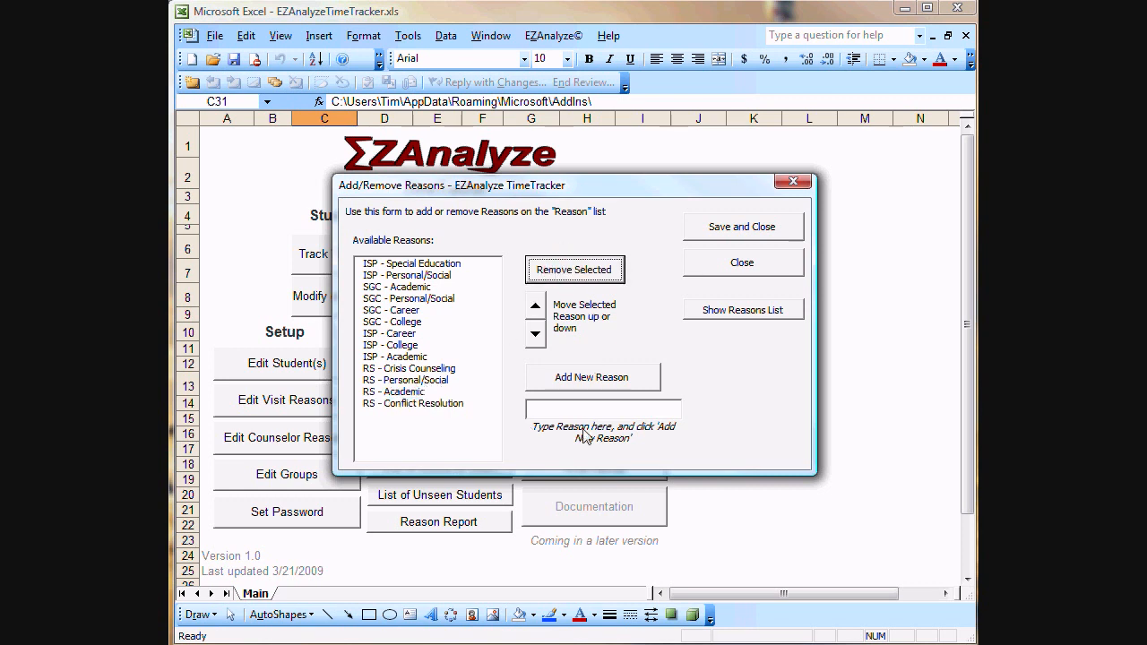
{"action": "type", "text": "M"}
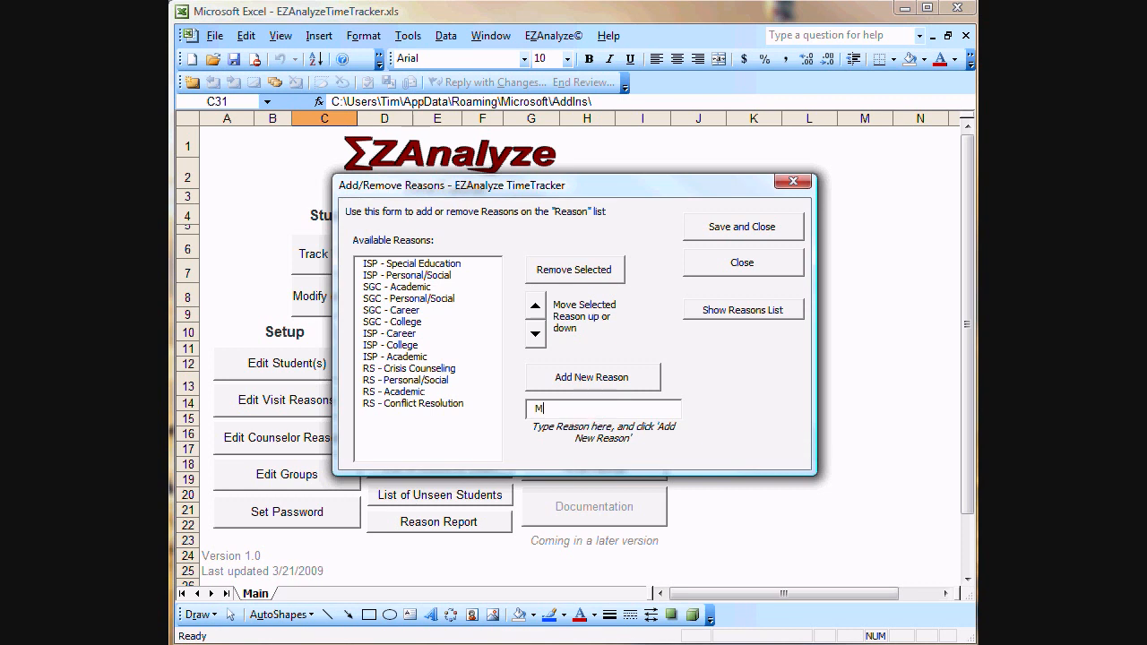
{"action": "type", "text": "y New"}
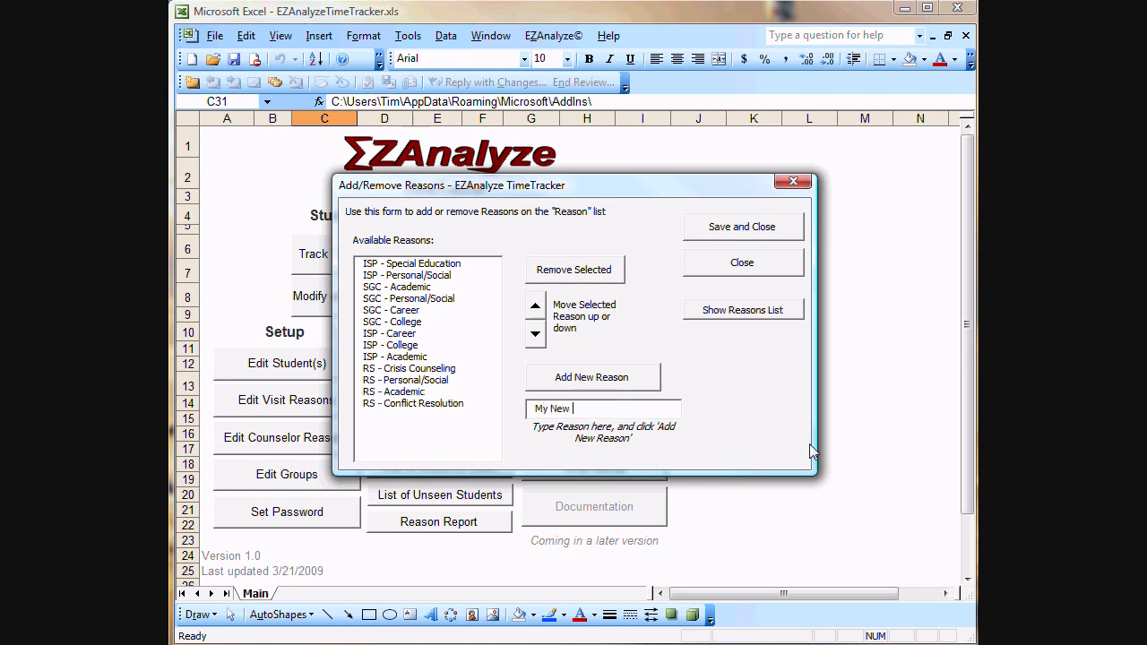
{"action": "type", "text": "Rea"}
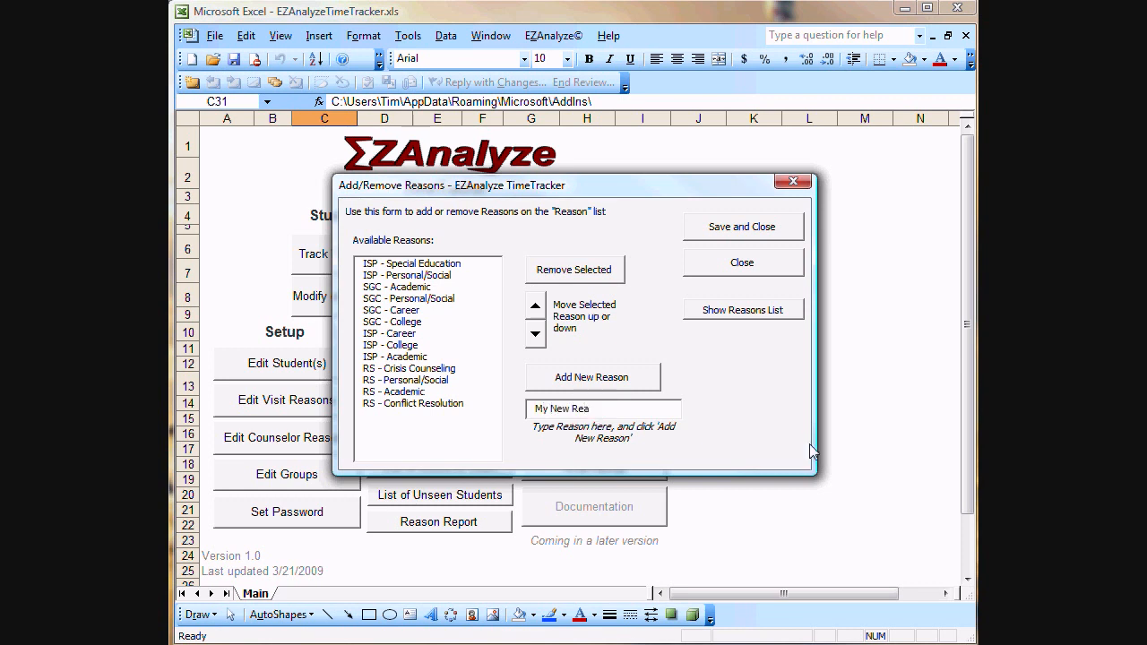
{"action": "type", "text": "son"}
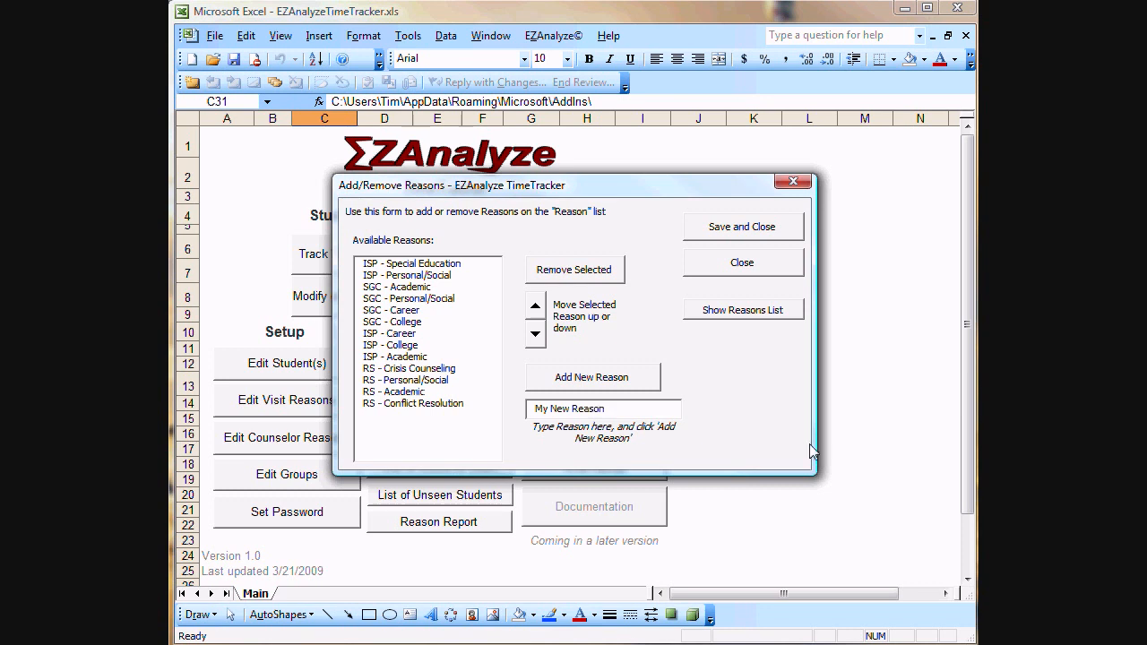
{"action": "mouse_move", "coordinate": [573, 398]}
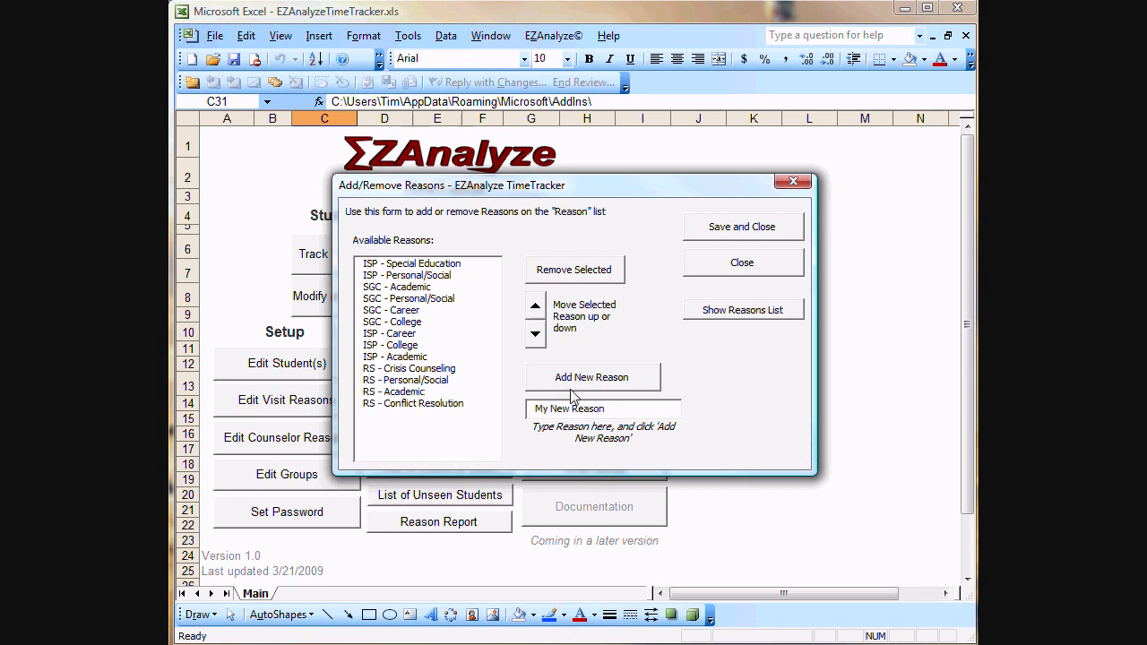
{"action": "left_click", "coordinate": [592, 376]}
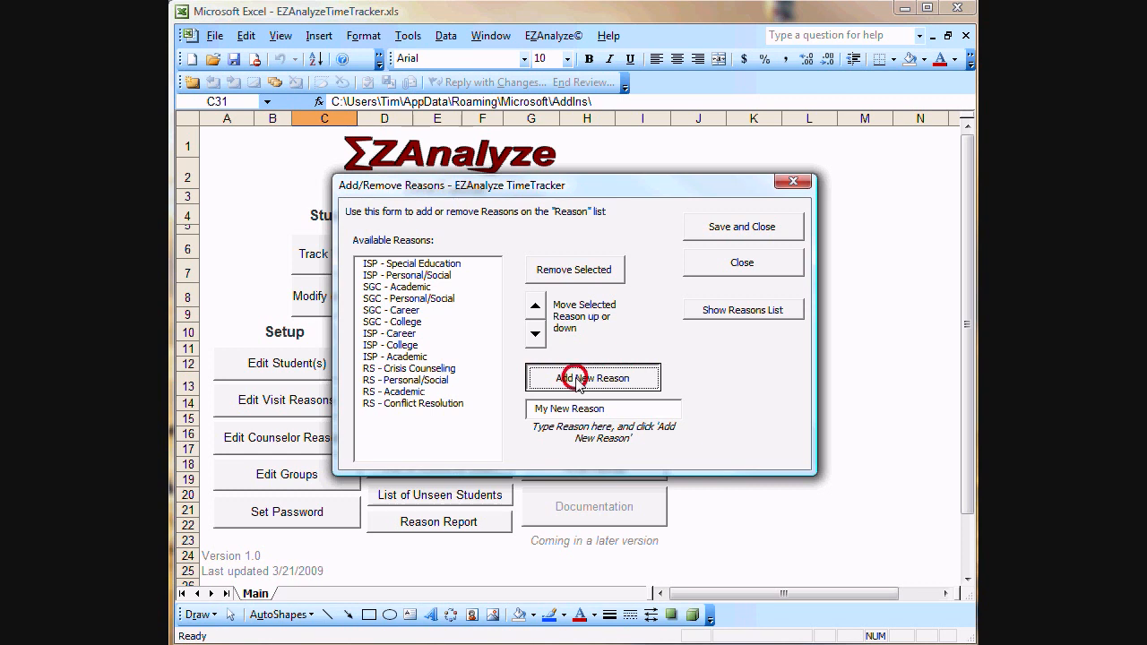
Step: Move My New Reason up to second place in the list and close the editor
{"action": "left_click", "coordinate": [592, 376]}
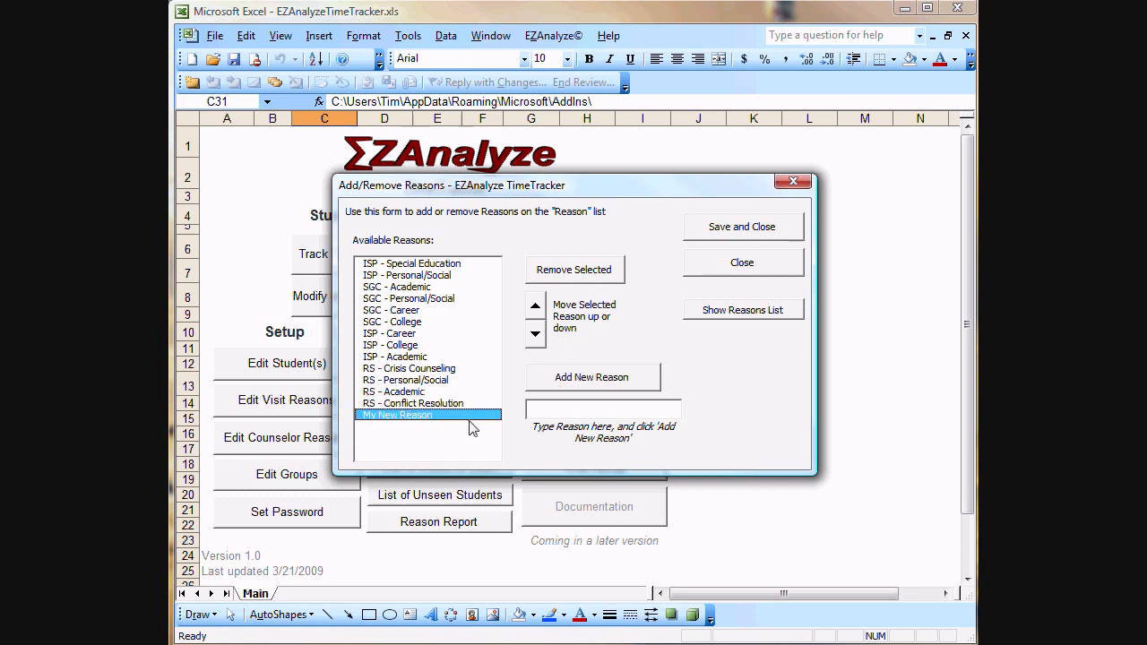
{"action": "left_click", "coordinate": [534, 304]}
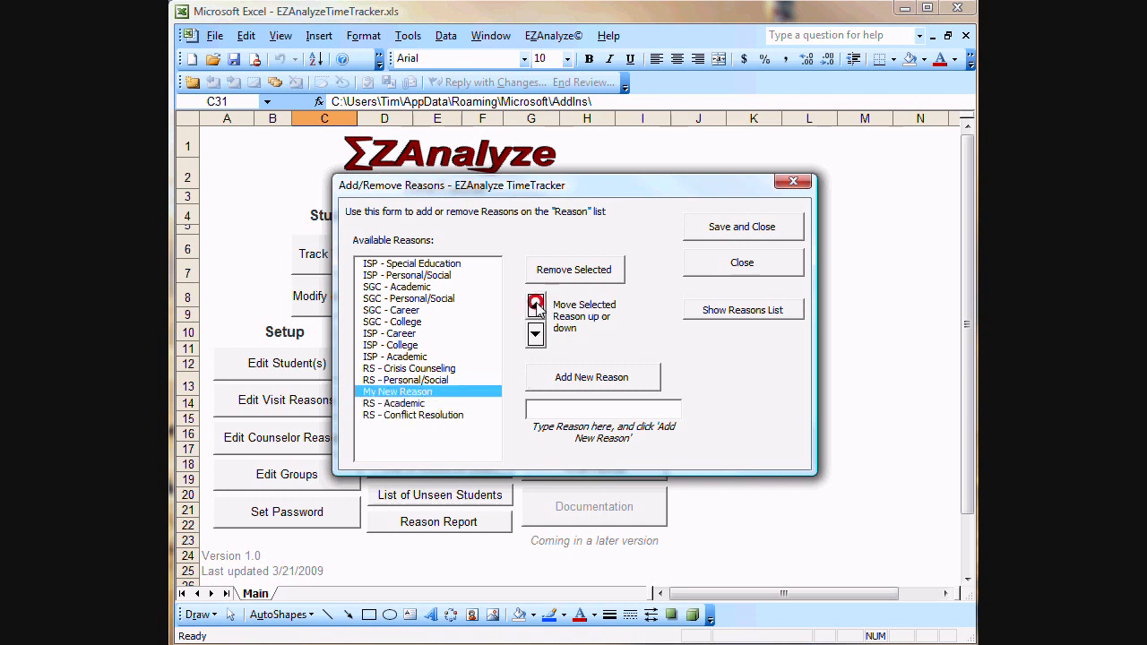
{"action": "left_click", "coordinate": [534, 310]}
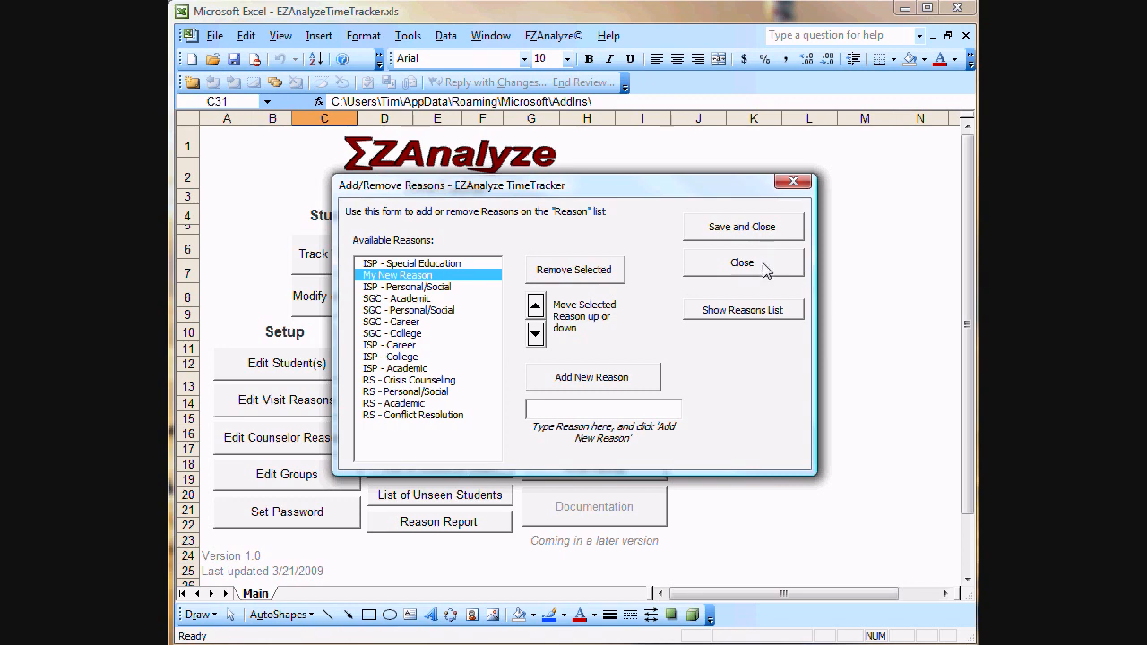
{"action": "left_click", "coordinate": [742, 261]}
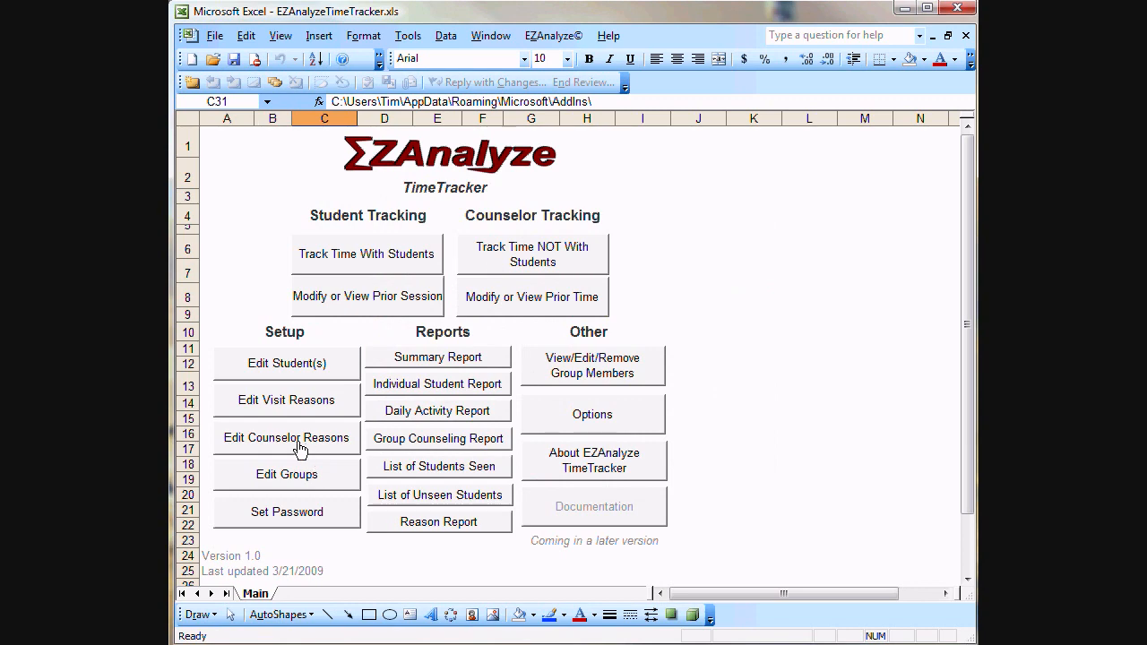
Step: Open the counselor-reasons editor and select ISP - Parent Meeting, SGC - Parent Workshops, RS - Peer Facilitation
{"action": "left_click", "coordinate": [286, 438]}
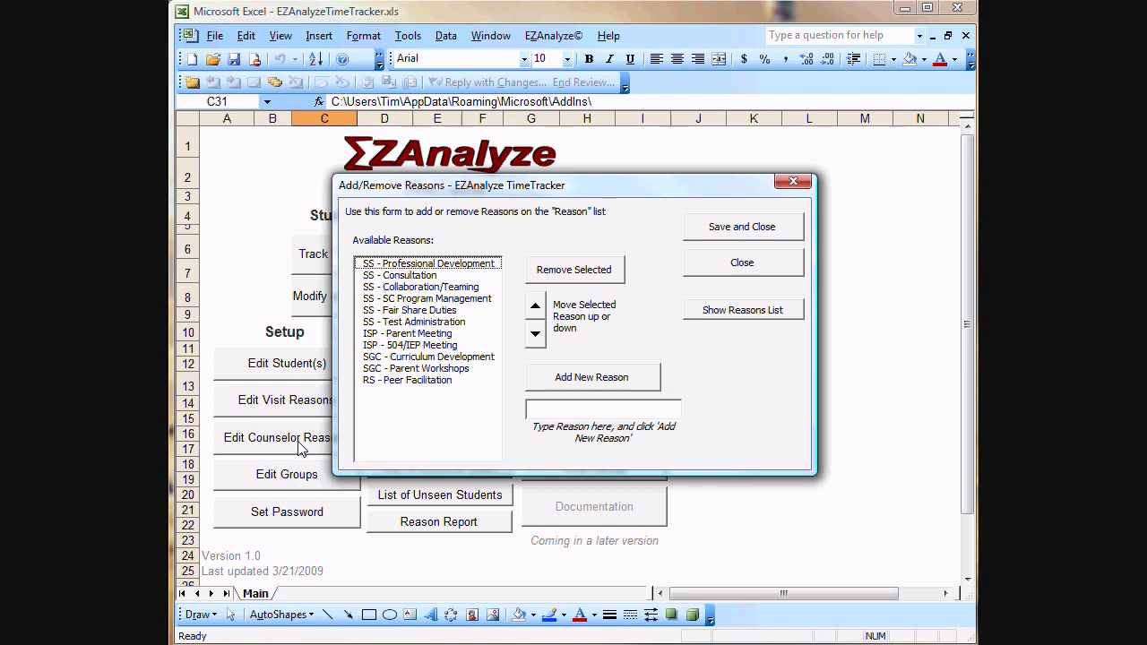
{"action": "mouse_move", "coordinate": [402, 437]}
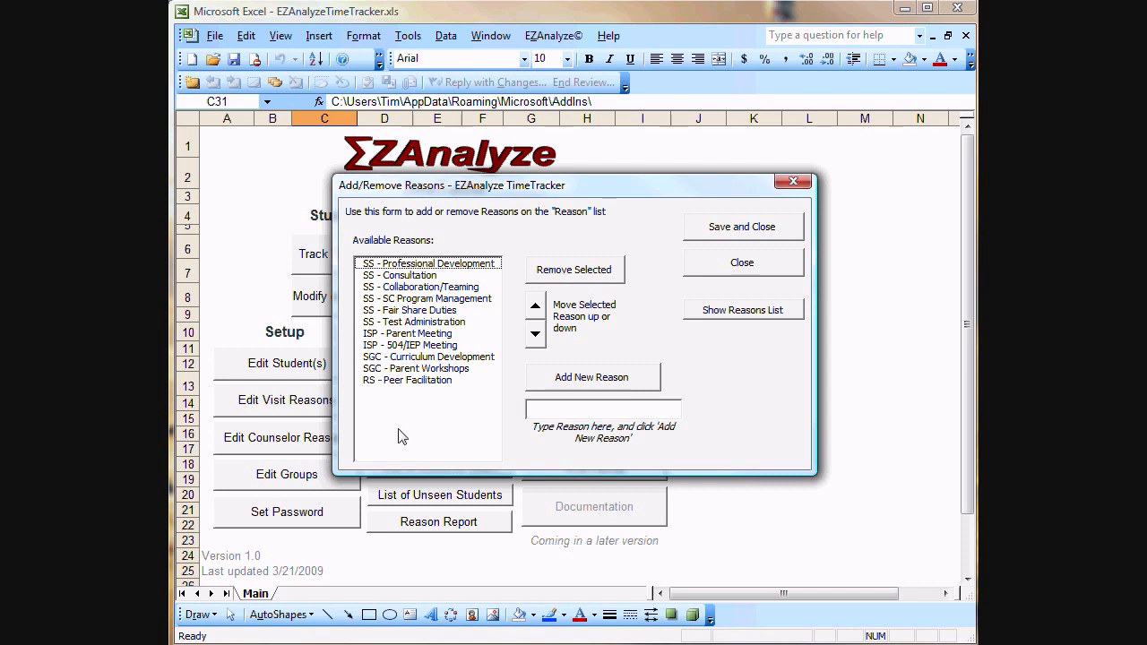
{"action": "mouse_move", "coordinate": [390, 305]}
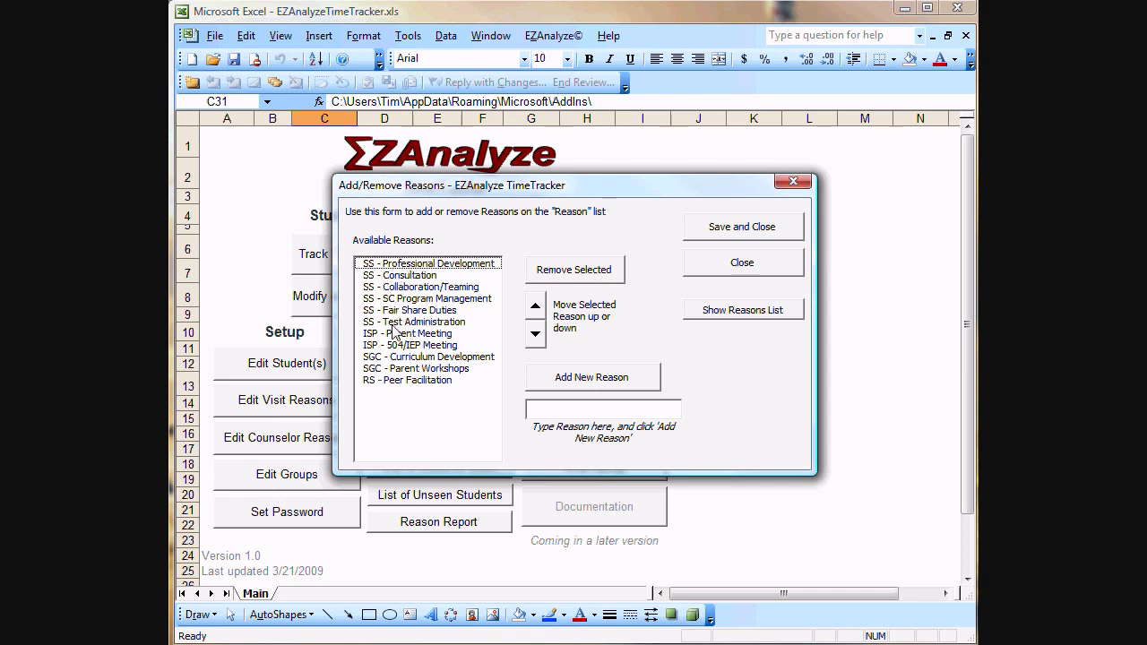
{"action": "left_click", "coordinate": [405, 334]}
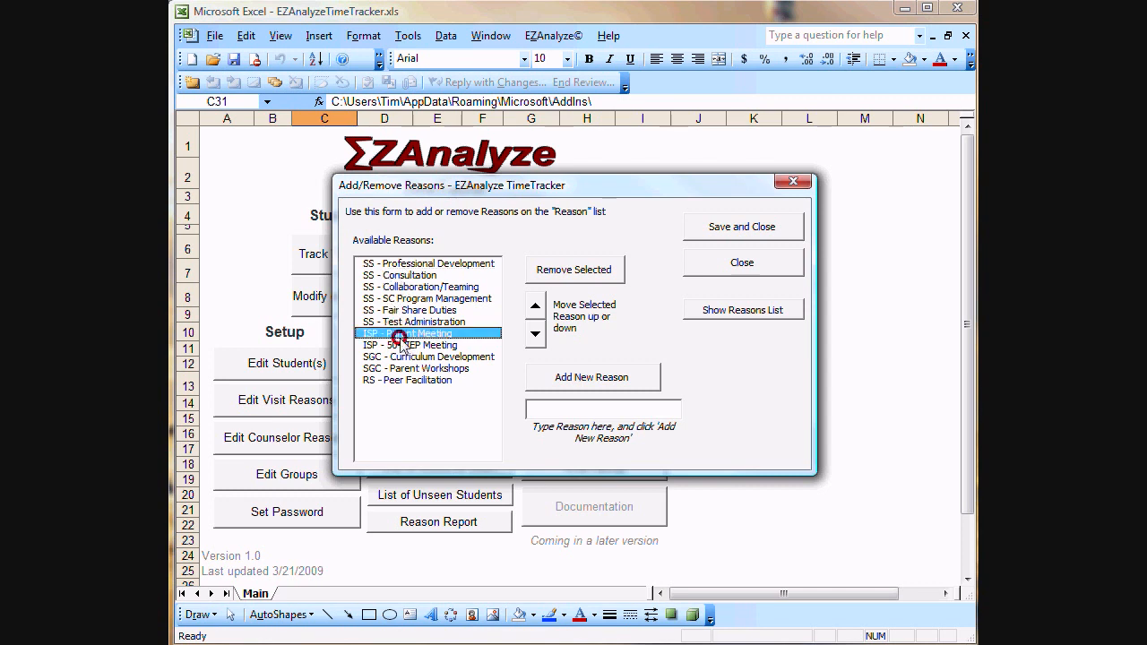
{"action": "left_click", "coordinate": [416, 370]}
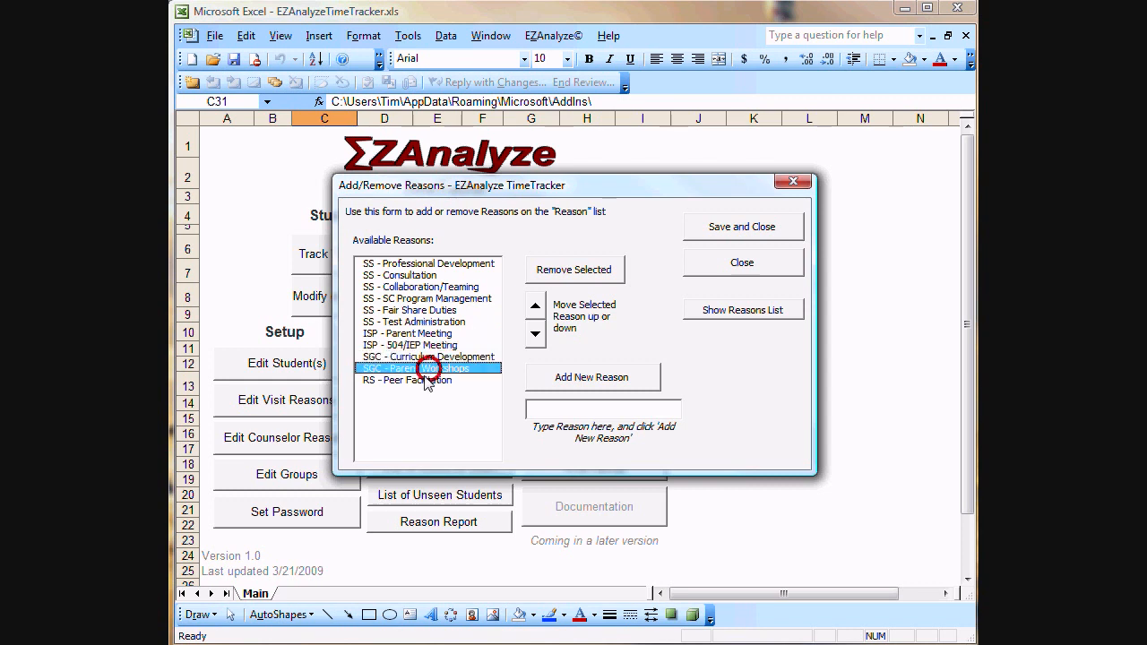
{"action": "left_click", "coordinate": [405, 380]}
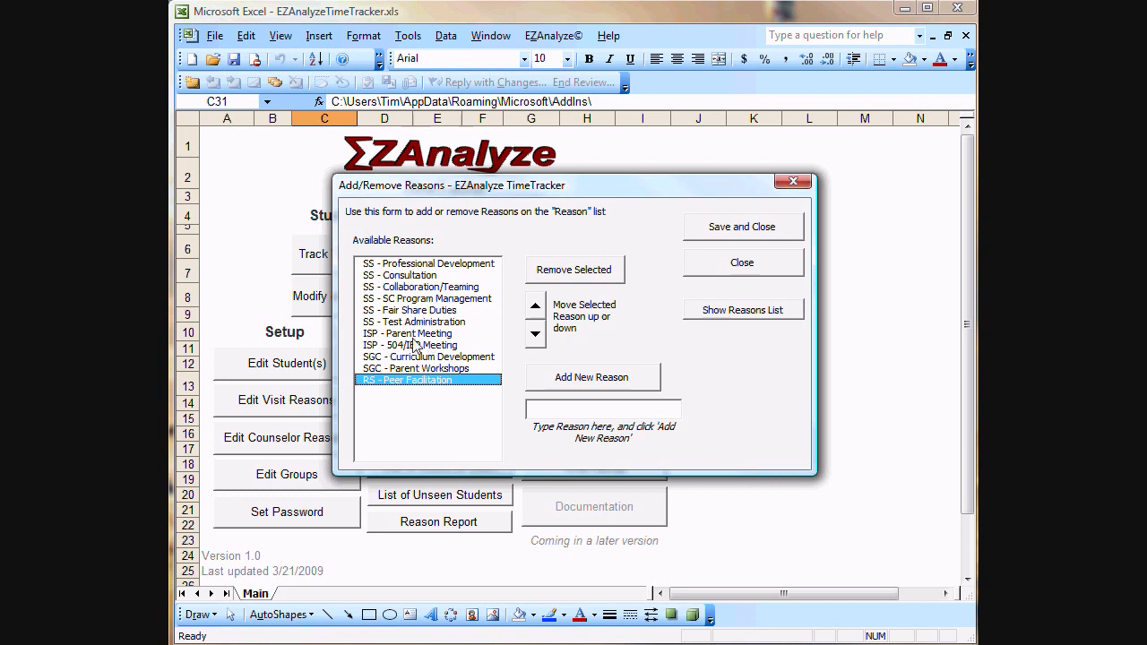
{"action": "mouse_move", "coordinate": [513, 395]}
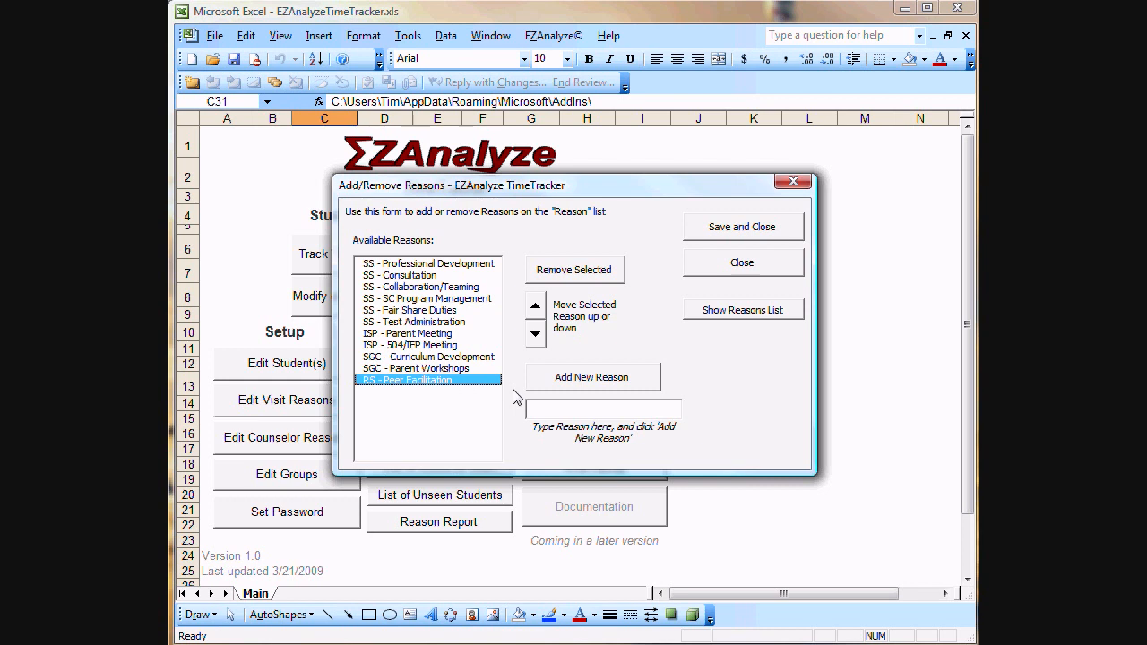
{"action": "mouse_move", "coordinate": [868, 325]}
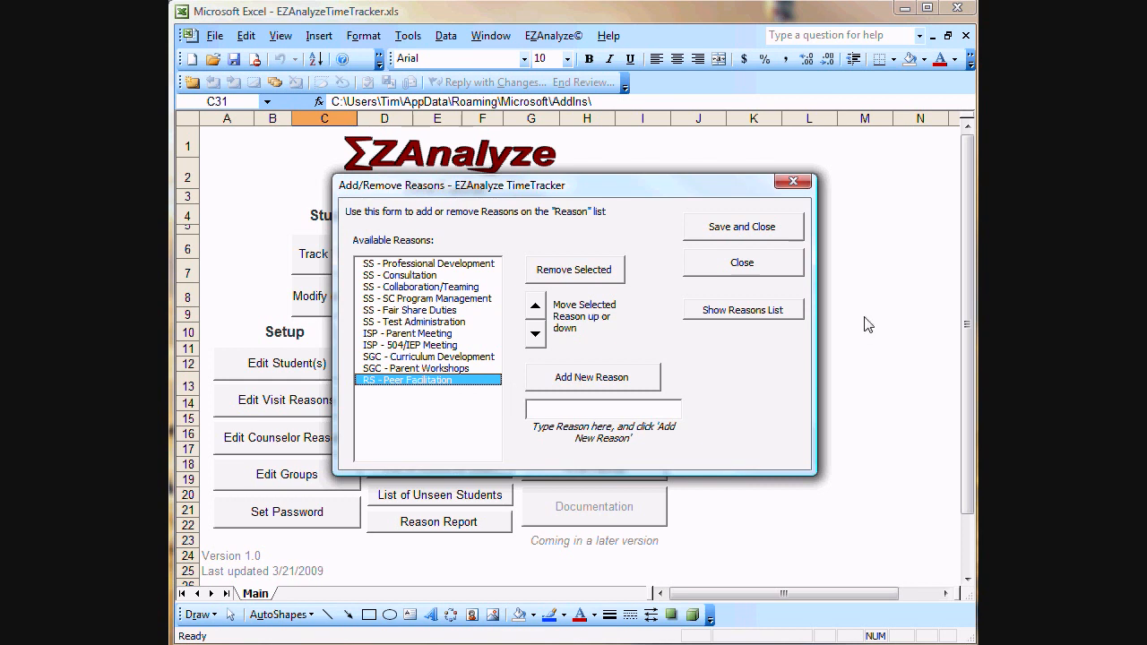
{"action": "mouse_move", "coordinate": [814, 346]}
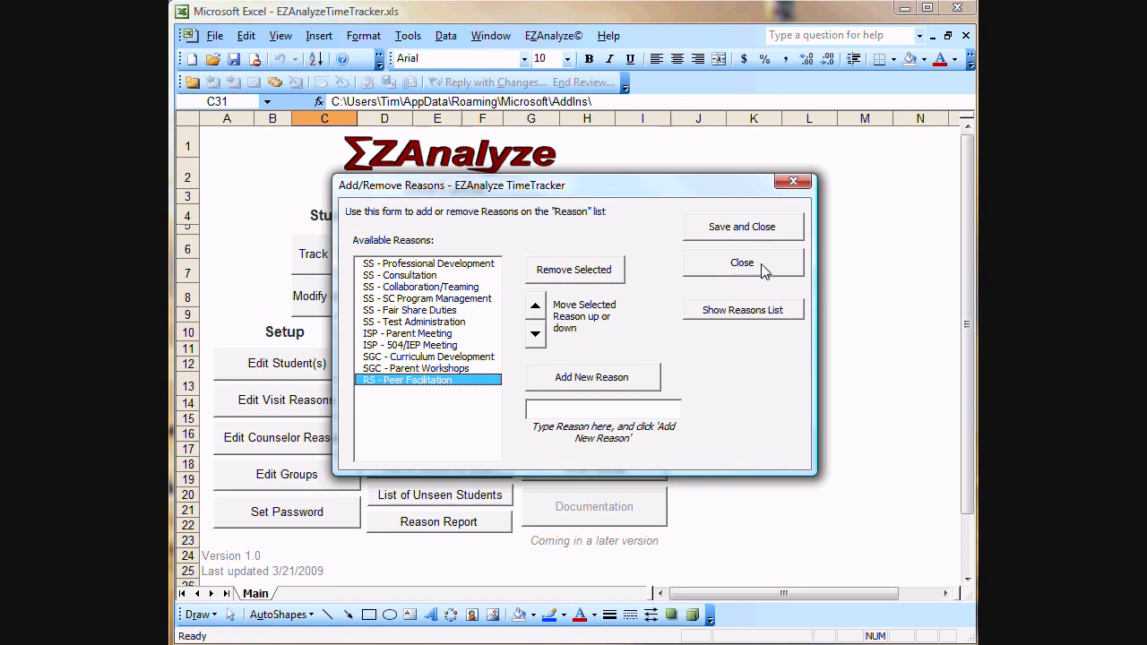
Step: Close the reasons form and create a group named 'Lunch' from both listed students
{"action": "left_click", "coordinate": [742, 262]}
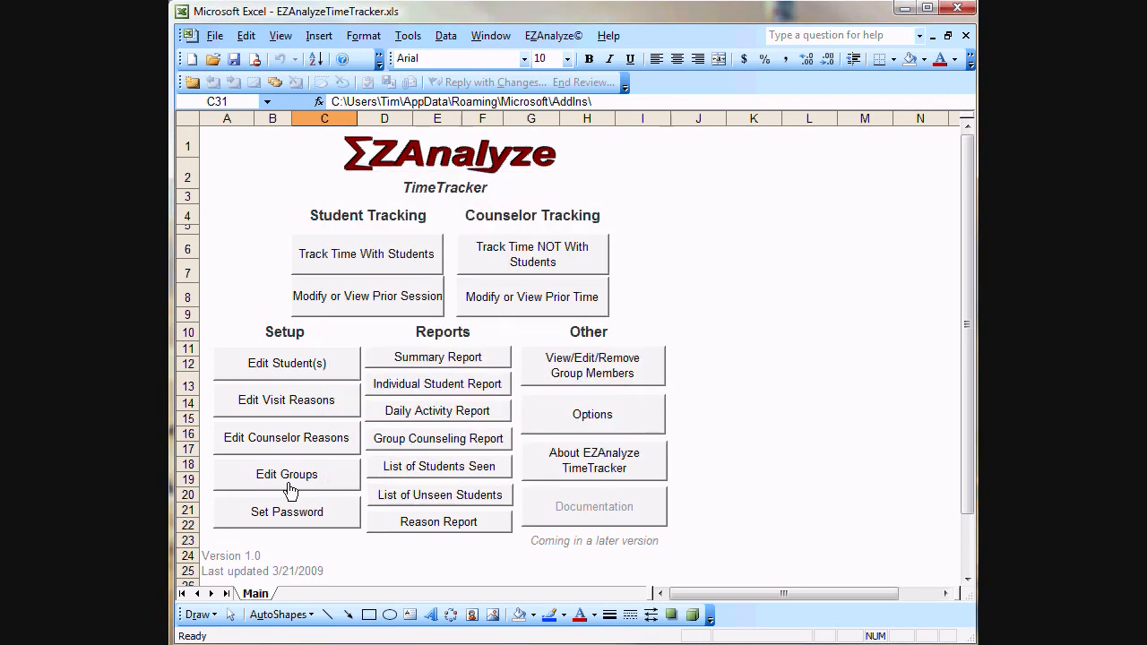
{"action": "mouse_move", "coordinate": [296, 484]}
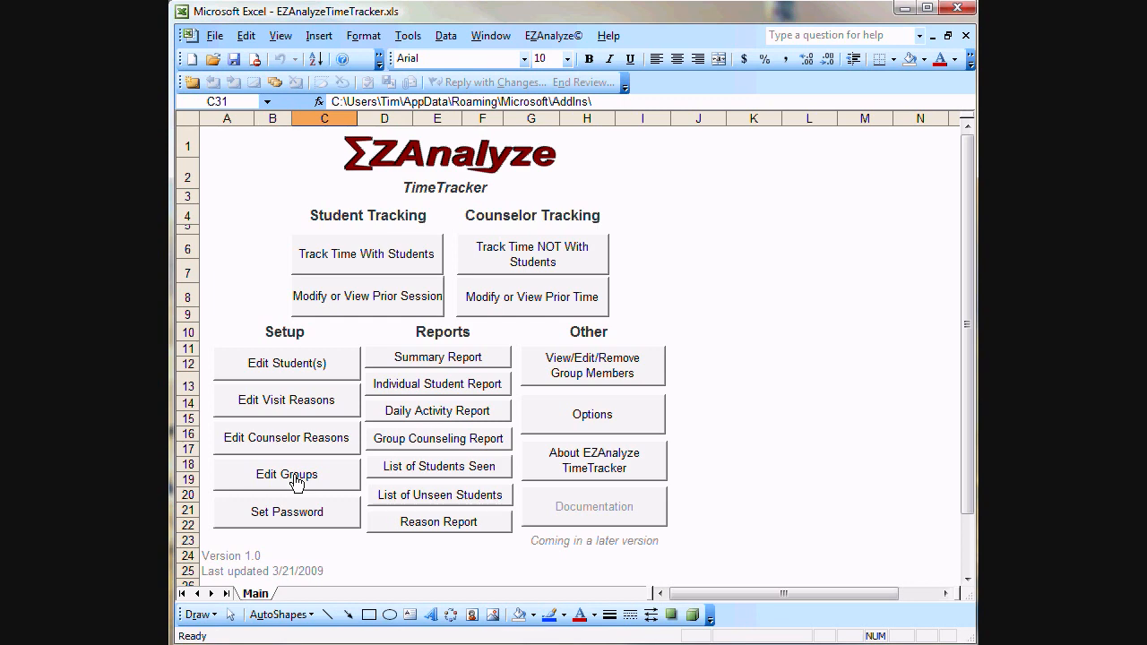
{"action": "left_click", "coordinate": [286, 473]}
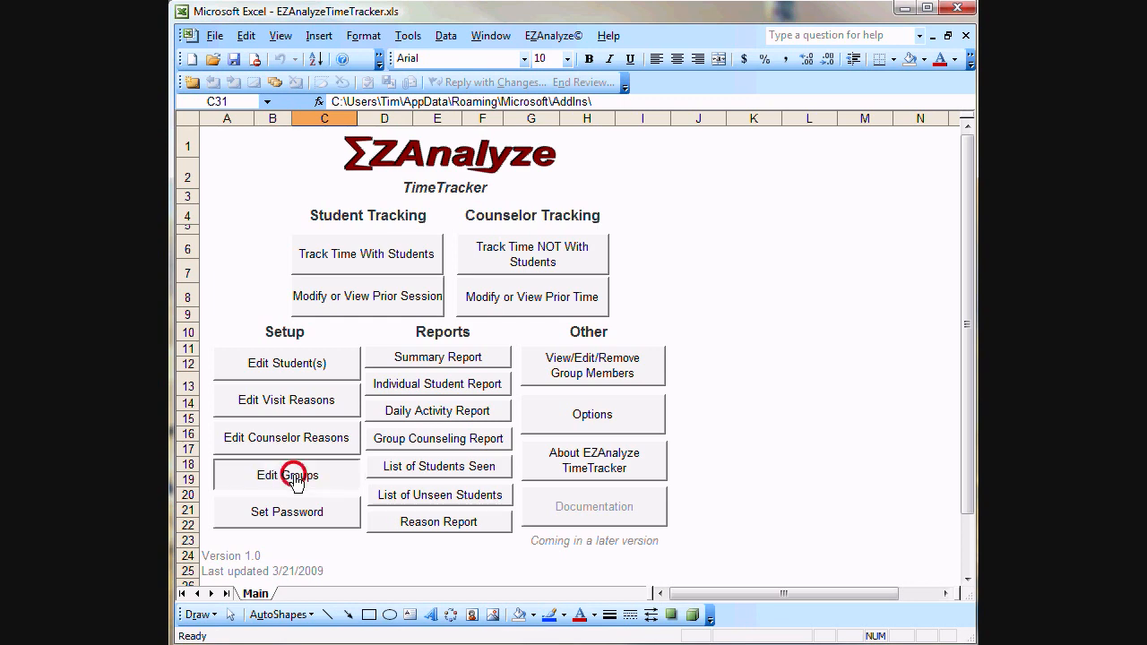
{"action": "left_click", "coordinate": [287, 475]}
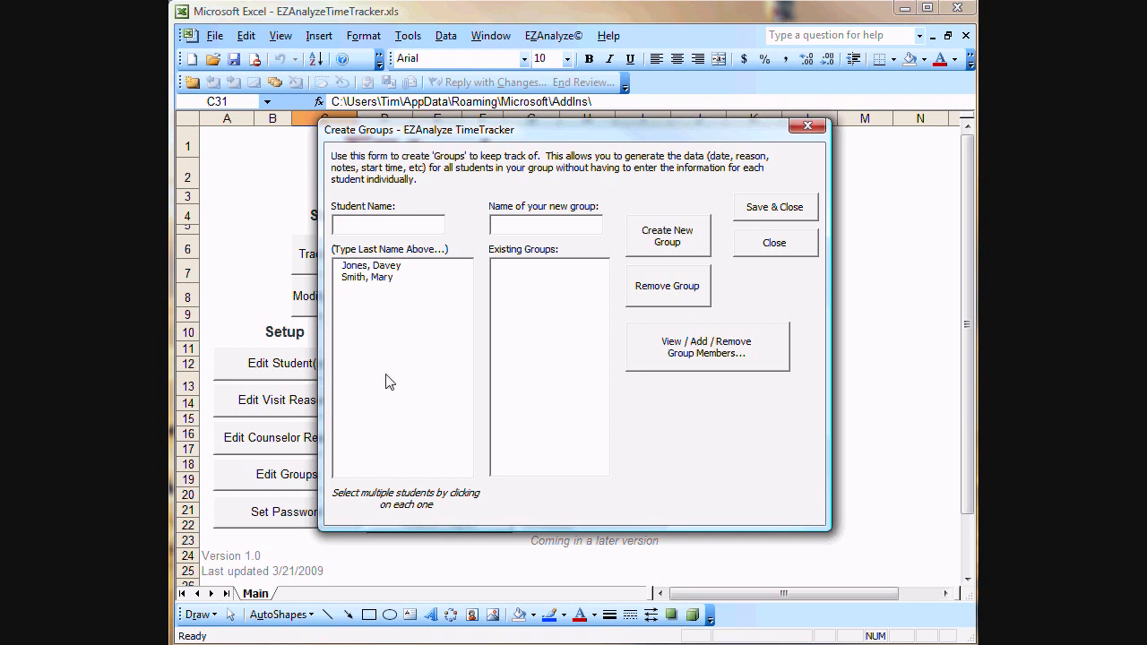
{"action": "left_click", "coordinate": [369, 270]}
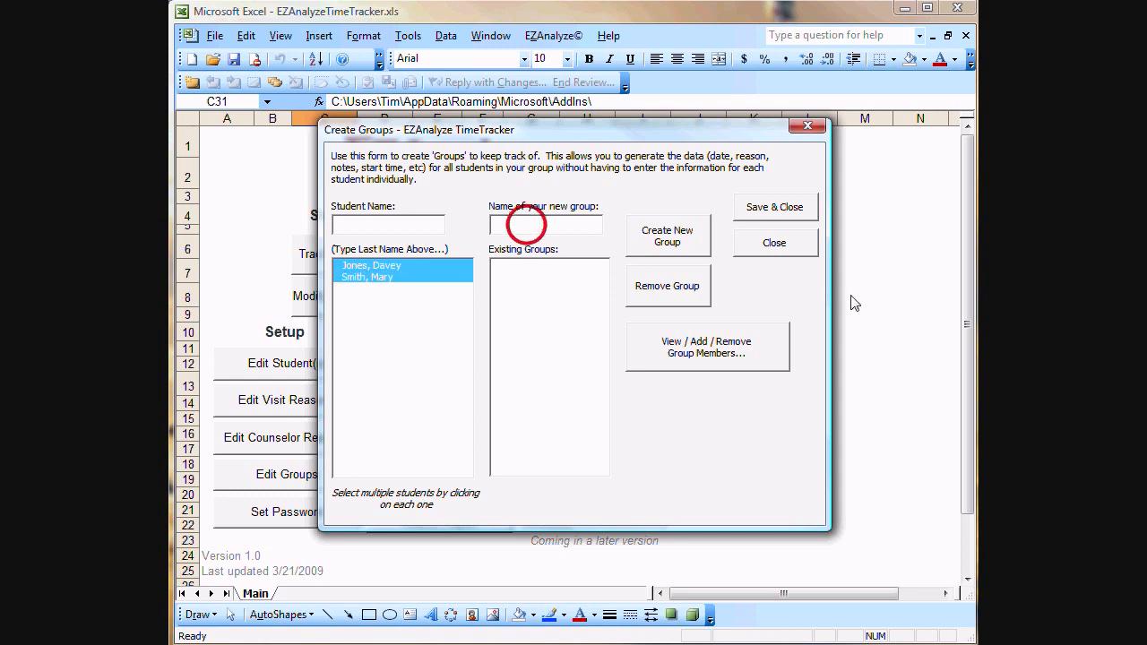
{"action": "type", "text": "Lunch"}
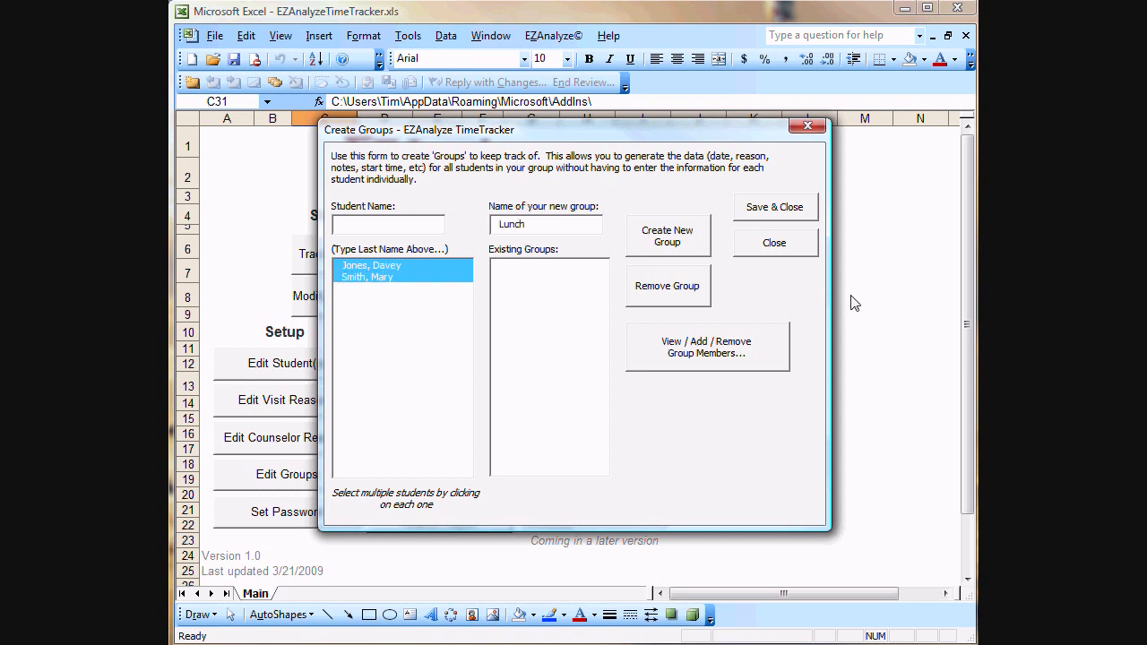
{"action": "left_click", "coordinate": [667, 236]}
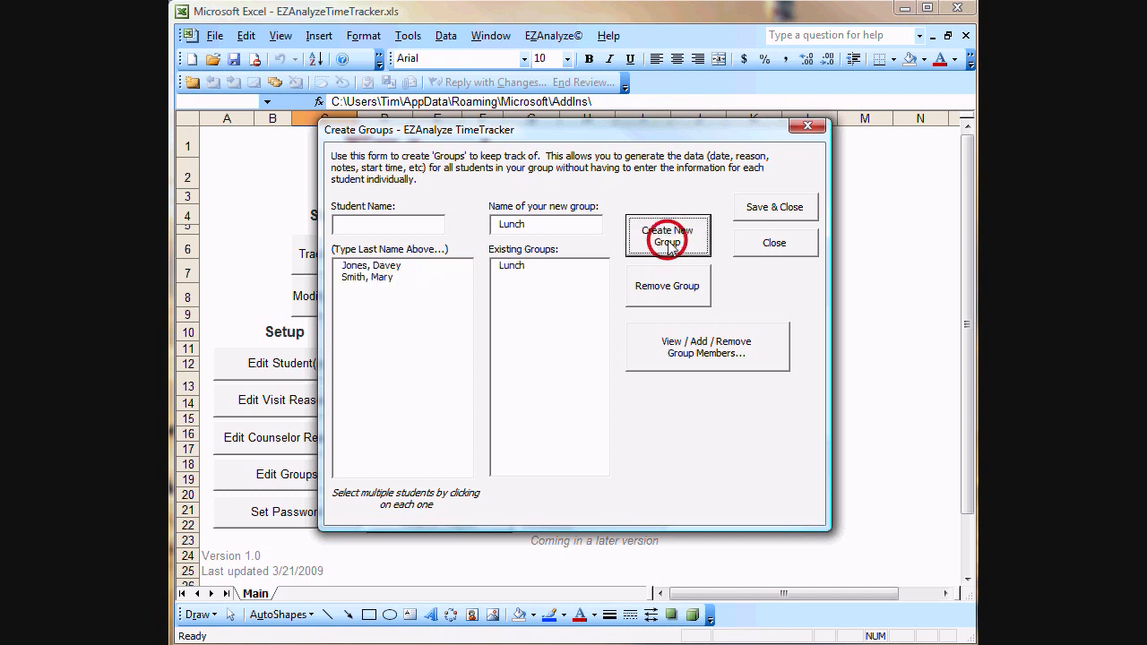
{"action": "mouse_move", "coordinate": [301, 534]}
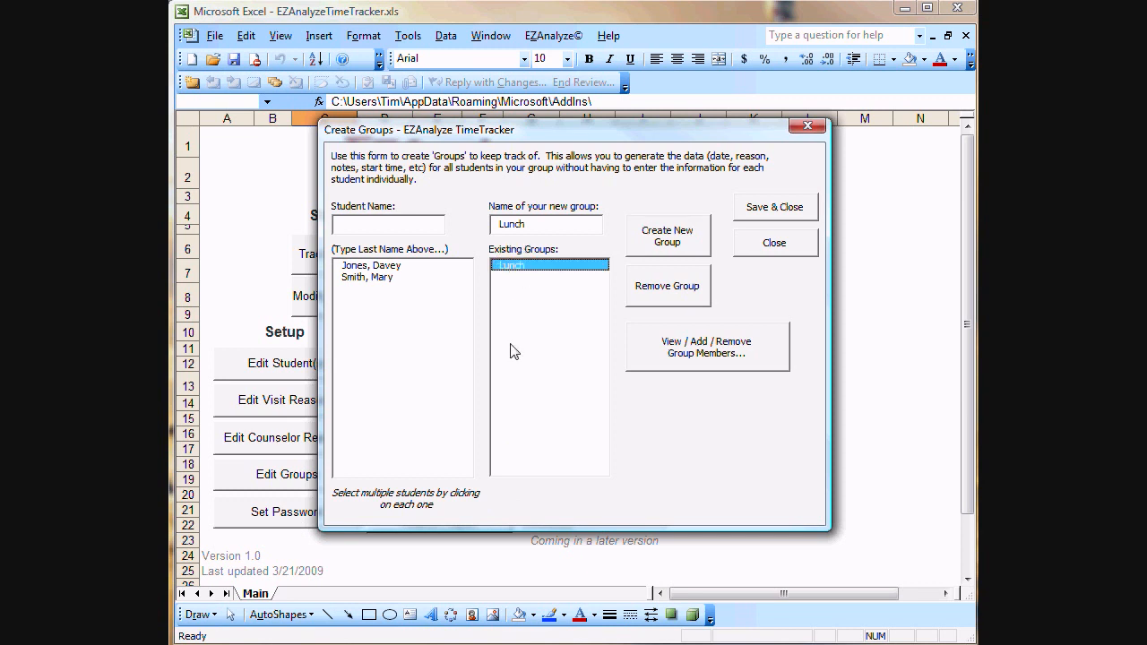
{"action": "mouse_move", "coordinate": [550, 344]}
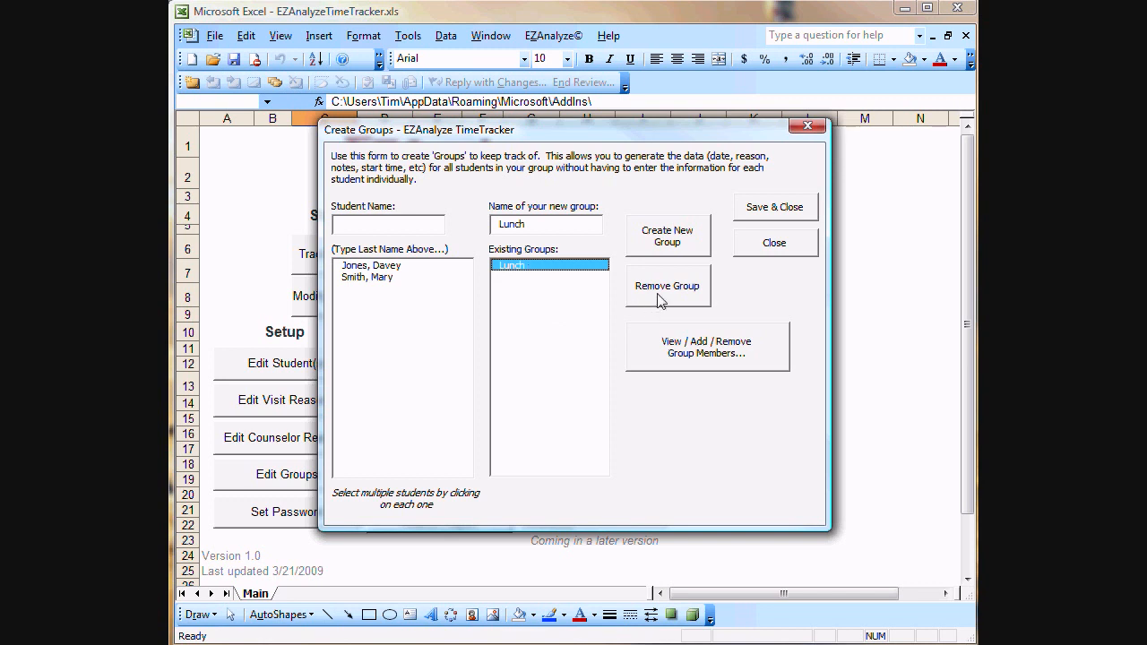
Step: Remove the Lunch group and recreate it to demonstrate
{"action": "left_click", "coordinate": [666, 287]}
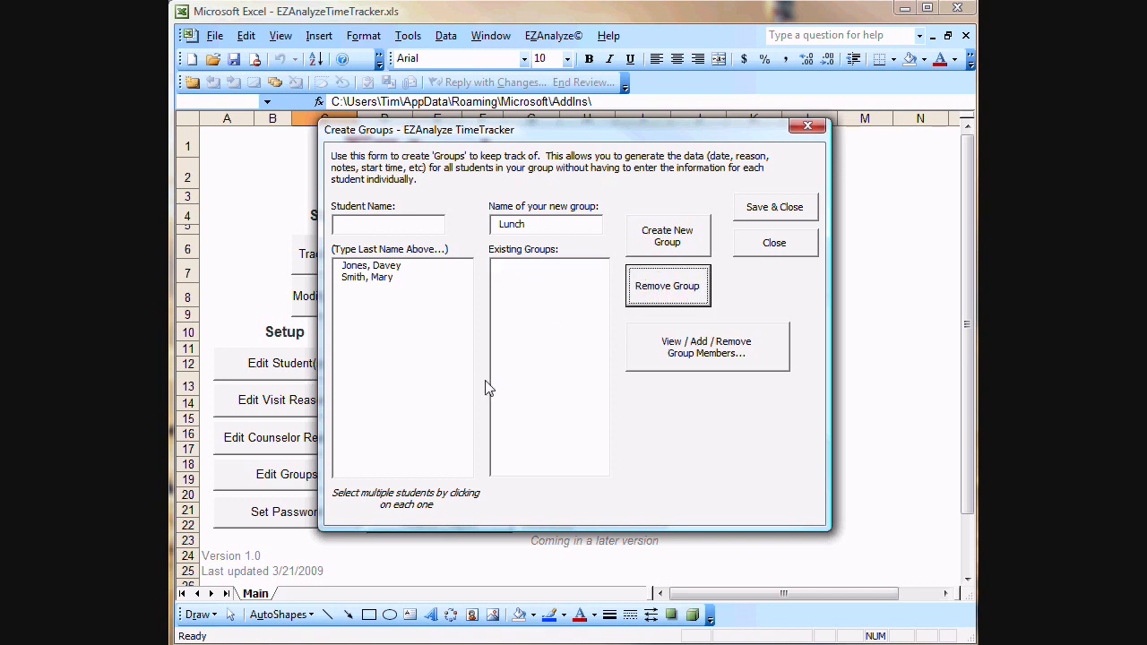
{"action": "mouse_move", "coordinate": [546, 308]}
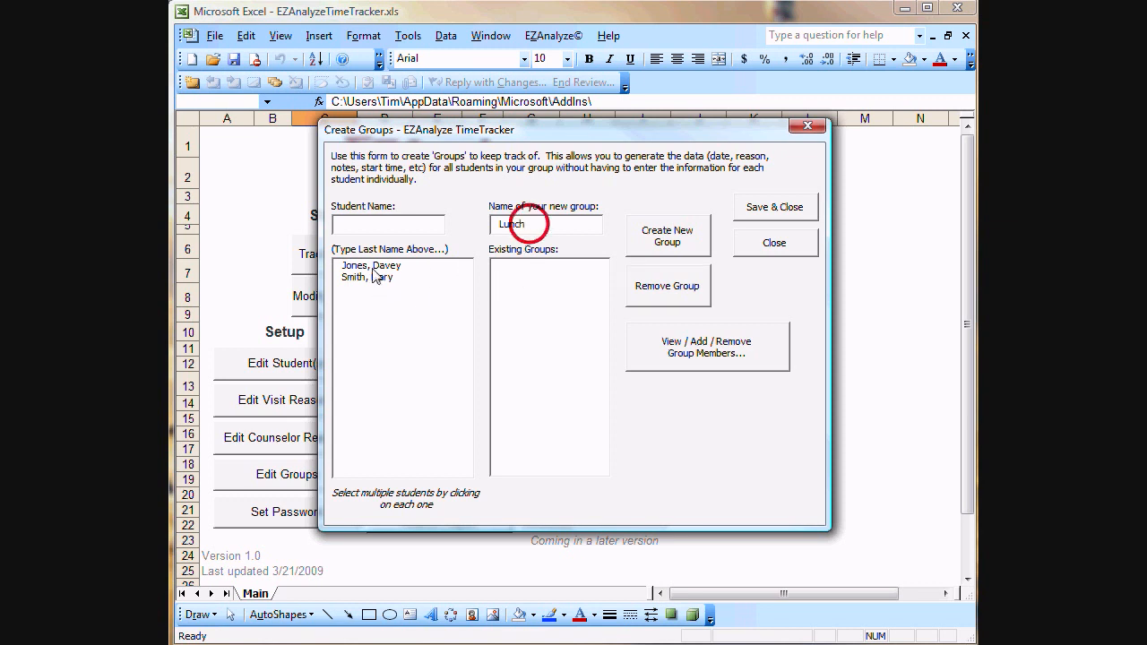
{"action": "left_click", "coordinate": [667, 236]}
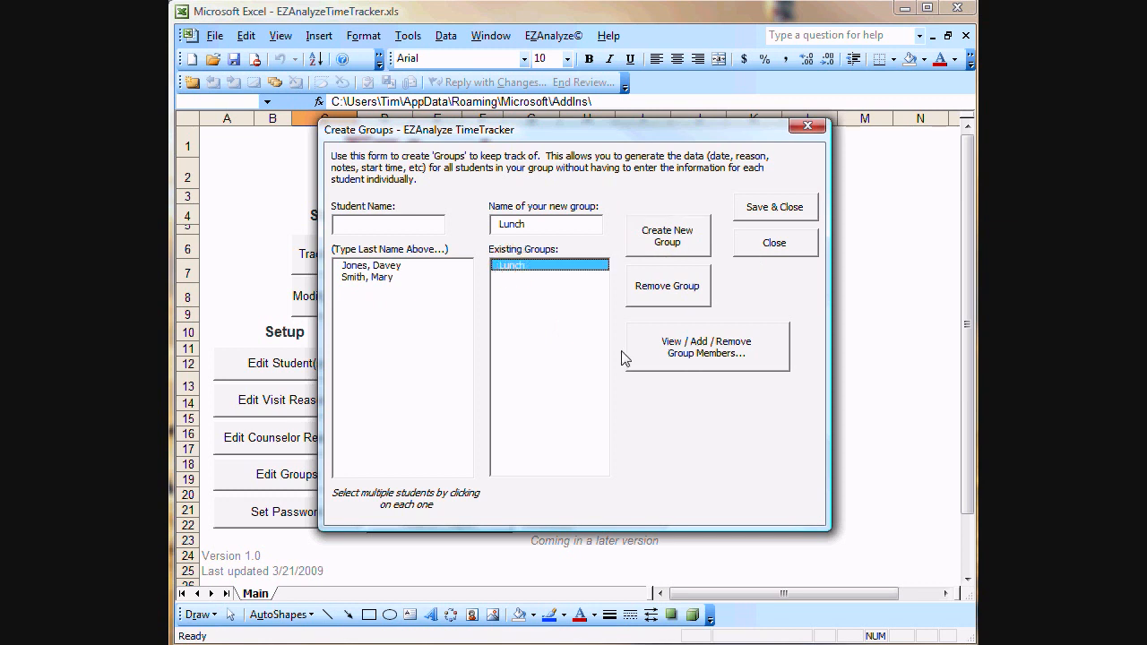
{"action": "mouse_move", "coordinate": [702, 366]}
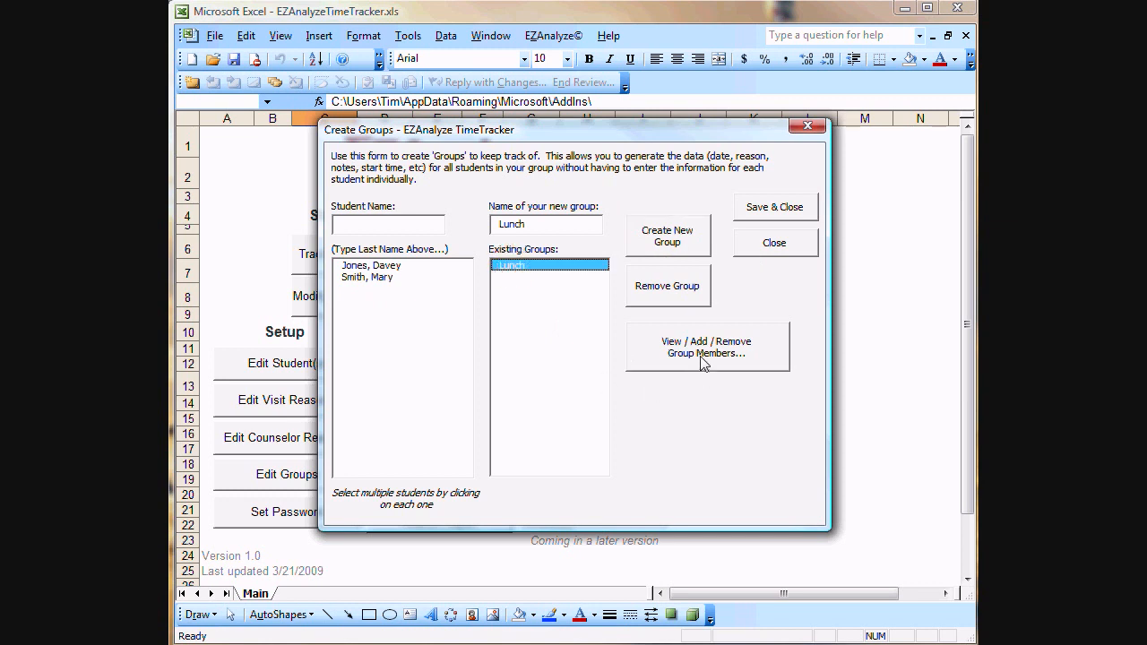
{"action": "left_click", "coordinate": [707, 347]}
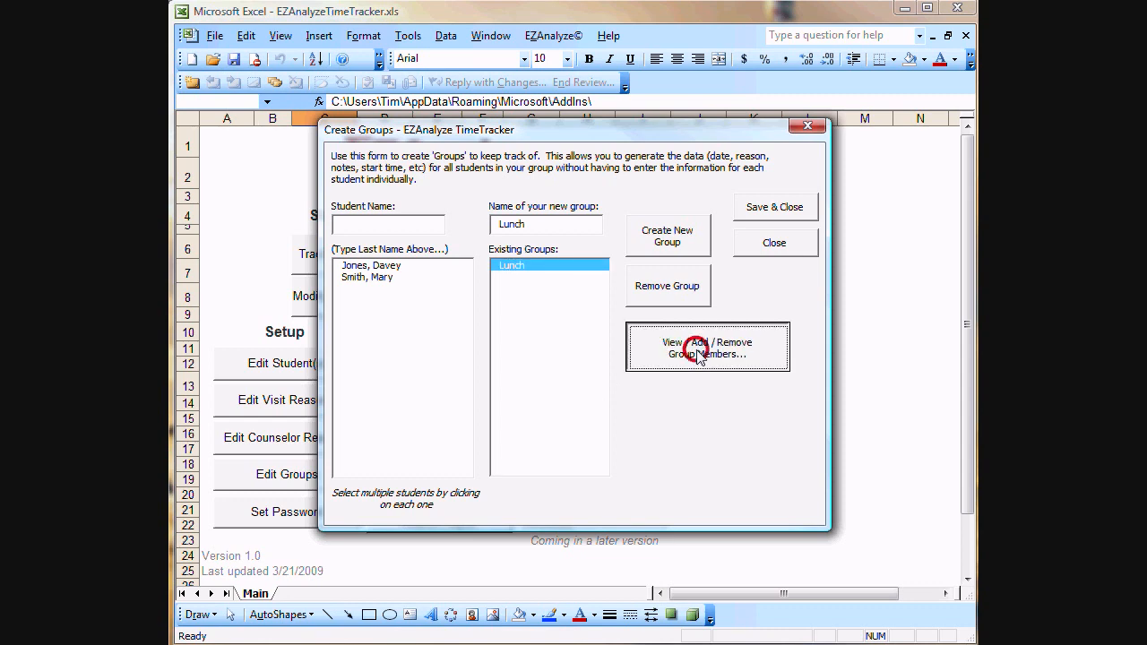
{"action": "left_click", "coordinate": [706, 348]}
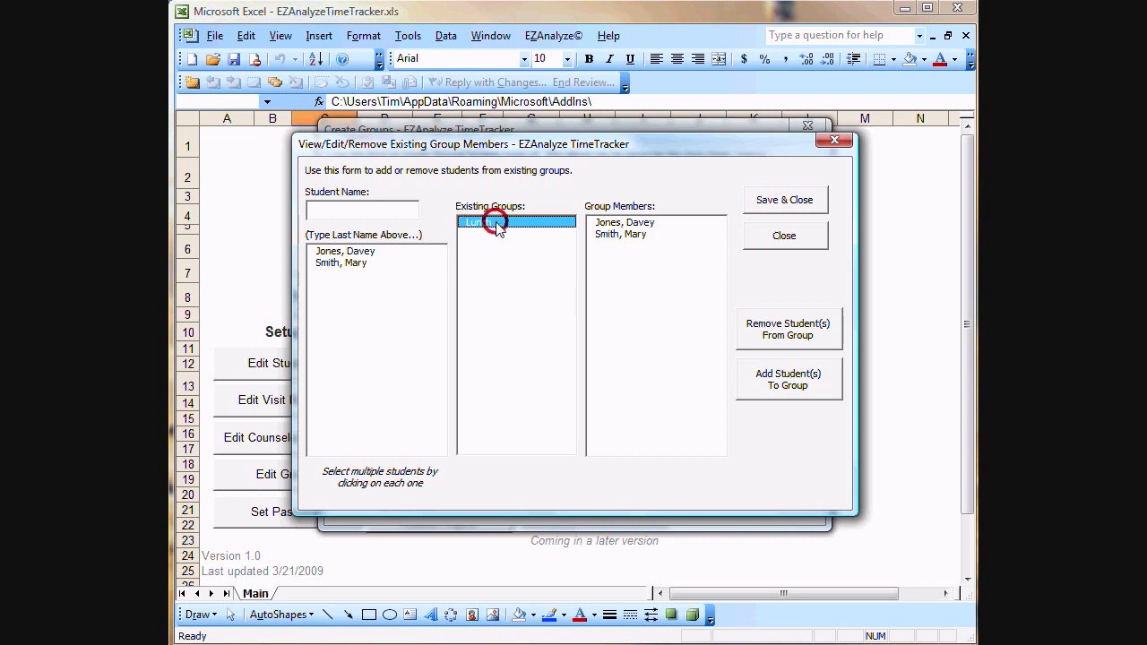
{"action": "left_click", "coordinate": [488, 223]}
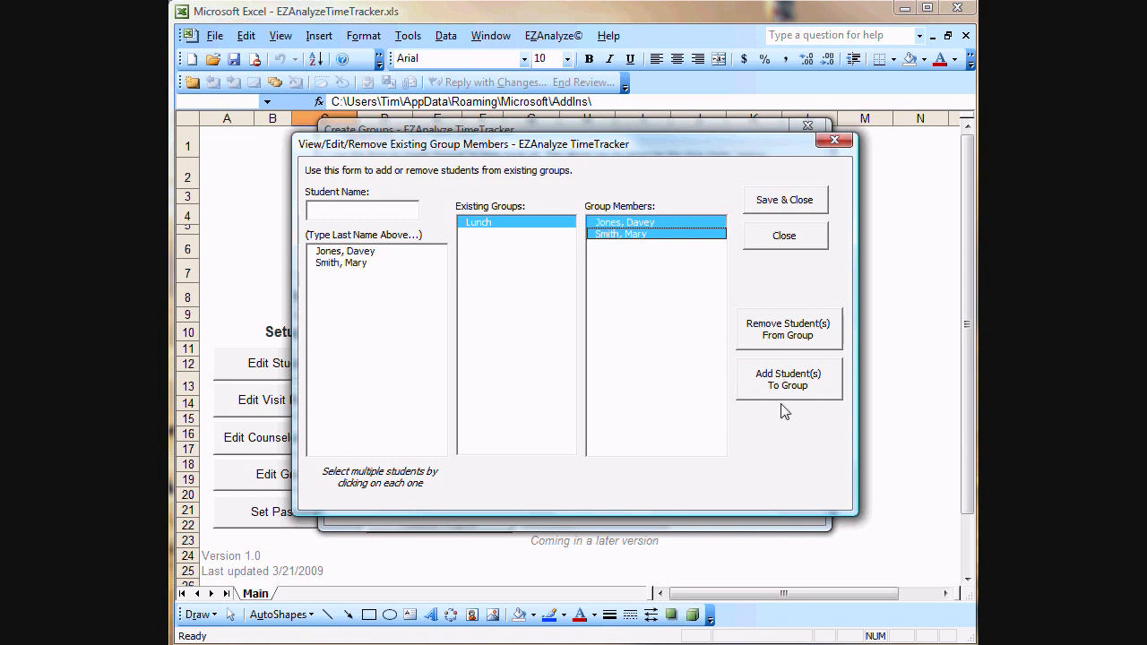
{"action": "mouse_move", "coordinate": [738, 398]}
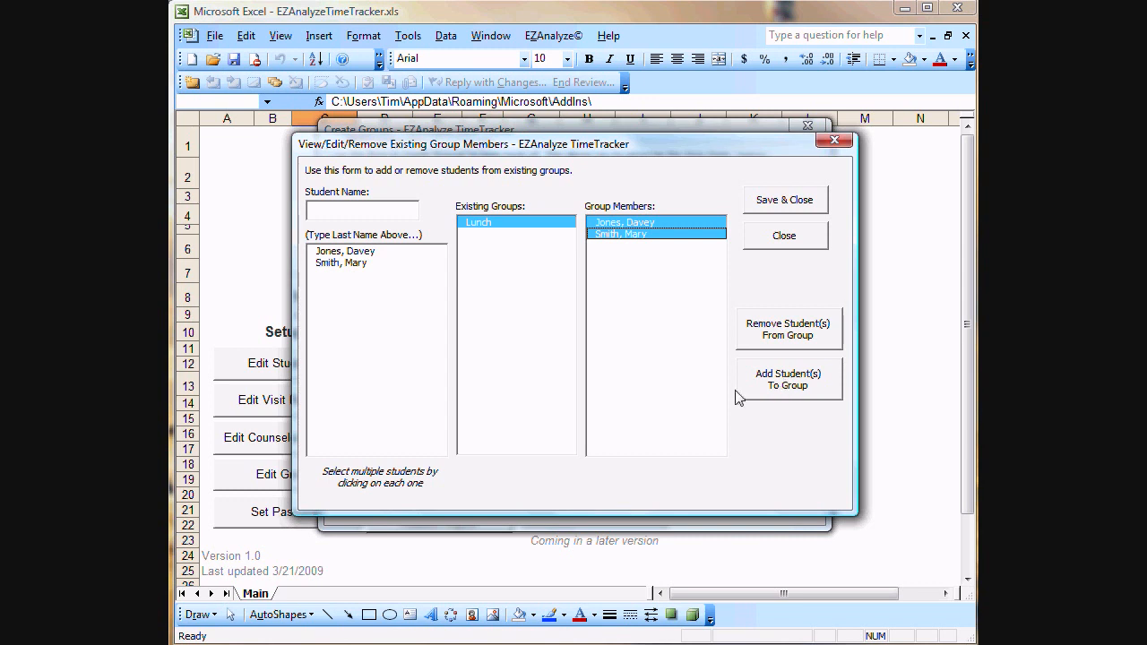
{"action": "mouse_move", "coordinate": [350, 432]}
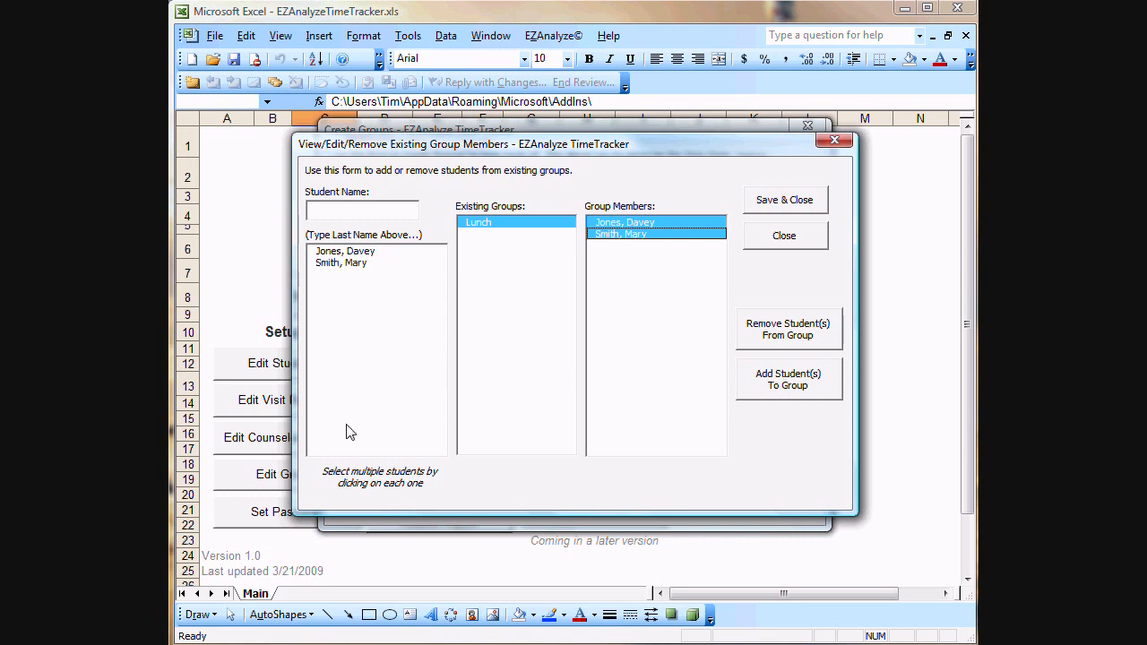
{"action": "mouse_move", "coordinate": [346, 331]}
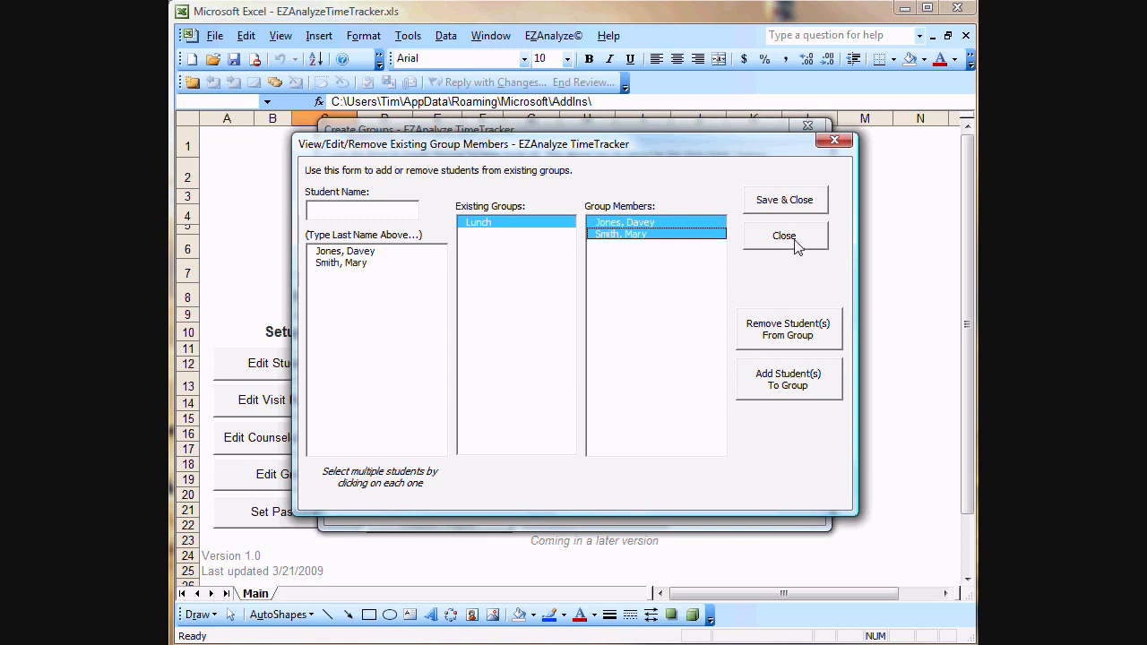
{"action": "left_click", "coordinate": [783, 236]}
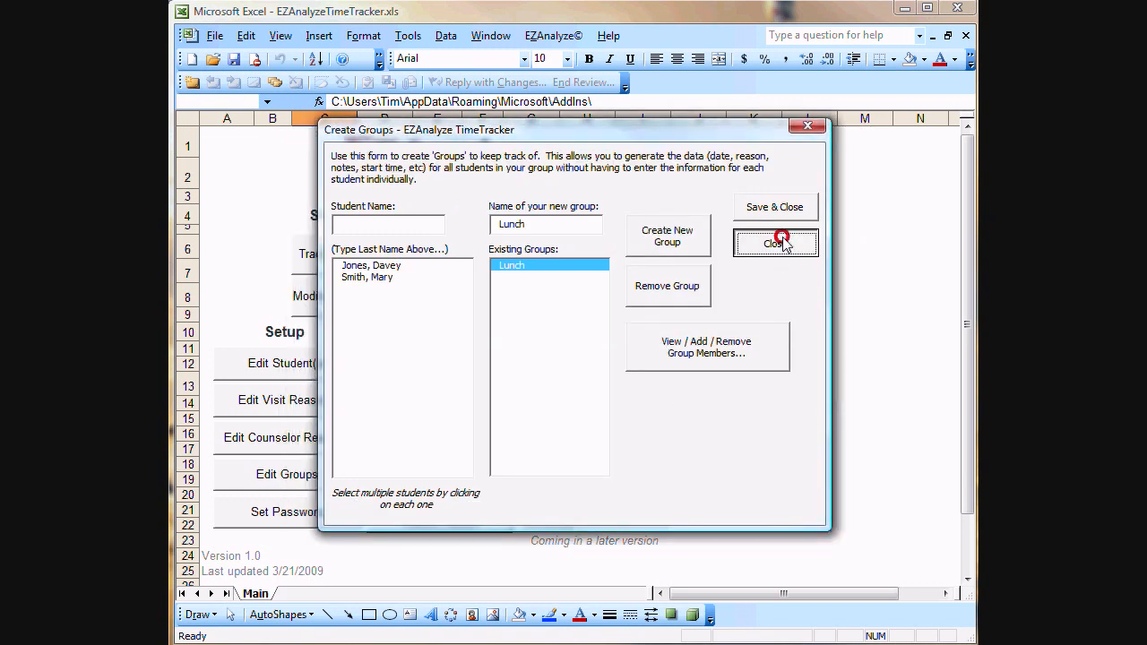
Step: Close the groups form and set a password on the TimeTracker file
{"action": "left_click", "coordinate": [774, 244]}
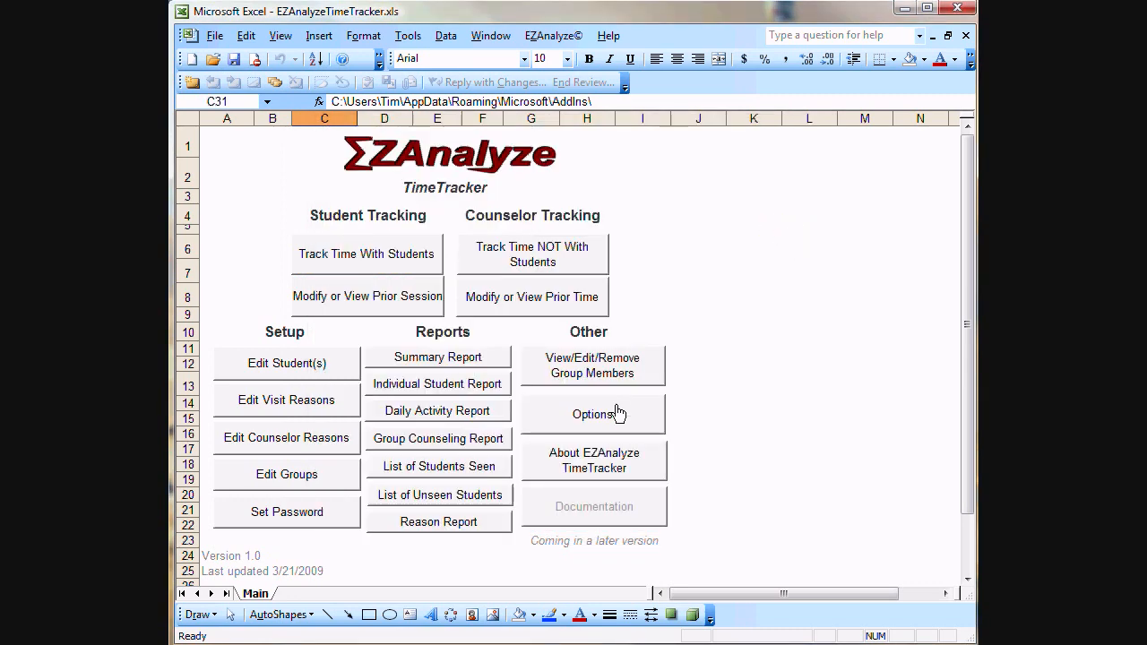
{"action": "mouse_move", "coordinate": [321, 521]}
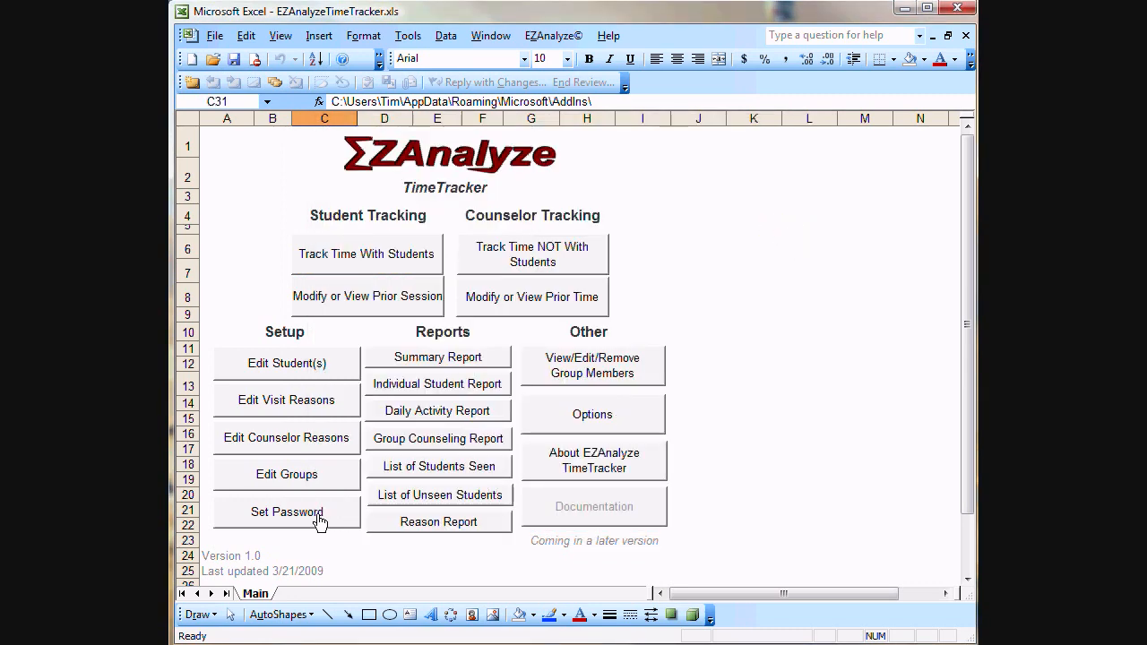
{"action": "left_click", "coordinate": [286, 513]}
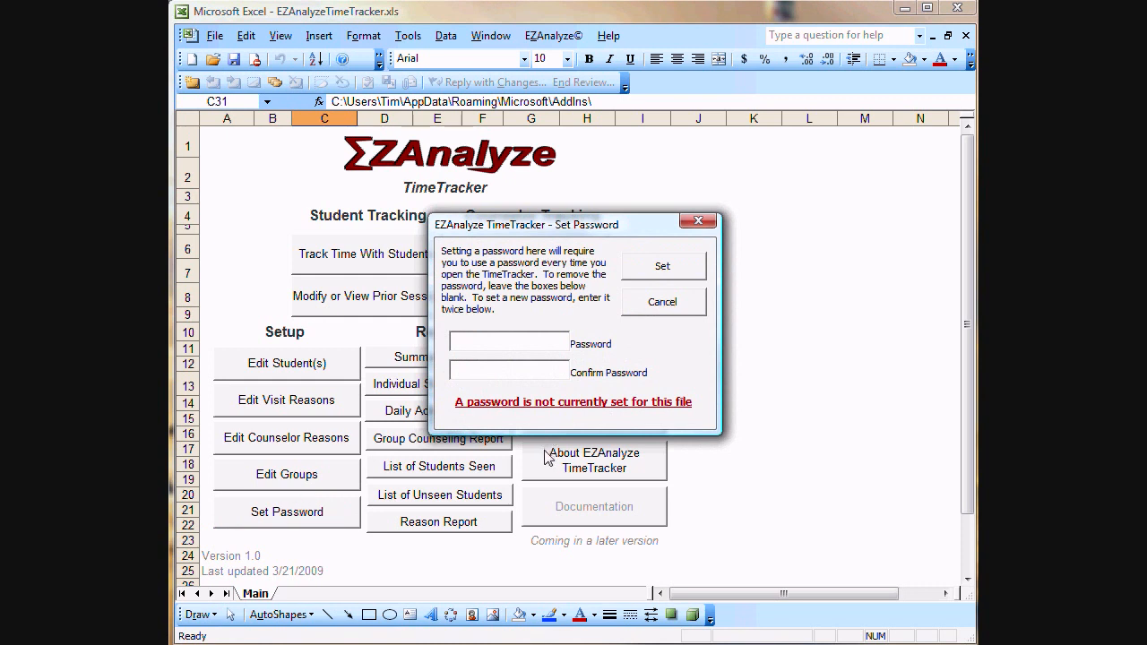
{"action": "mouse_move", "coordinate": [695, 380]}
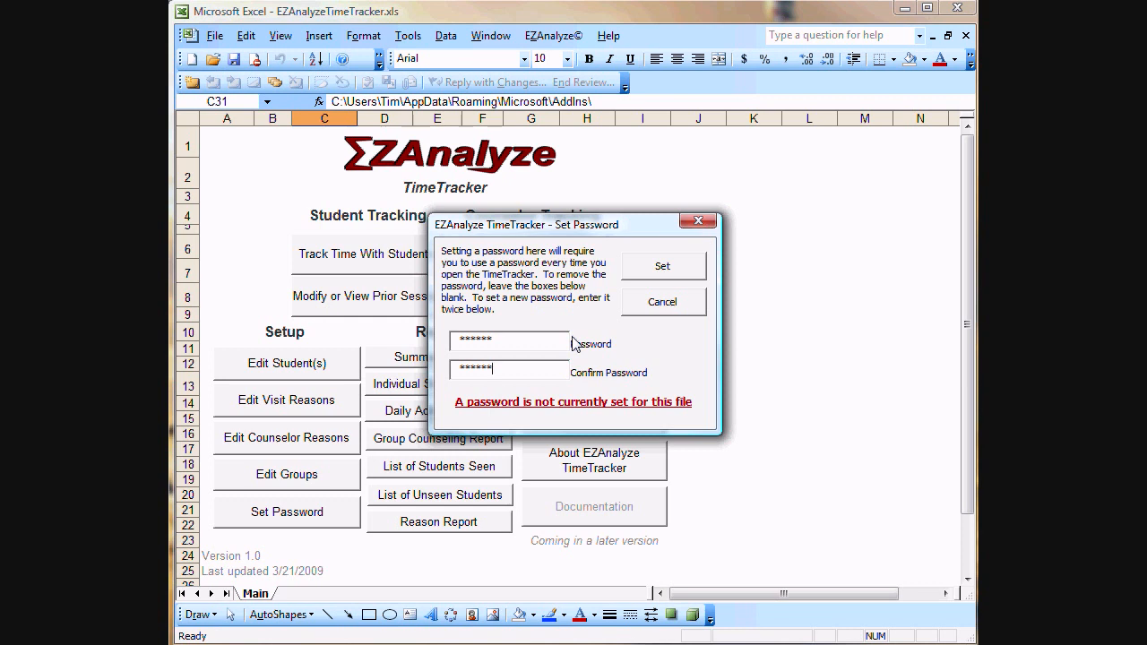
{"action": "mouse_move", "coordinate": [541, 305]}
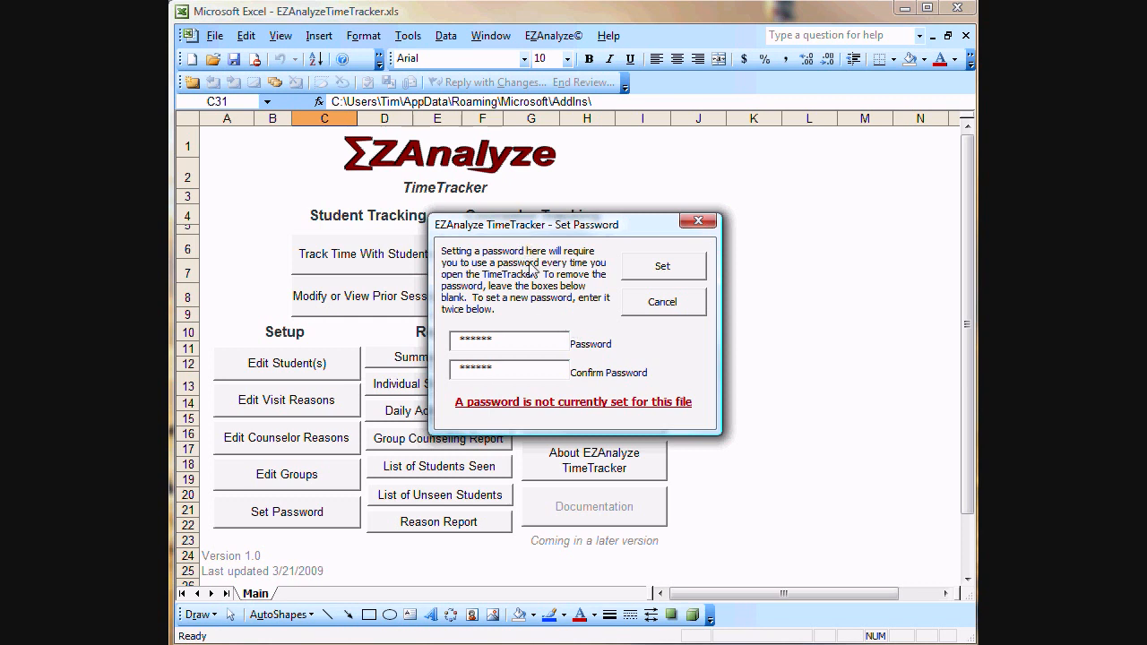
{"action": "mouse_move", "coordinate": [678, 294]}
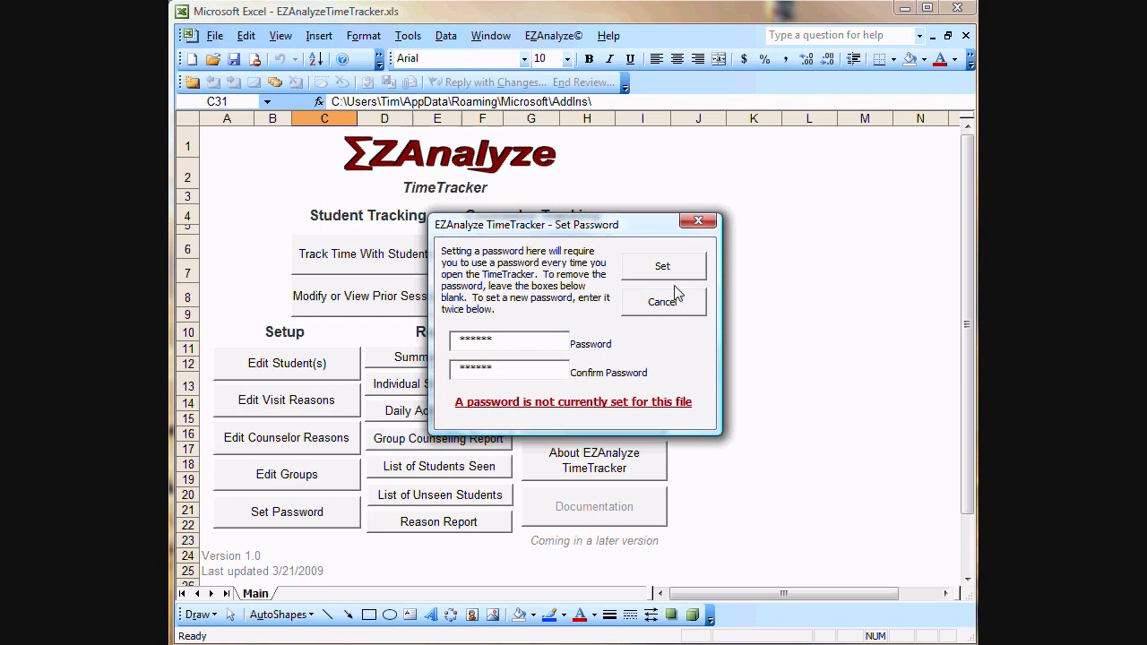
{"action": "left_click", "coordinate": [663, 265]}
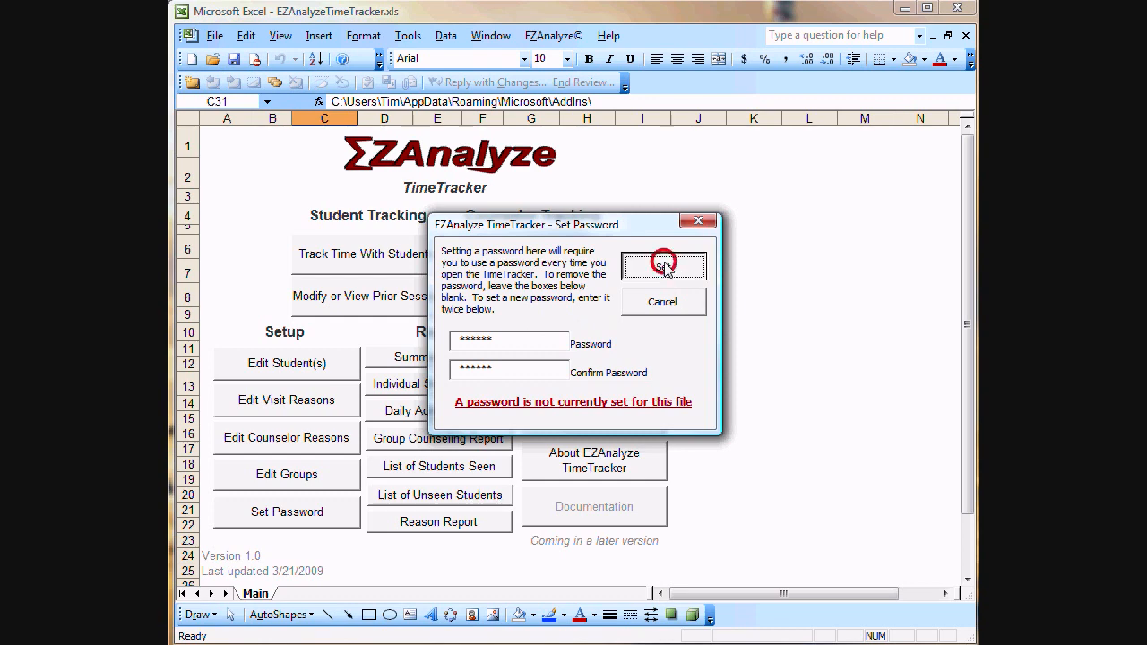
{"action": "left_click", "coordinate": [663, 265]}
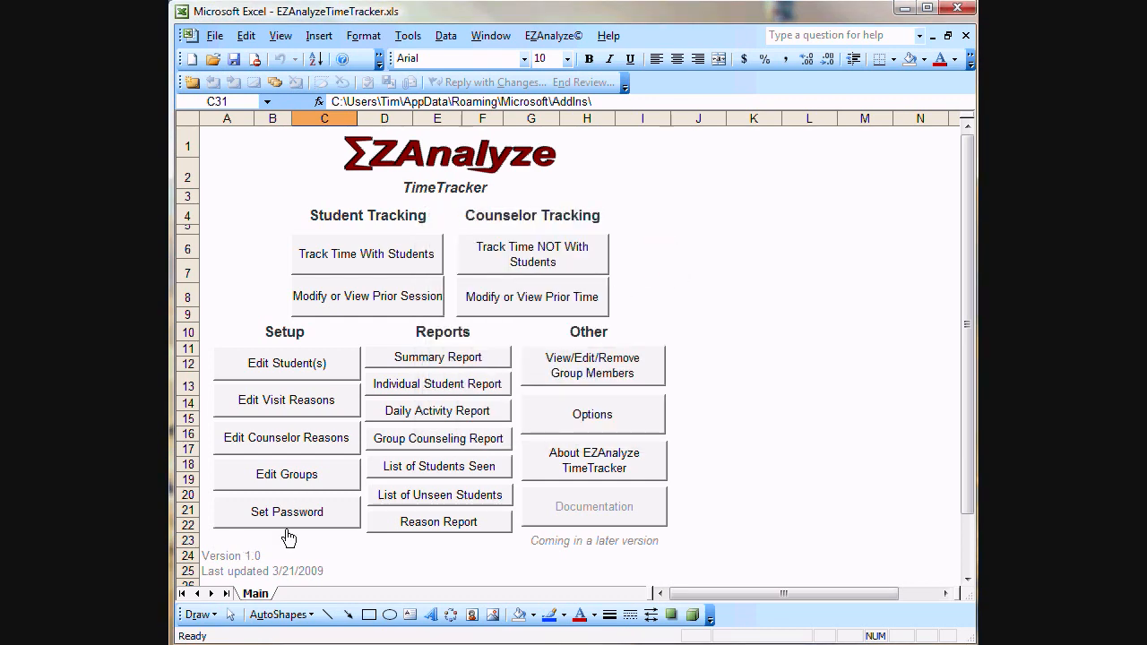
{"action": "mouse_move", "coordinate": [308, 527]}
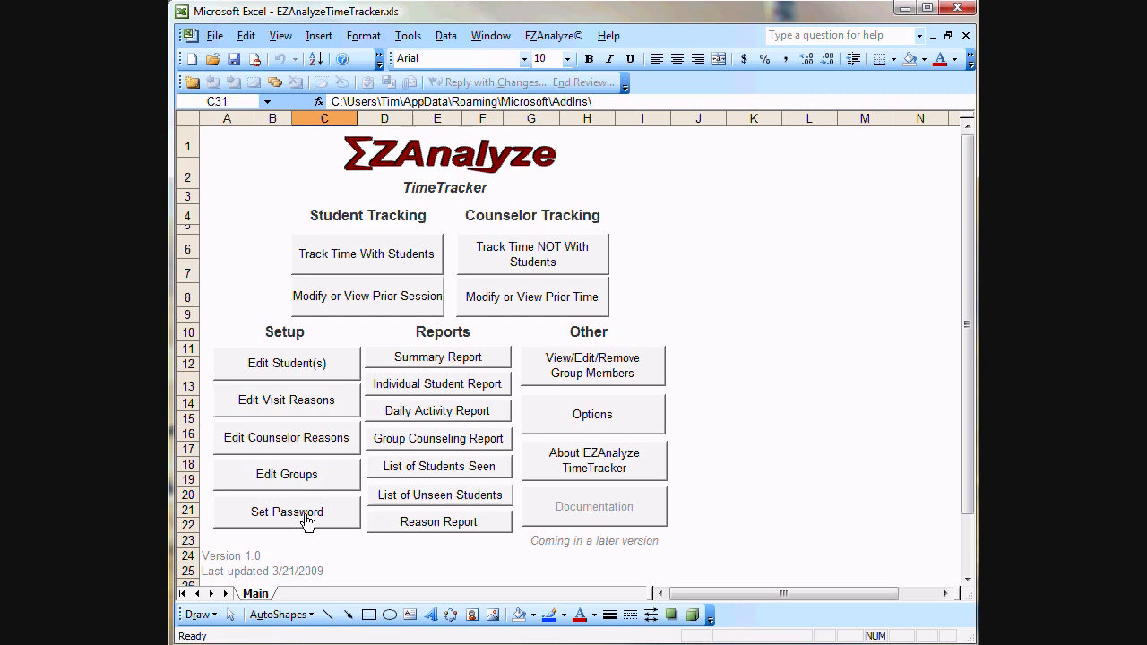
Step: Reopen the password form to confirm a password is set, then cancel out
{"action": "left_click", "coordinate": [286, 513]}
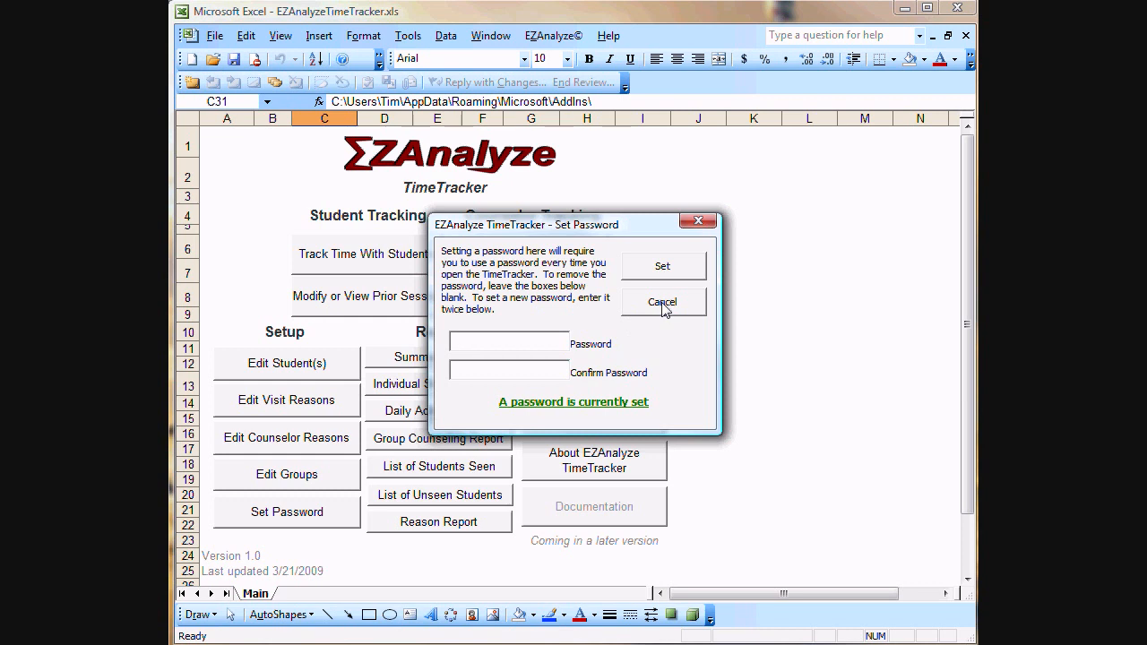
{"action": "left_click", "coordinate": [663, 301]}
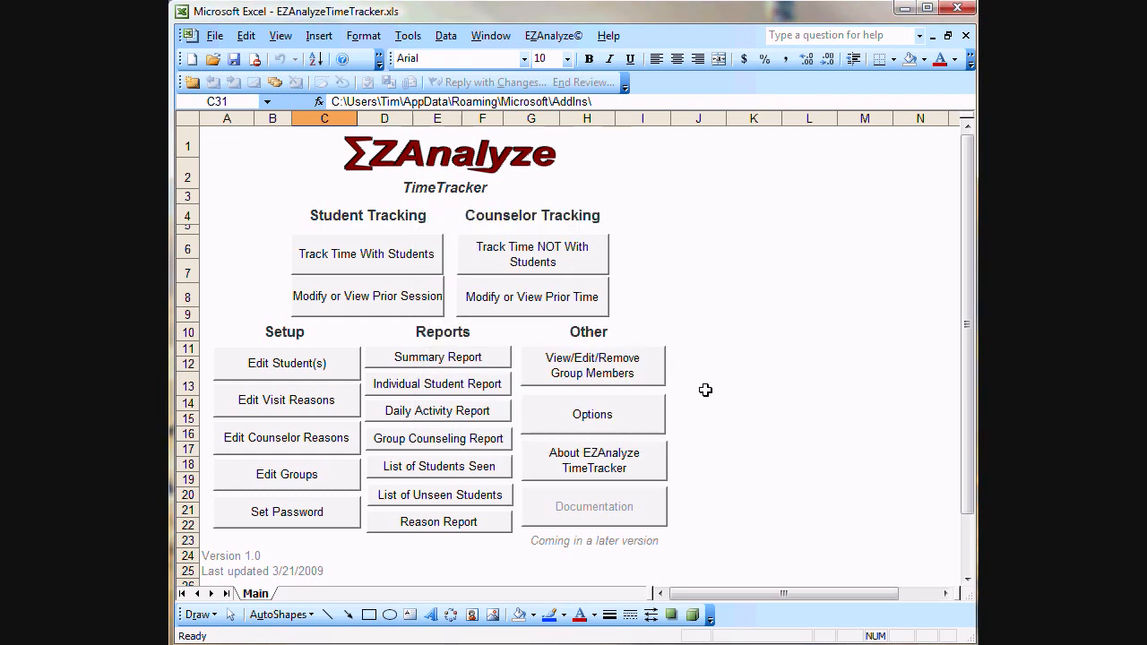
{"action": "mouse_move", "coordinate": [584, 366]}
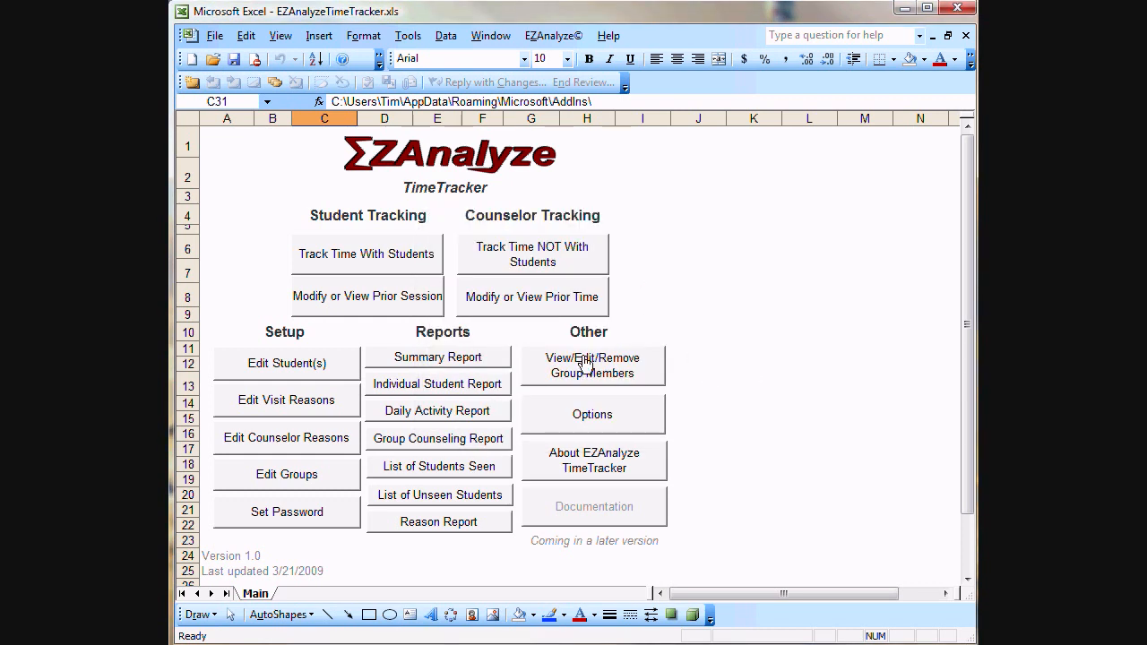
{"action": "mouse_move", "coordinate": [600, 395]}
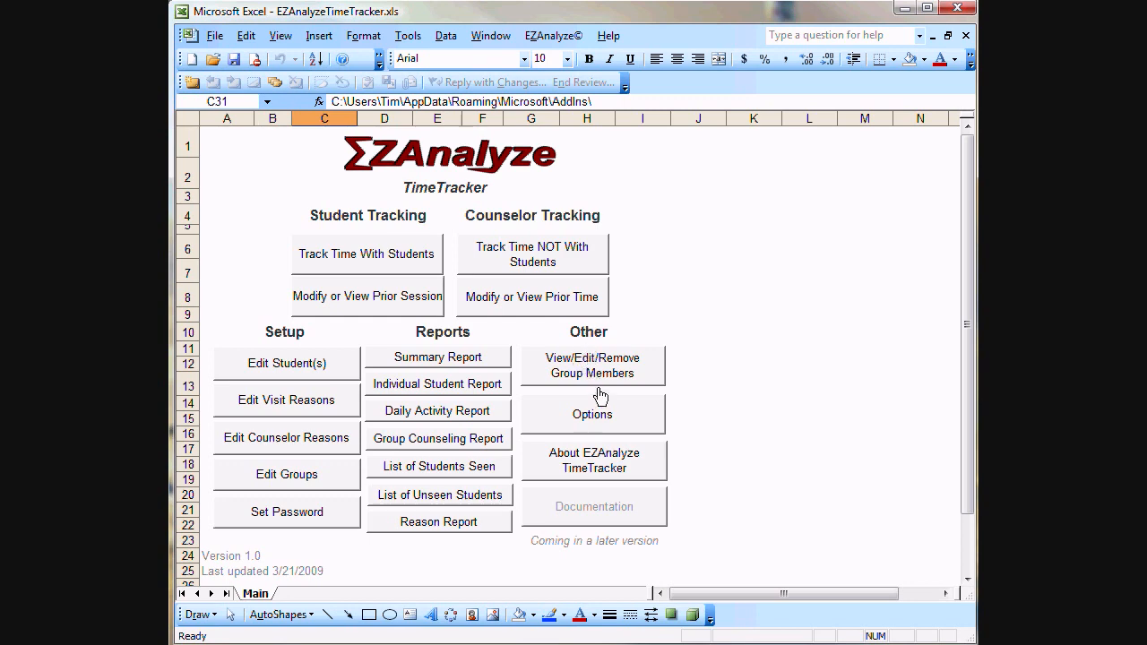
{"action": "mouse_move", "coordinate": [595, 398]}
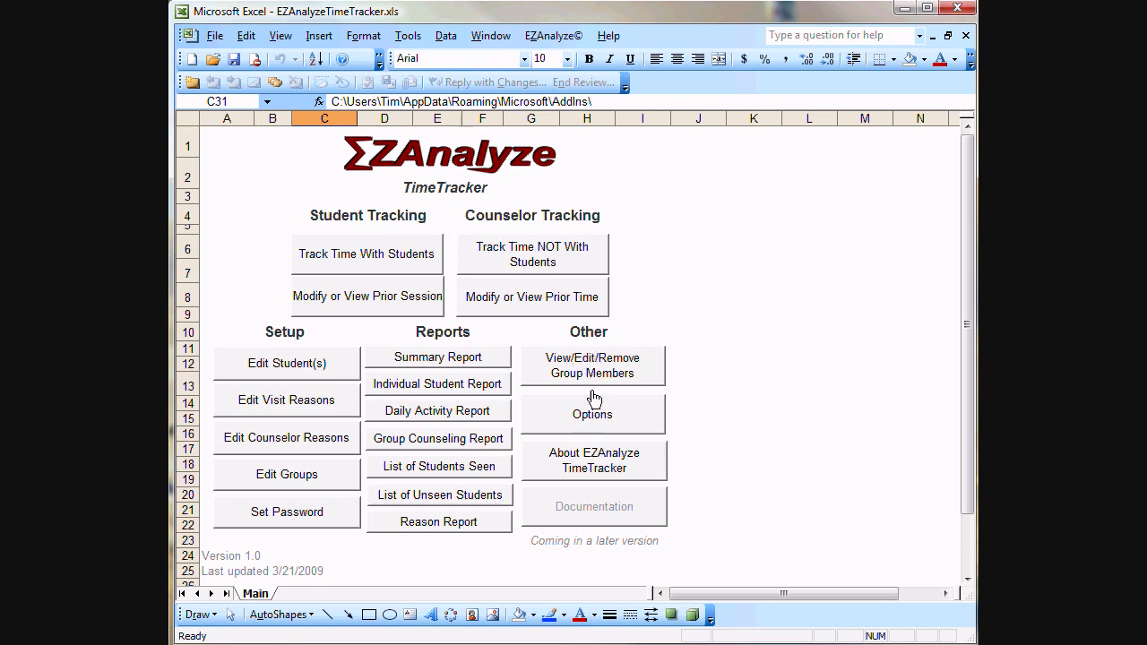
{"action": "left_click", "coordinate": [592, 365]}
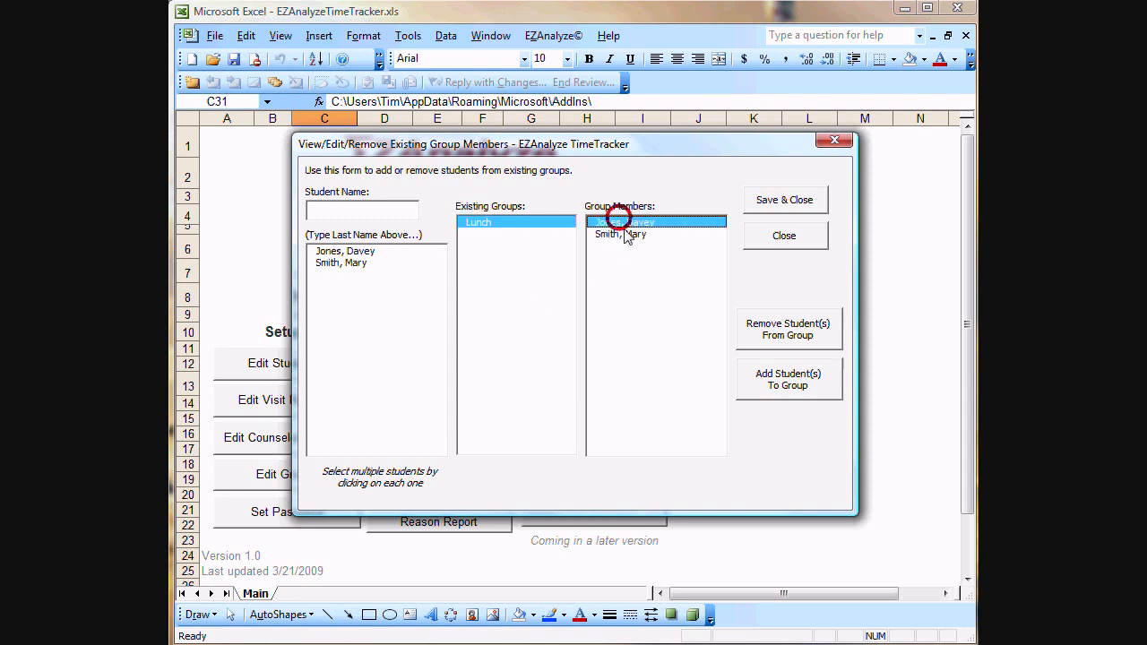
{"action": "left_click", "coordinate": [627, 222]}
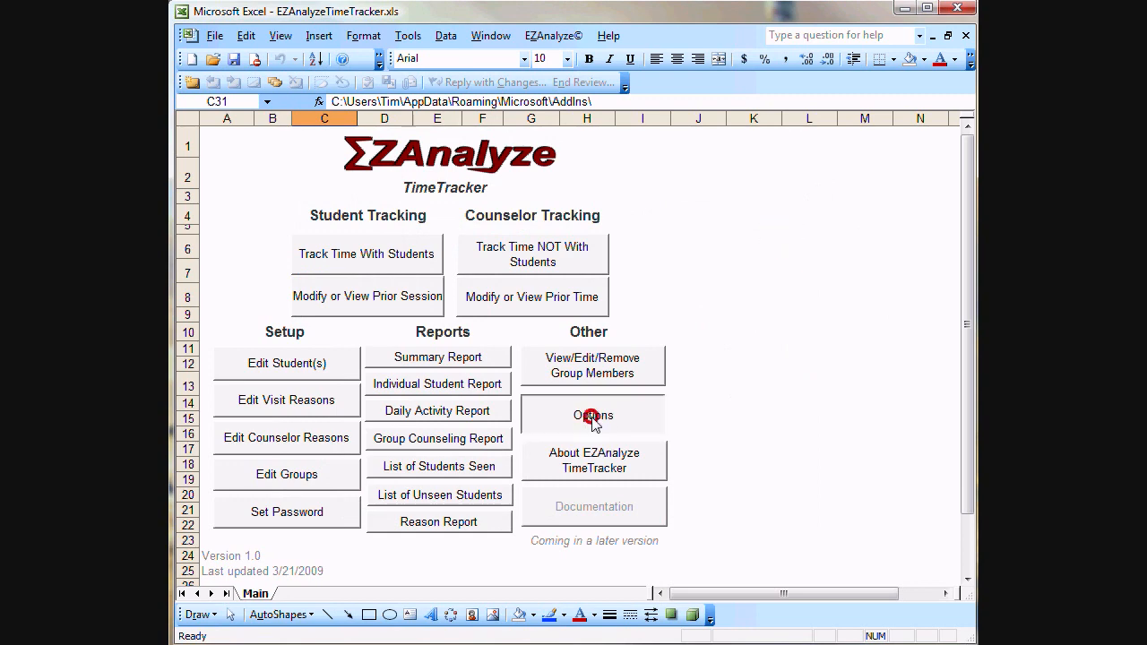
Step: Use Options > Show All Sheets to unhide every worksheet and scroll the tabs to the first sheet
{"action": "left_click", "coordinate": [593, 416]}
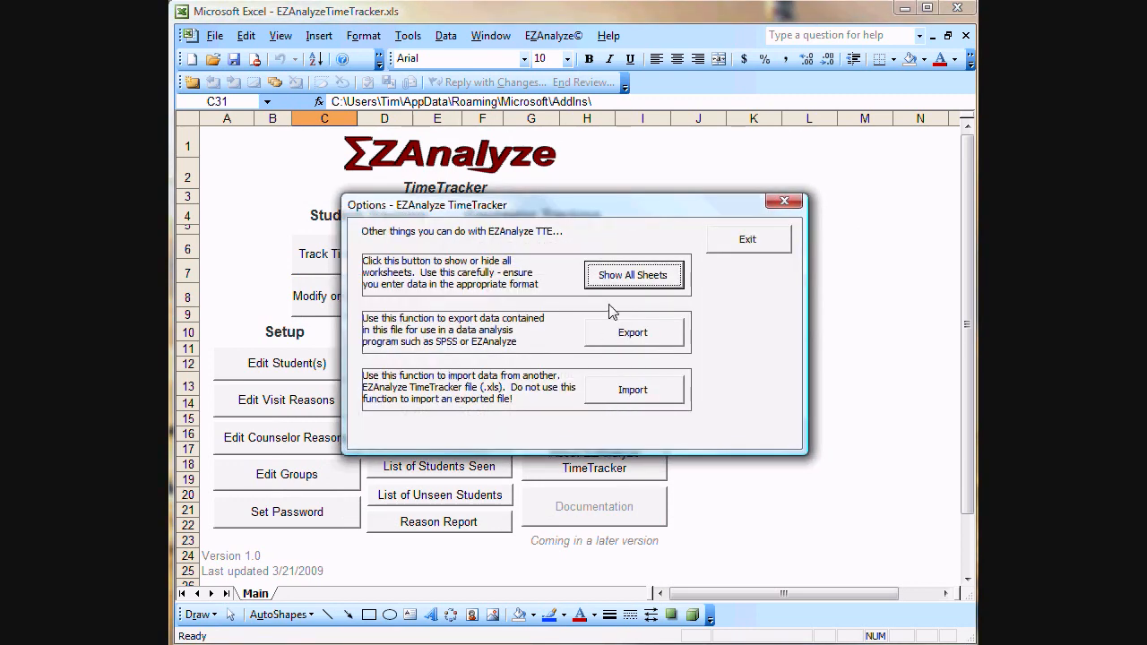
{"action": "mouse_move", "coordinate": [631, 276]}
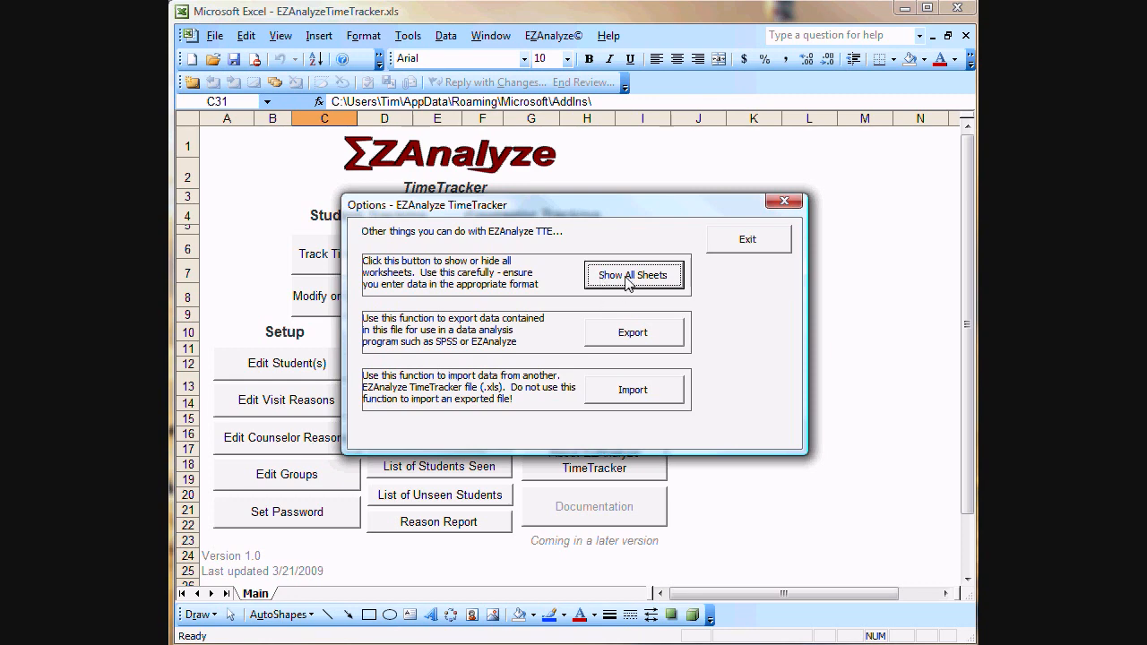
{"action": "left_click", "coordinate": [634, 276]}
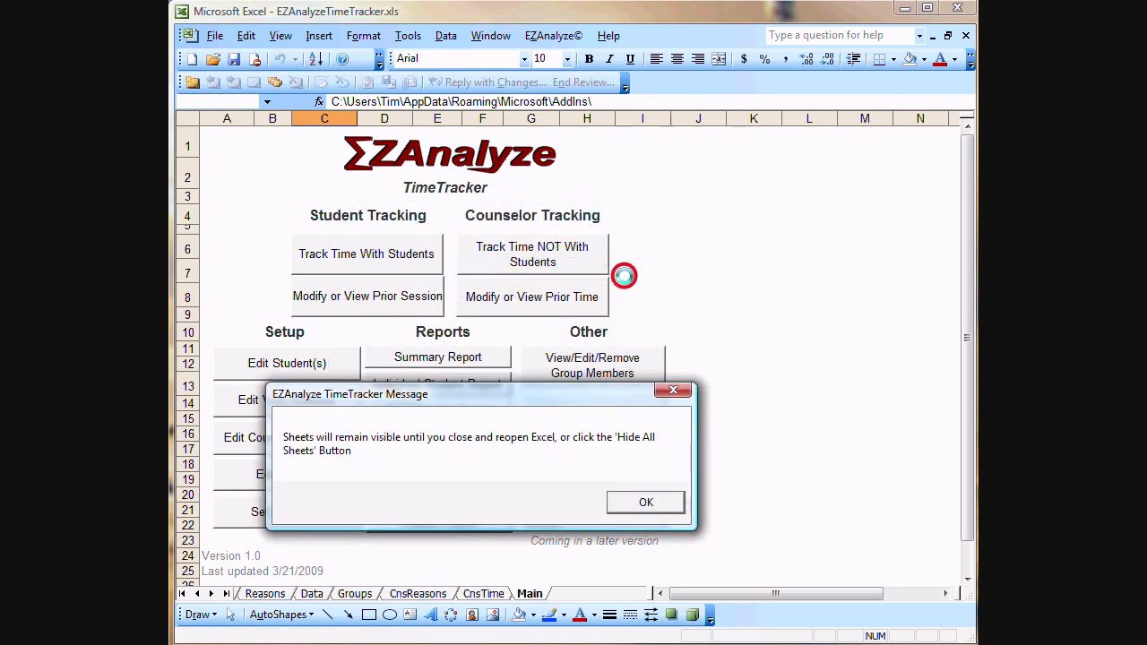
{"action": "left_click", "coordinate": [645, 501]}
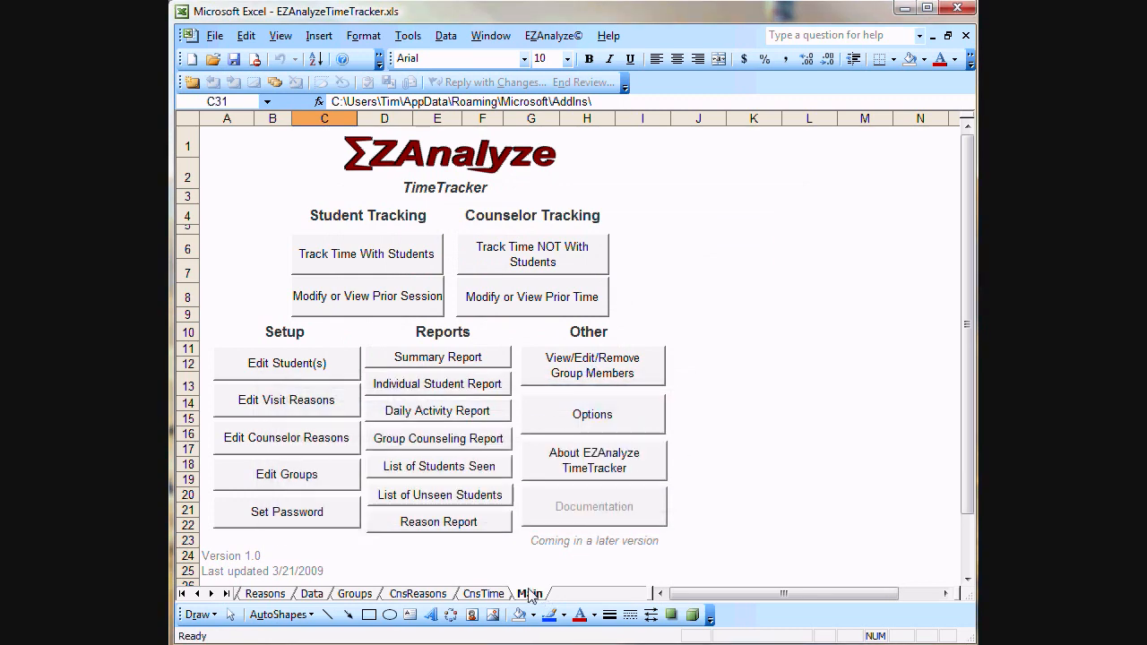
{"action": "left_click", "coordinate": [196, 594]}
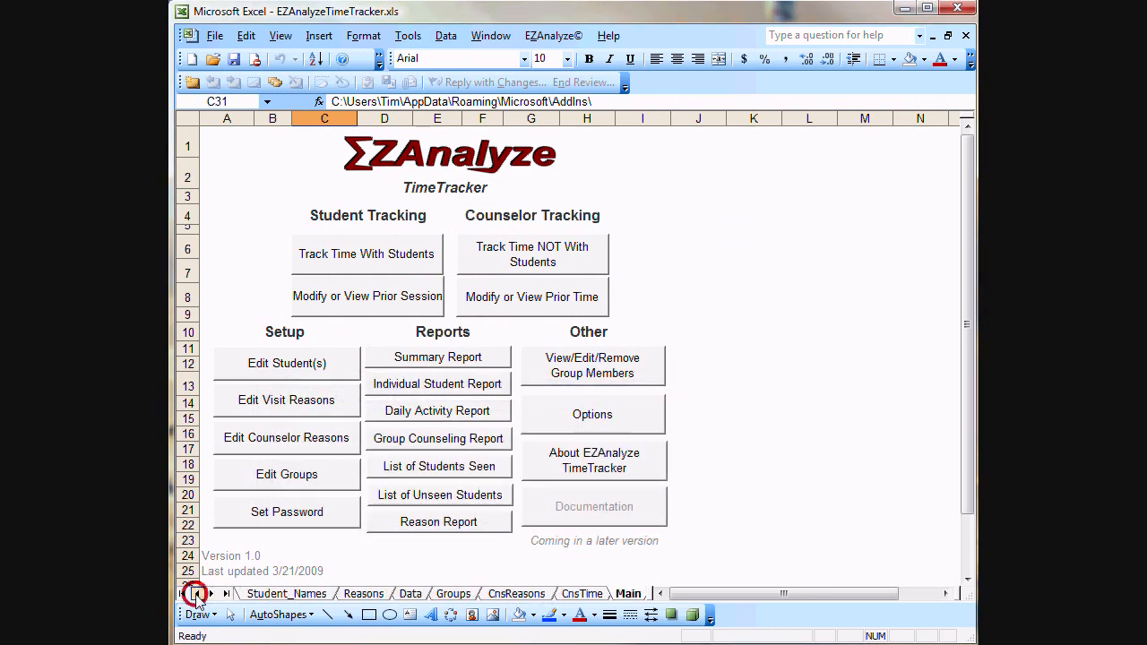
{"action": "left_click", "coordinate": [580, 593]}
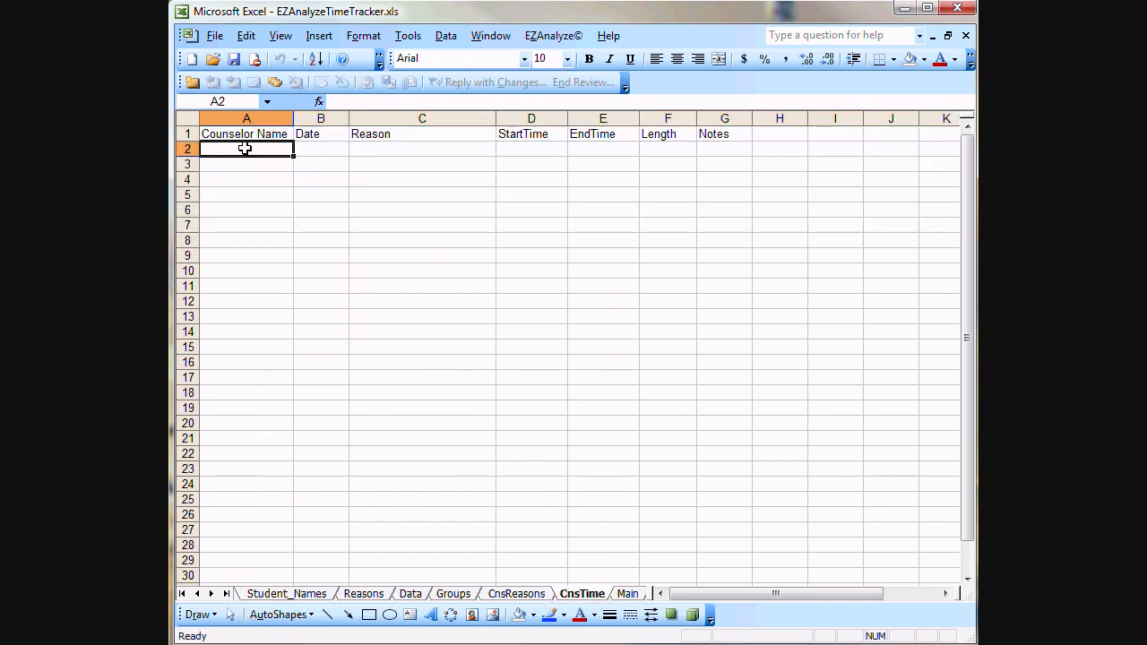
{"action": "mouse_move", "coordinate": [448, 373]}
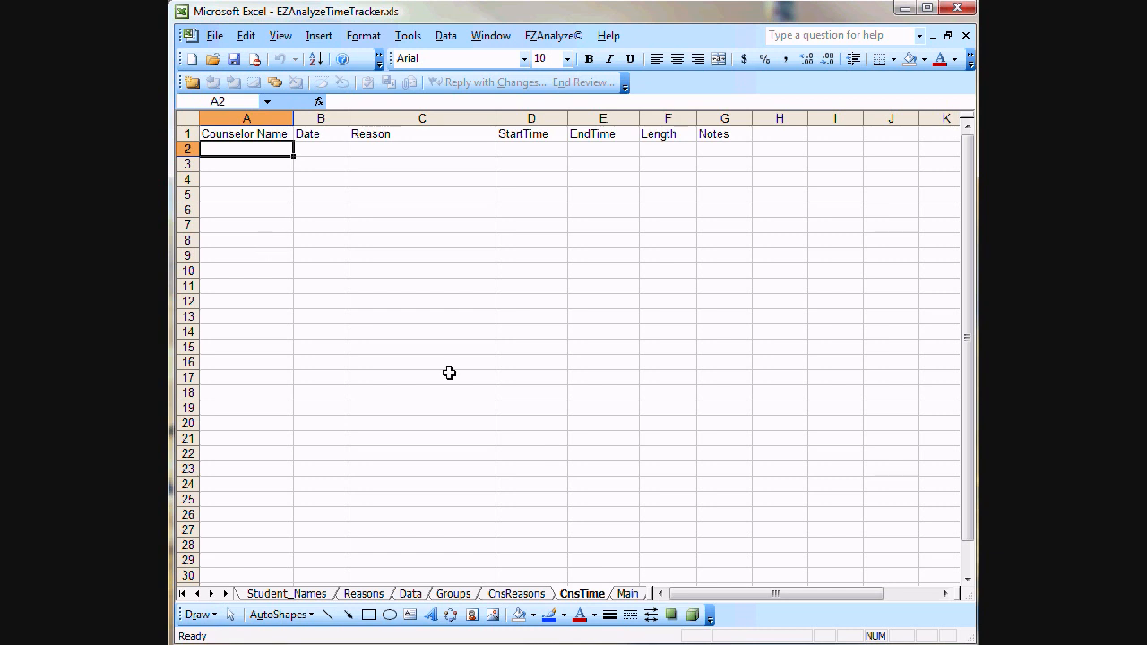
{"action": "left_click", "coordinate": [245, 164]}
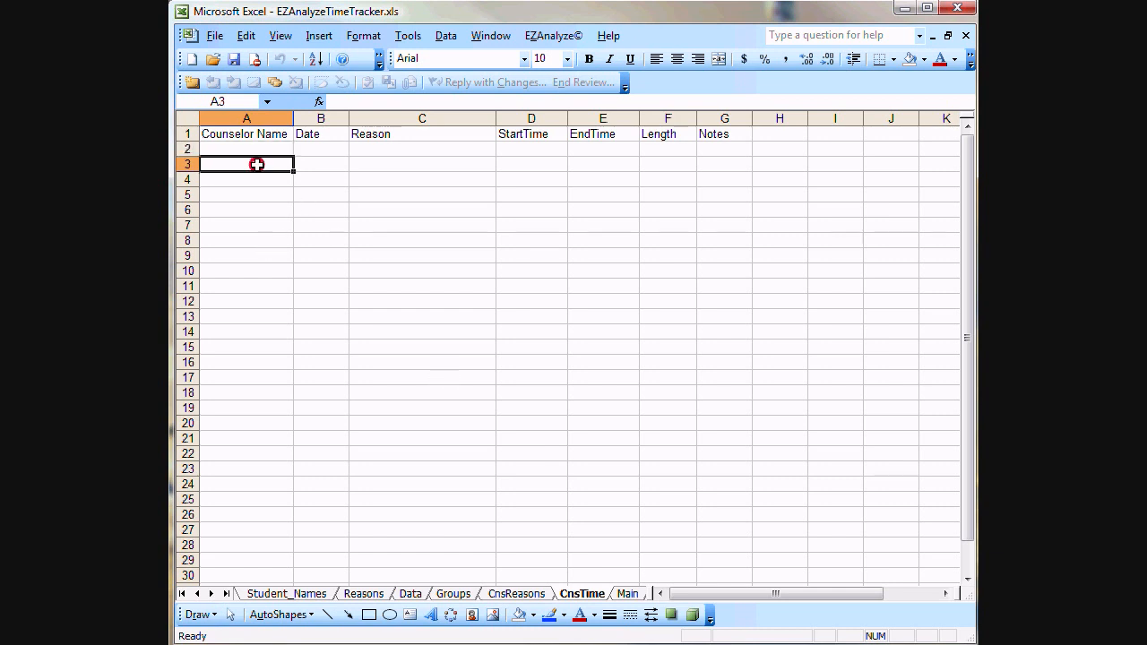
{"action": "left_click", "coordinate": [516, 594]}
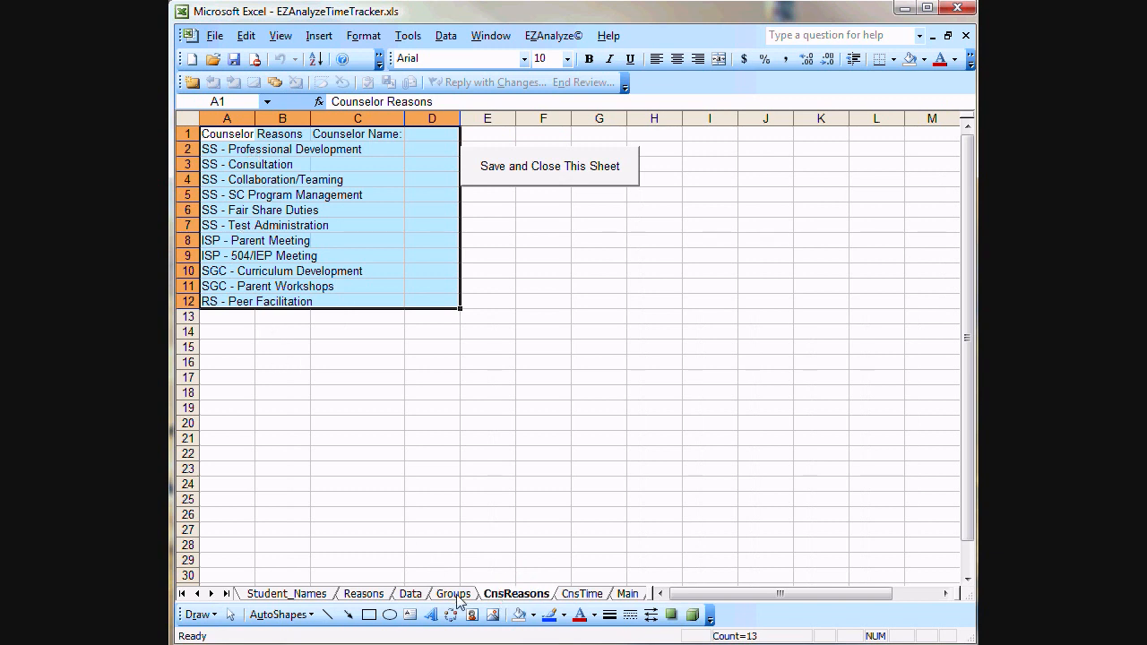
{"action": "left_click", "coordinate": [451, 594]}
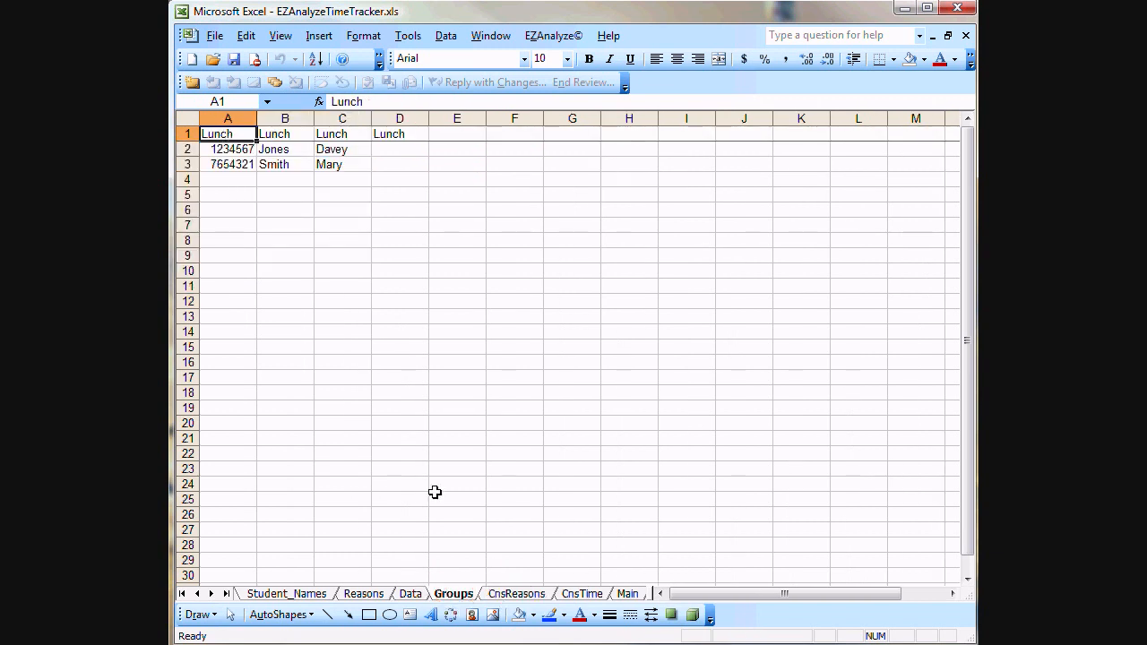
{"action": "left_click", "coordinate": [410, 593]}
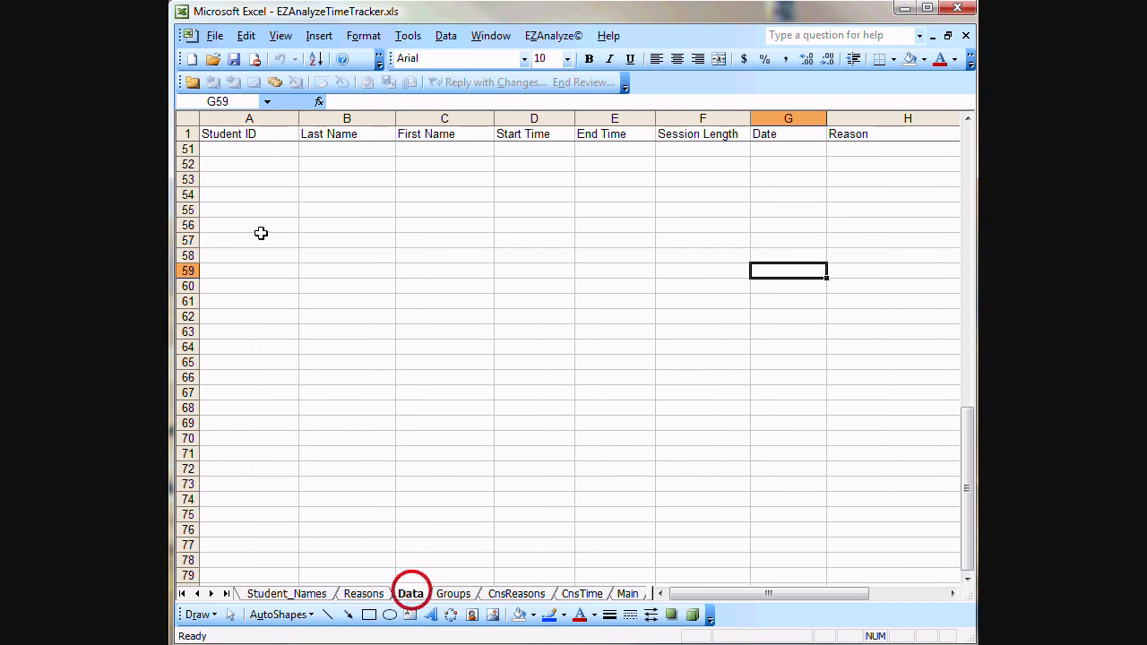
{"action": "scroll", "scroll_direction": "up", "scroll_amount": 3}
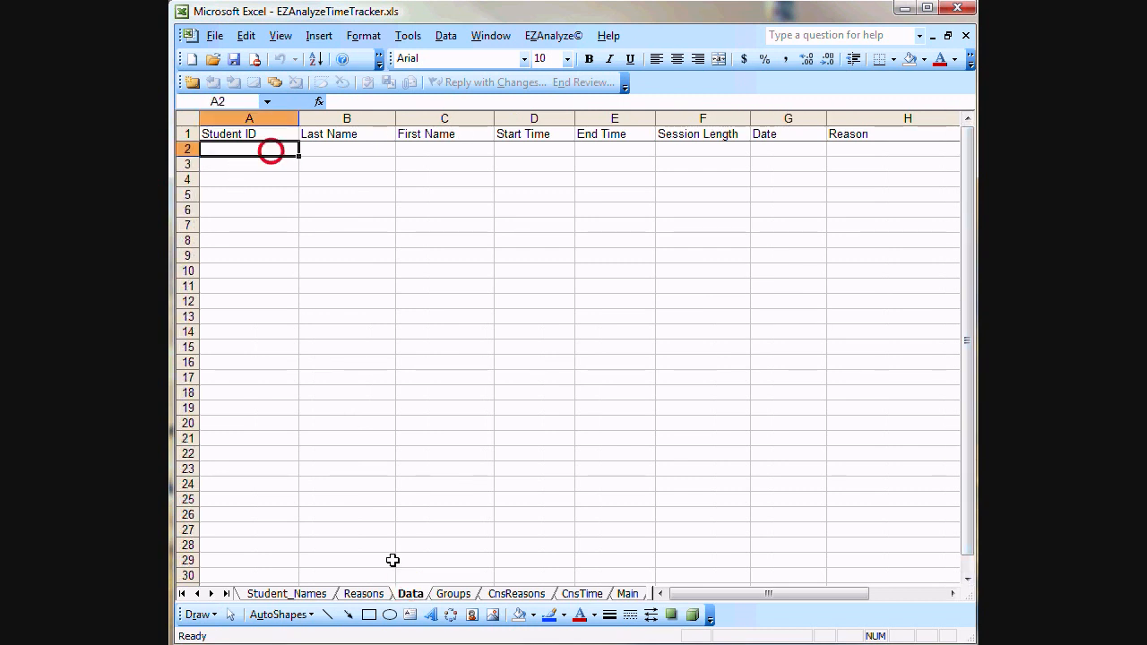
{"action": "left_click", "coordinate": [364, 594]}
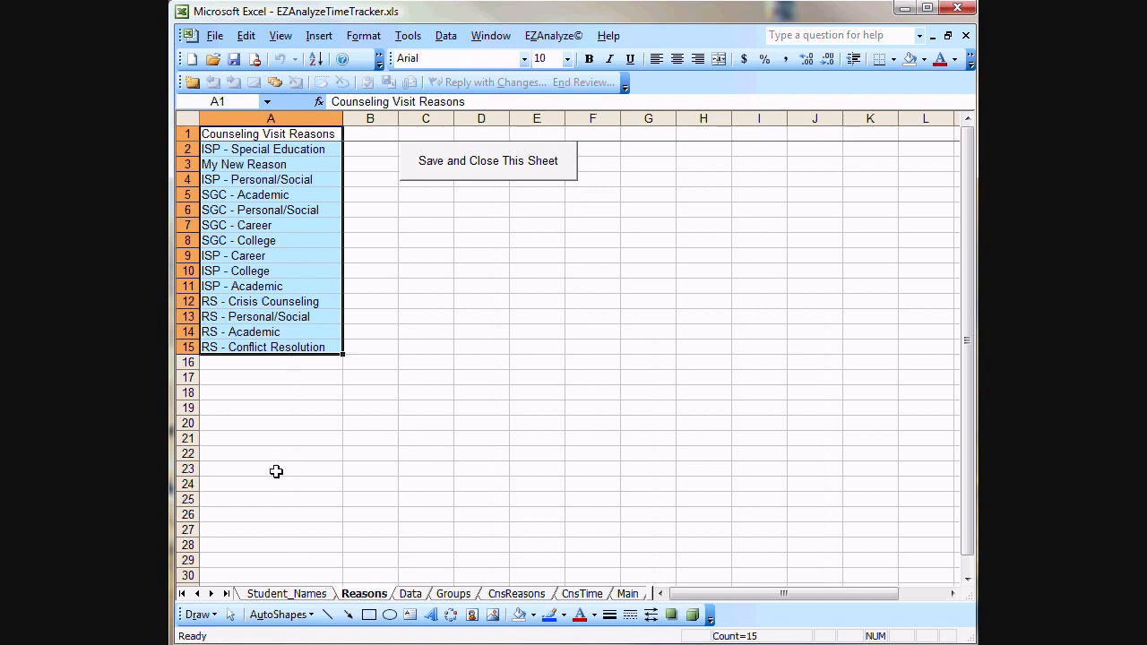
{"action": "mouse_move", "coordinate": [326, 636]}
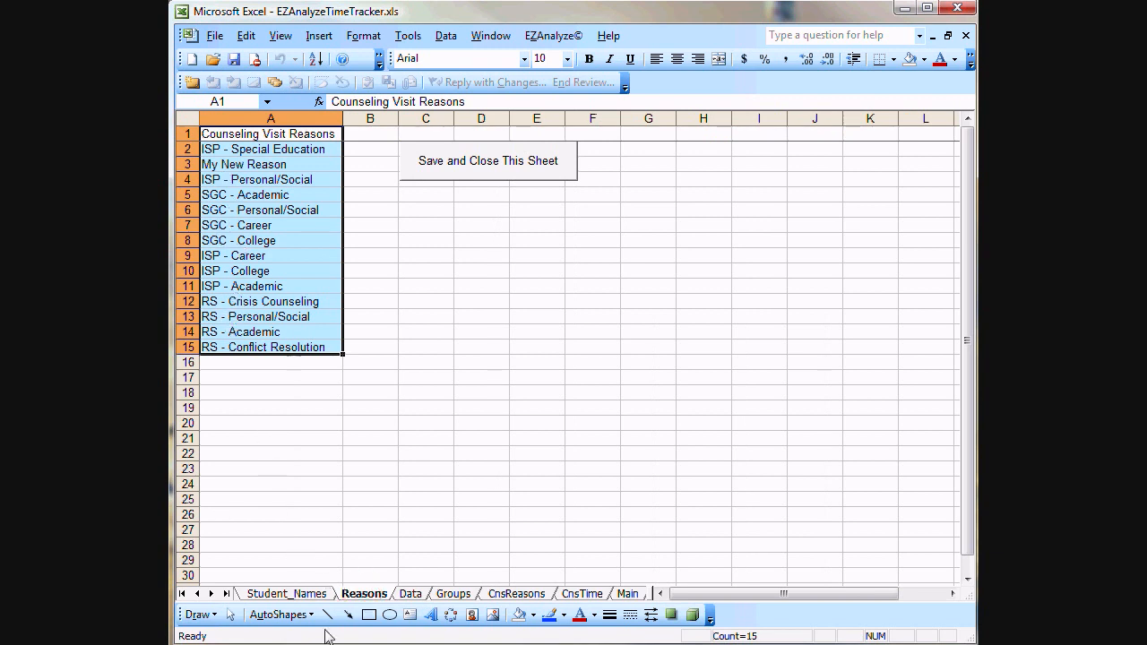
{"action": "left_click", "coordinate": [287, 593]}
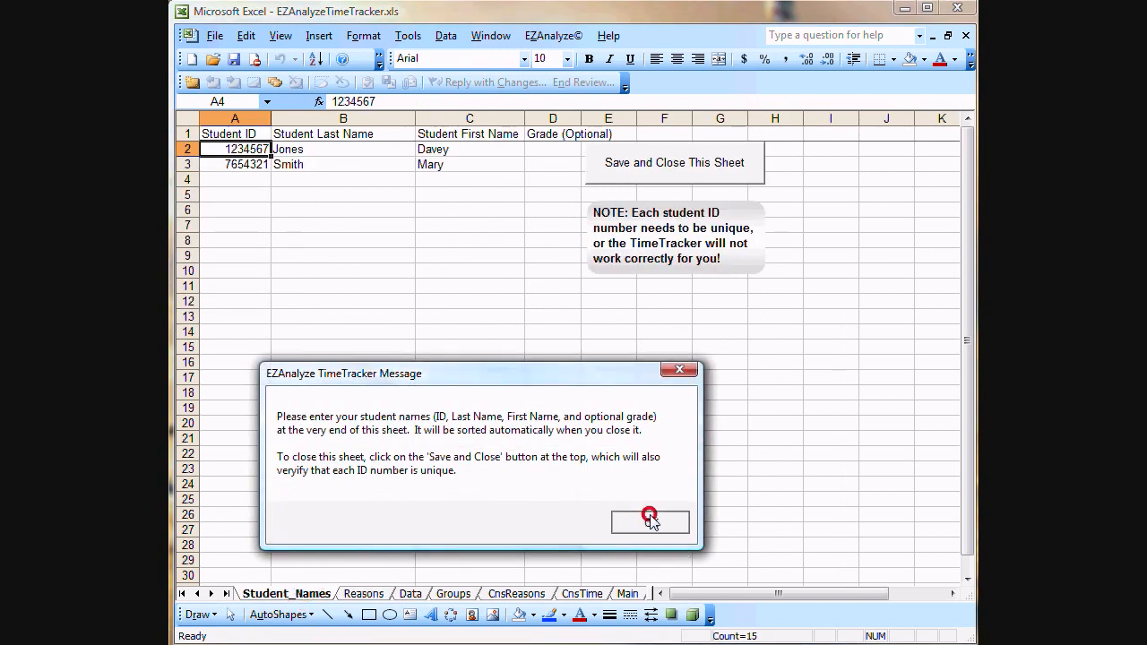
{"action": "left_click", "coordinate": [648, 523]}
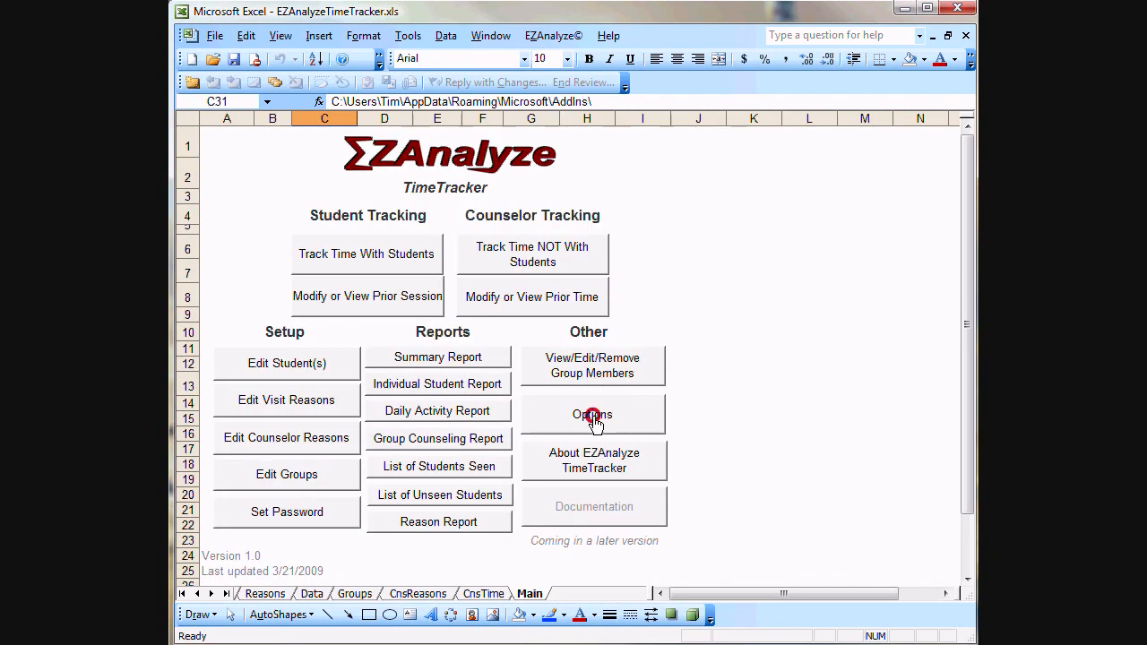
Step: Reopen Options, acknowledge the sheets are hidden, review Export/Import and exit to the Main sheet
{"action": "left_click", "coordinate": [591, 414]}
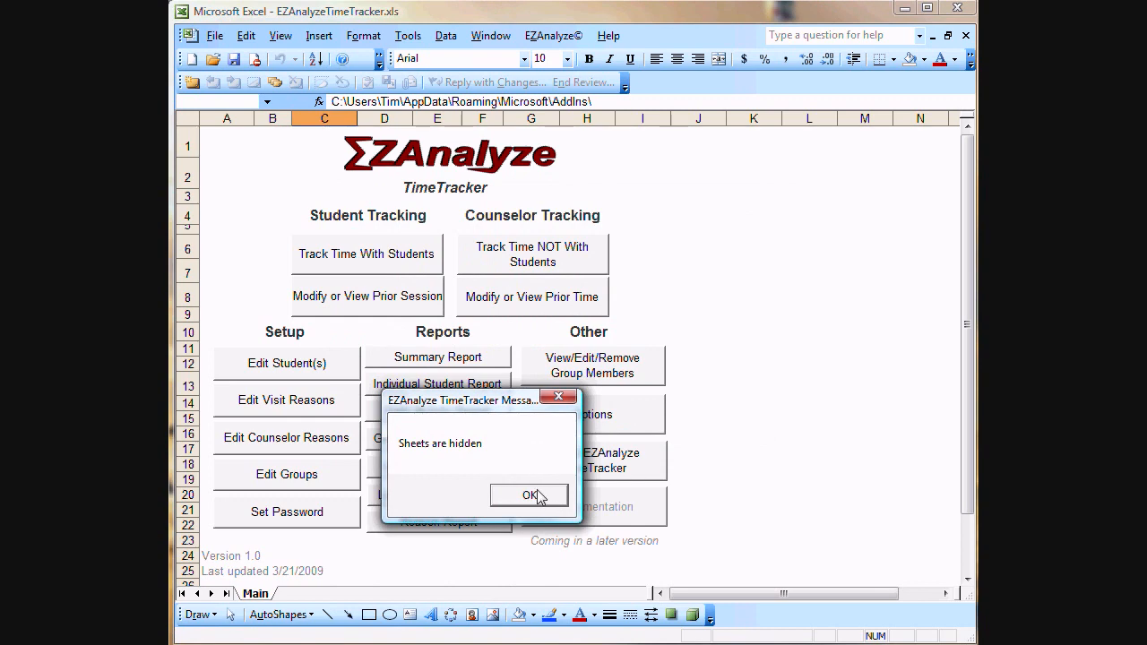
{"action": "left_click", "coordinate": [530, 495]}
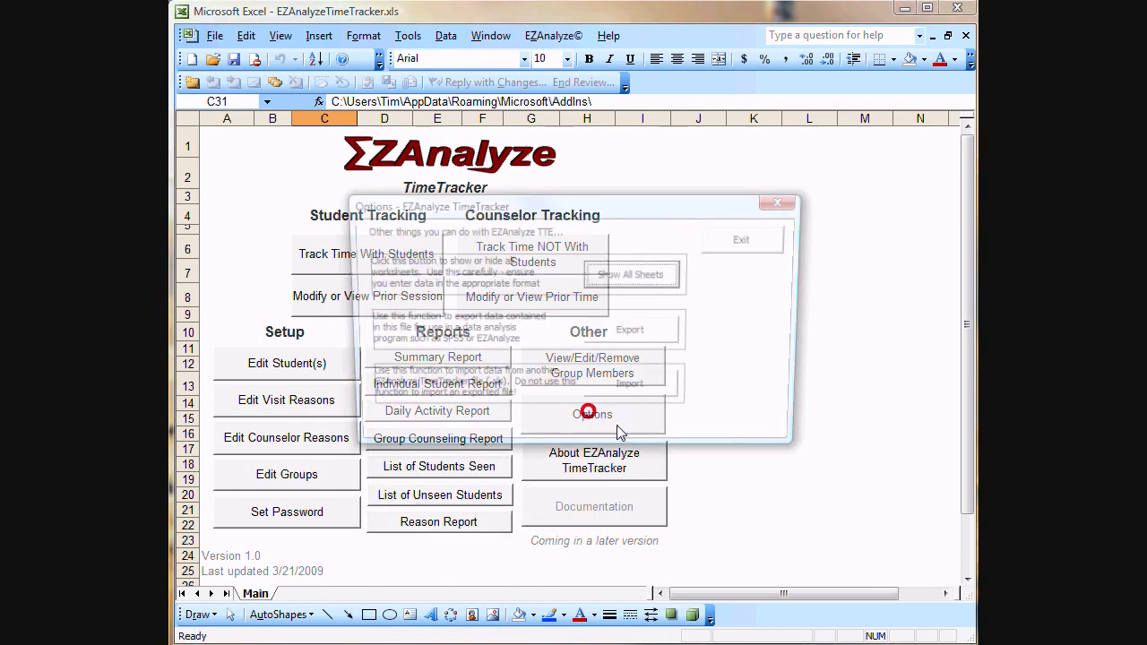
{"action": "left_click", "coordinate": [591, 414]}
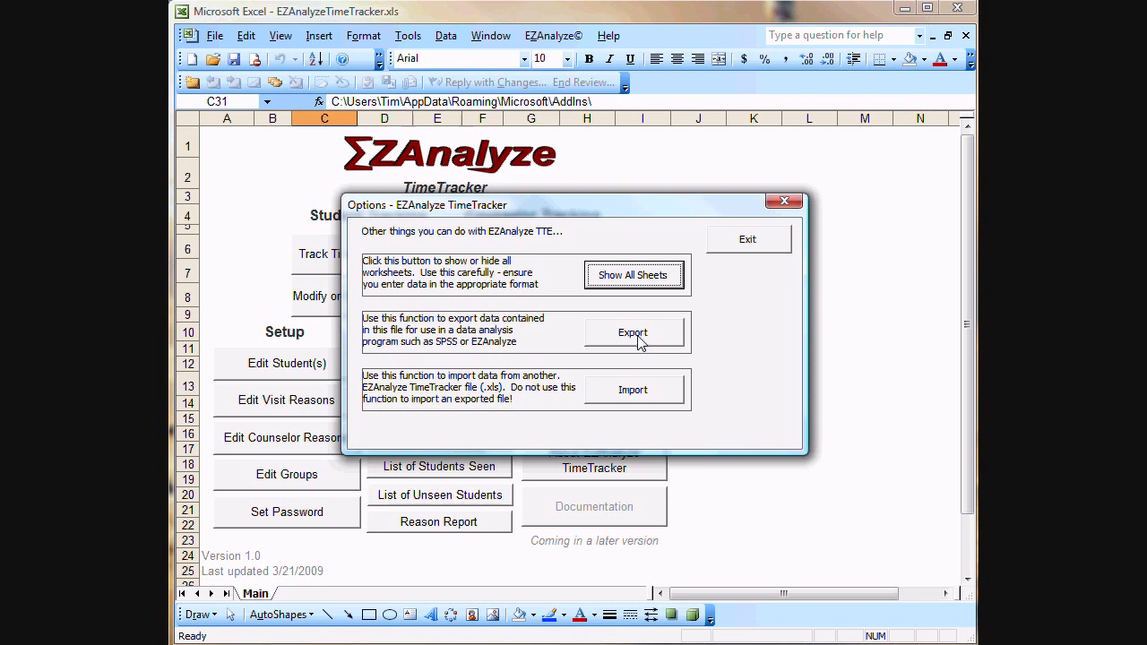
{"action": "mouse_move", "coordinate": [607, 362]}
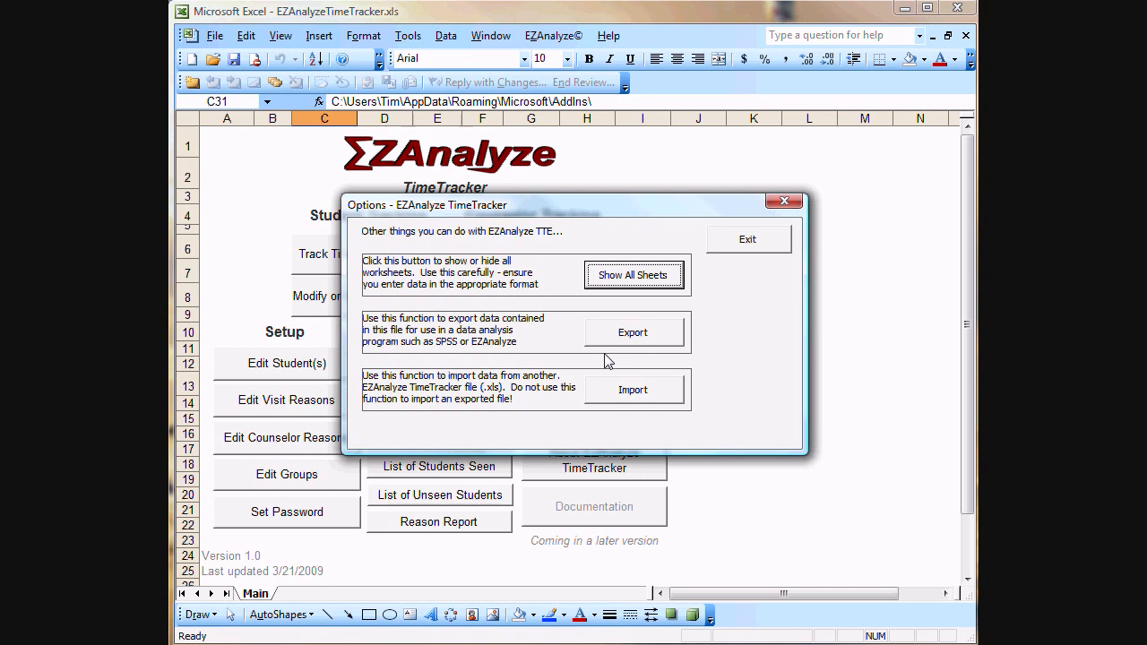
{"action": "mouse_move", "coordinate": [628, 405]}
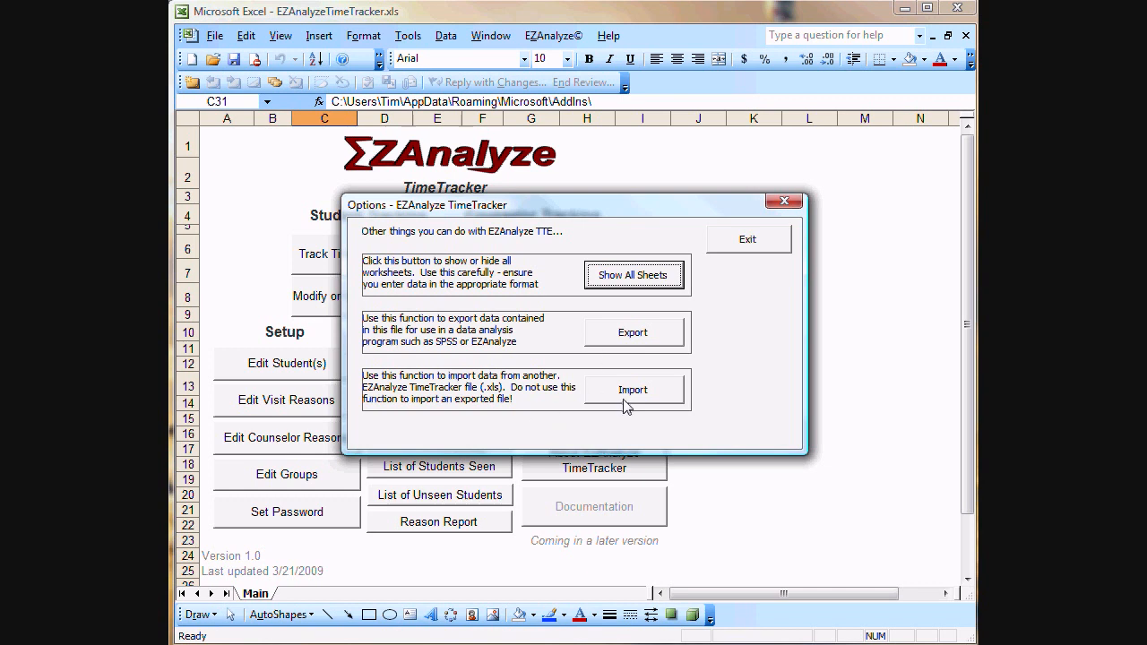
{"action": "mouse_move", "coordinate": [499, 422]}
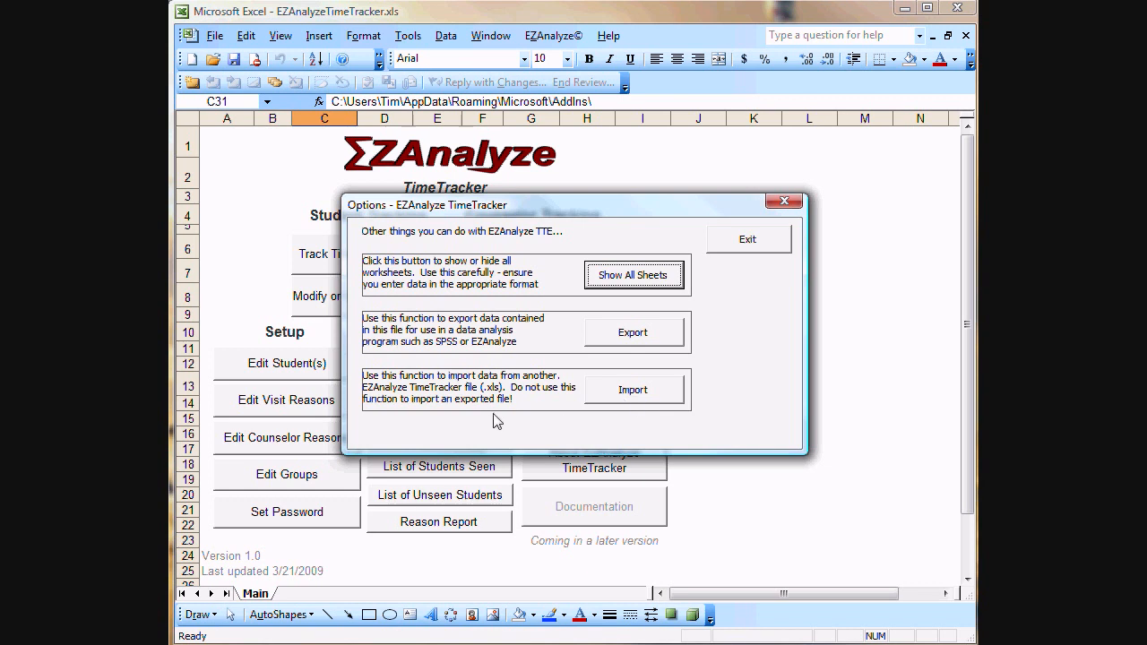
{"action": "mouse_move", "coordinate": [518, 398]}
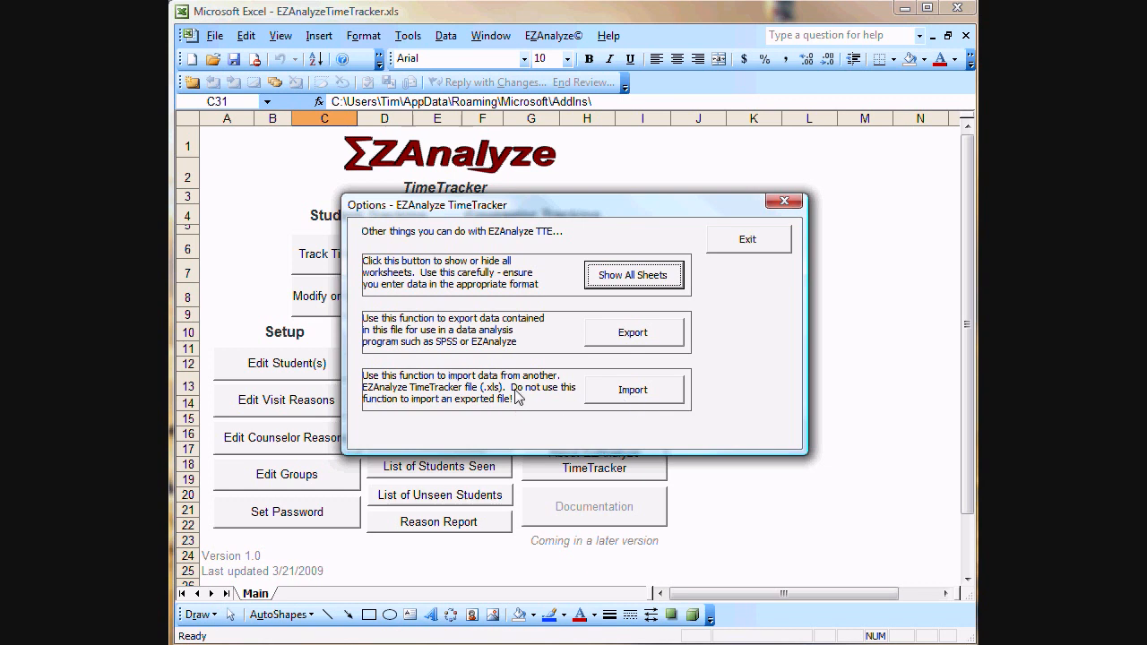
{"action": "mouse_move", "coordinate": [642, 396]}
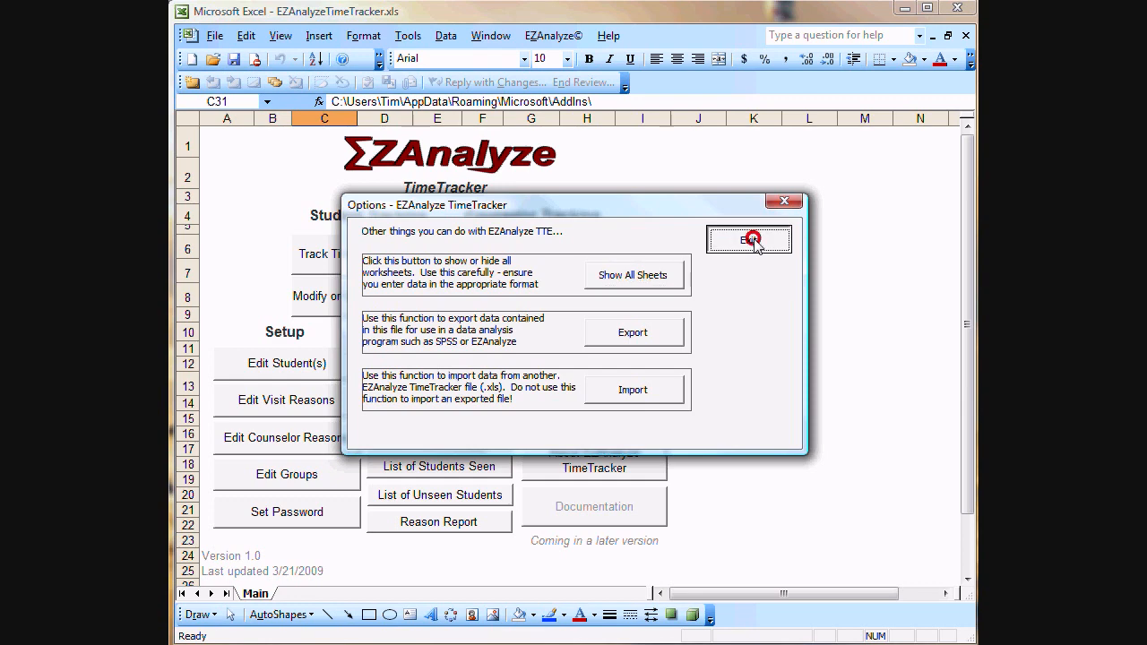
{"action": "left_click", "coordinate": [749, 240]}
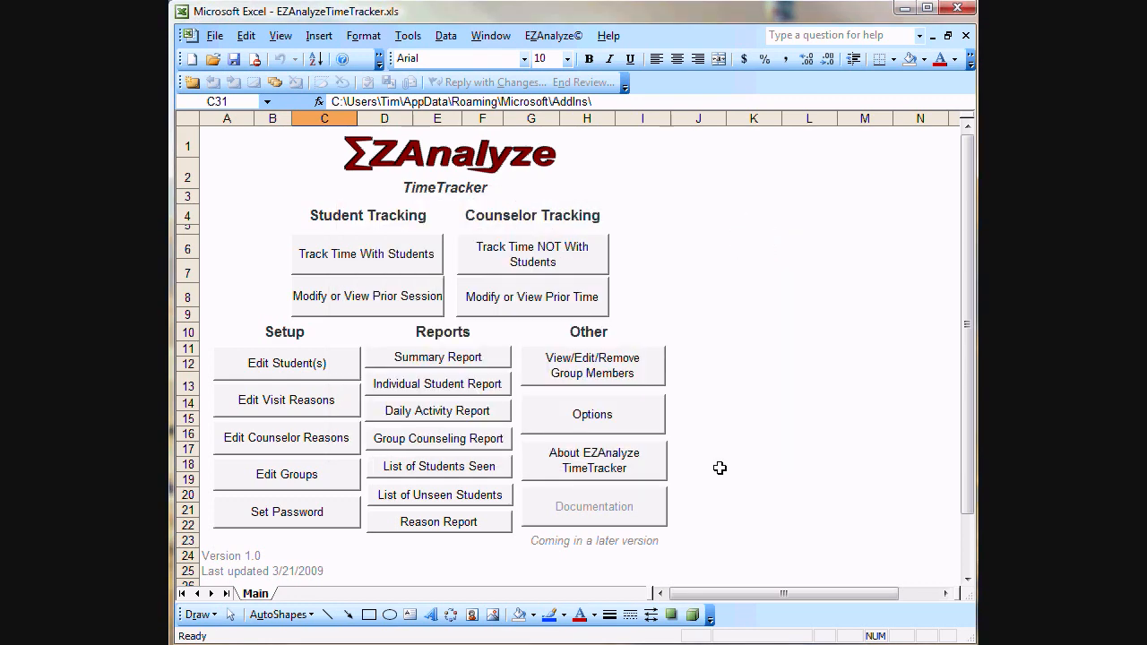
Step: Scroll to Quick Facts showing 0 contacts to date, 0 today, 2 on caseload, and the backup path
{"action": "scroll", "scroll_direction": "down", "scroll_amount": 3}
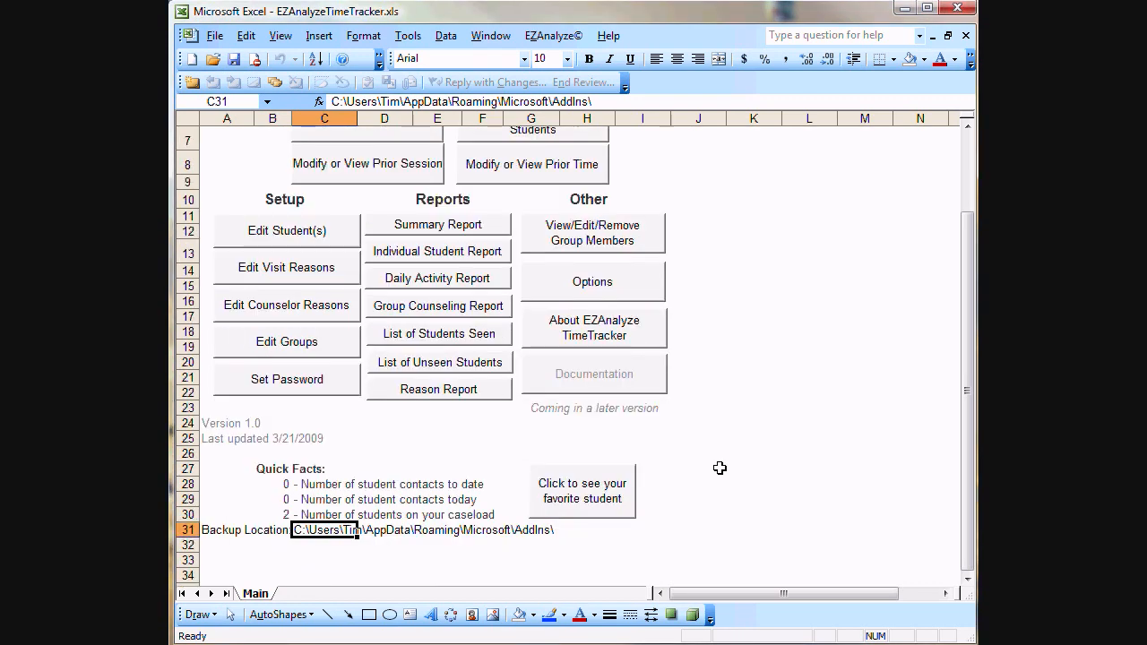
{"action": "mouse_move", "coordinate": [375, 405]}
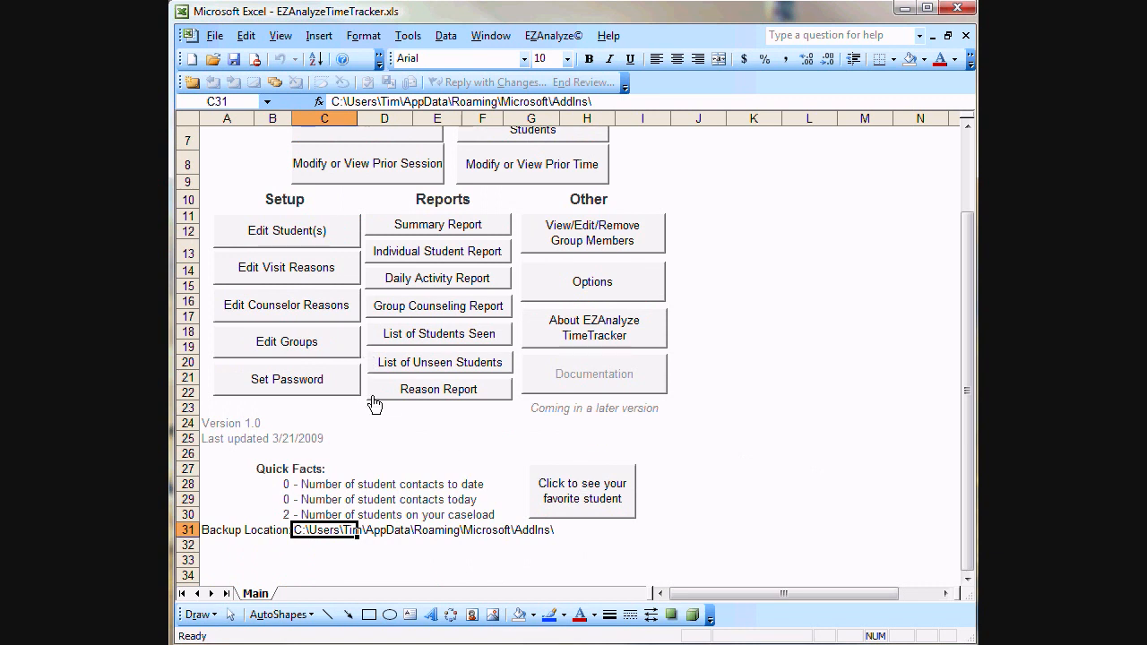
{"action": "mouse_move", "coordinate": [312, 485]}
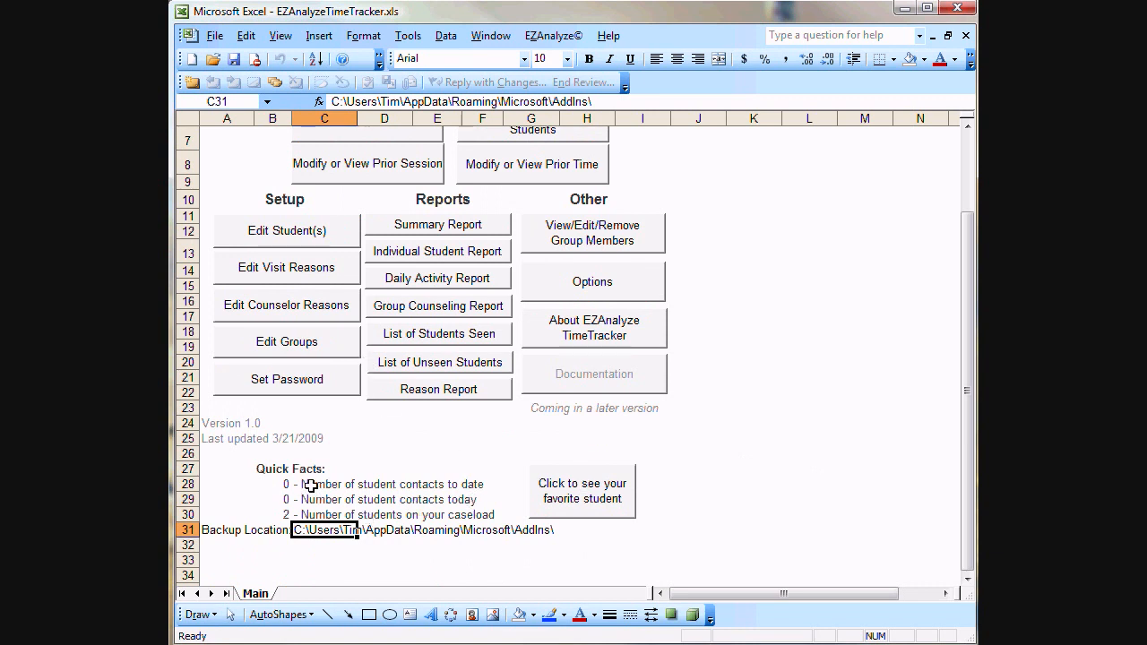
{"action": "left_click", "coordinate": [323, 484]}
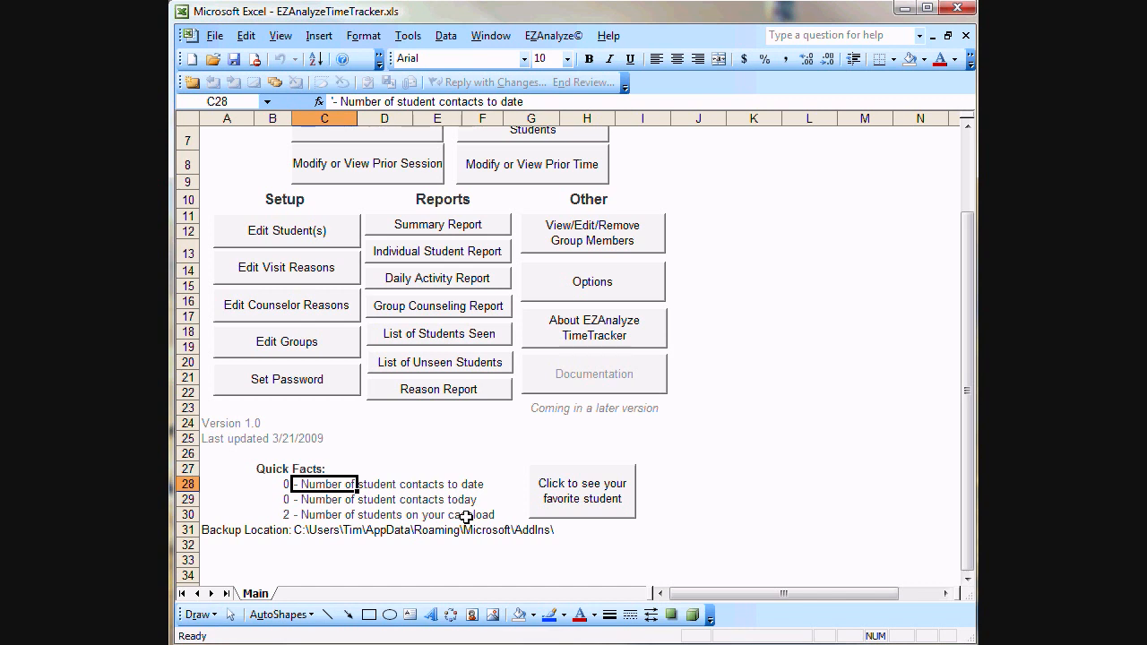
{"action": "left_click", "coordinate": [324, 498]}
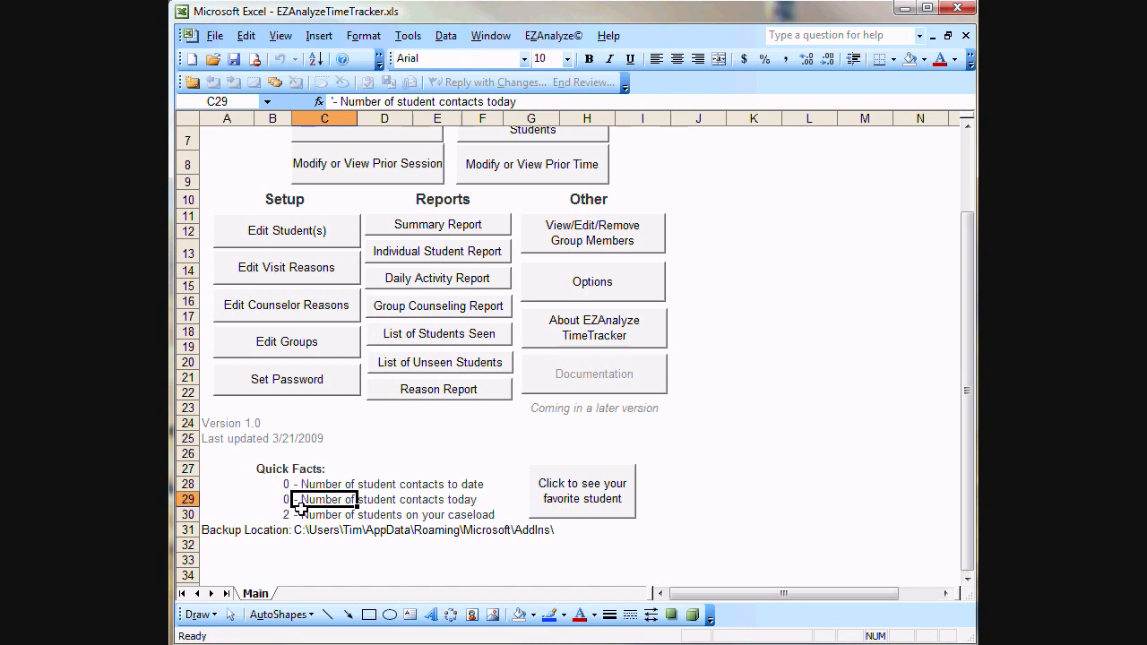
{"action": "mouse_move", "coordinate": [316, 512]}
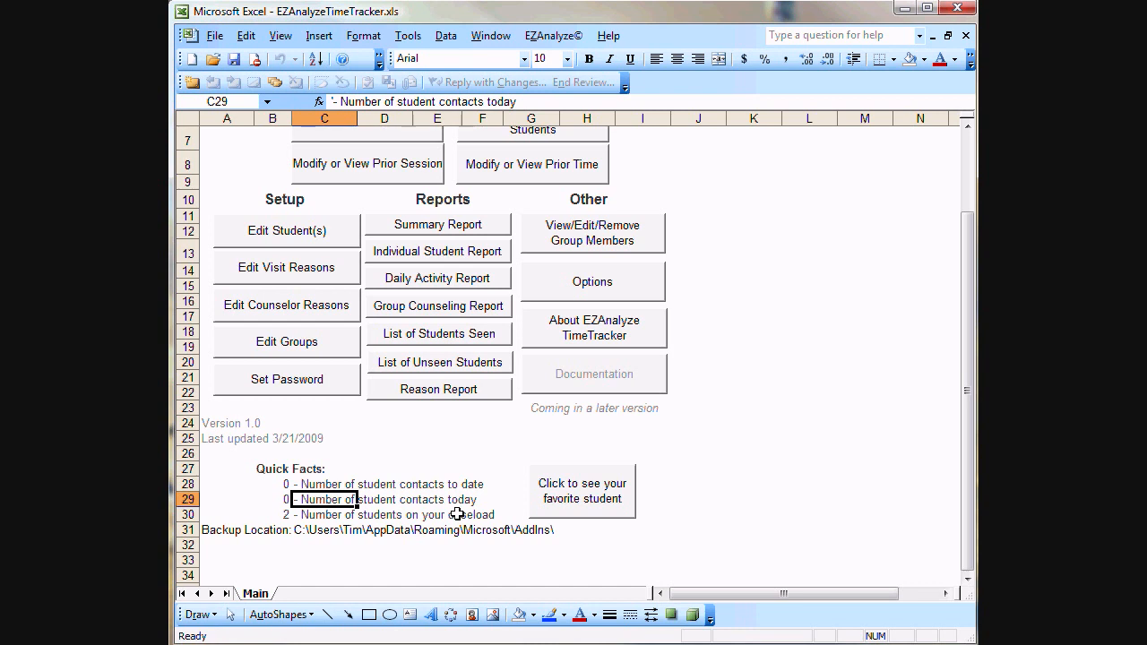
{"action": "left_click", "coordinate": [324, 512]}
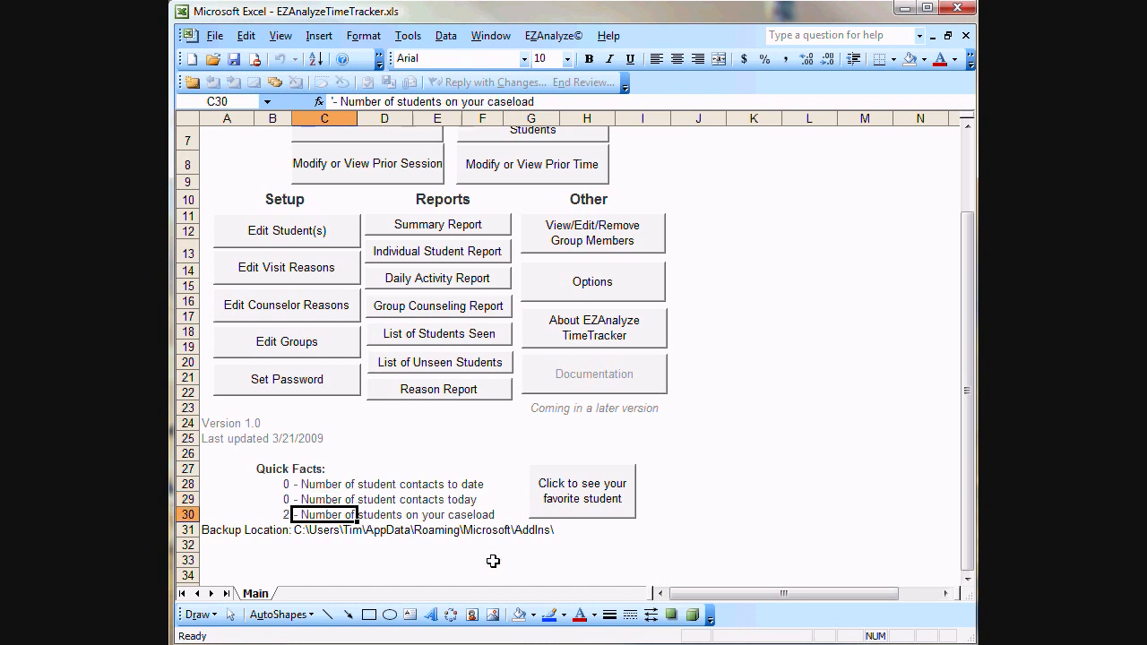
{"action": "mouse_move", "coordinate": [308, 531]}
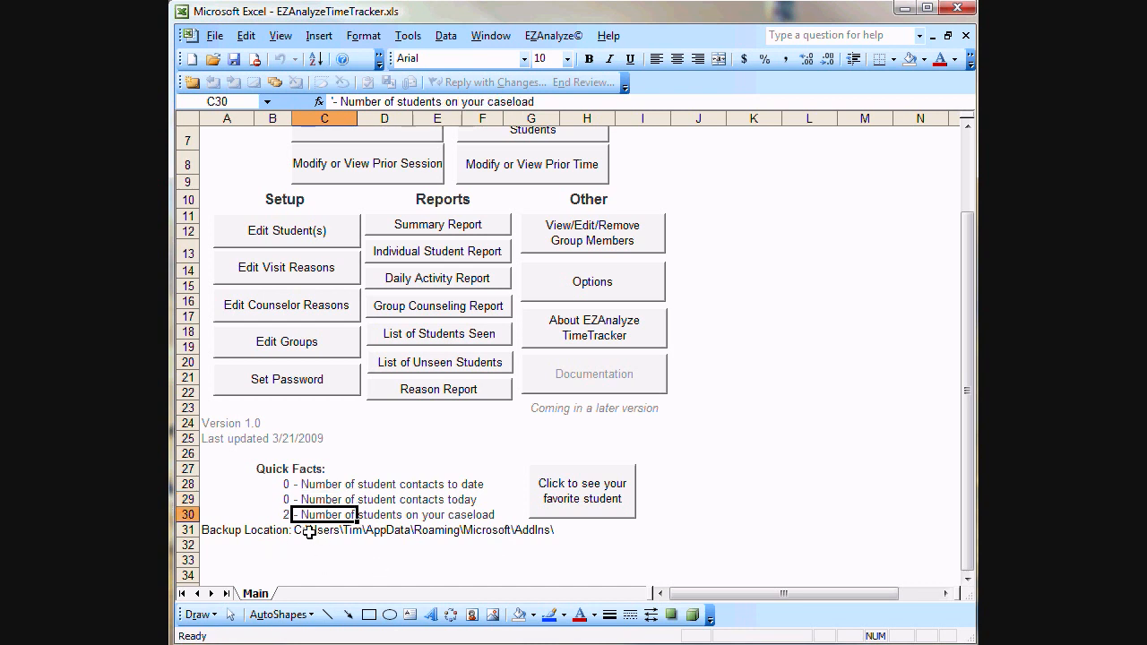
{"action": "left_click", "coordinate": [322, 530]}
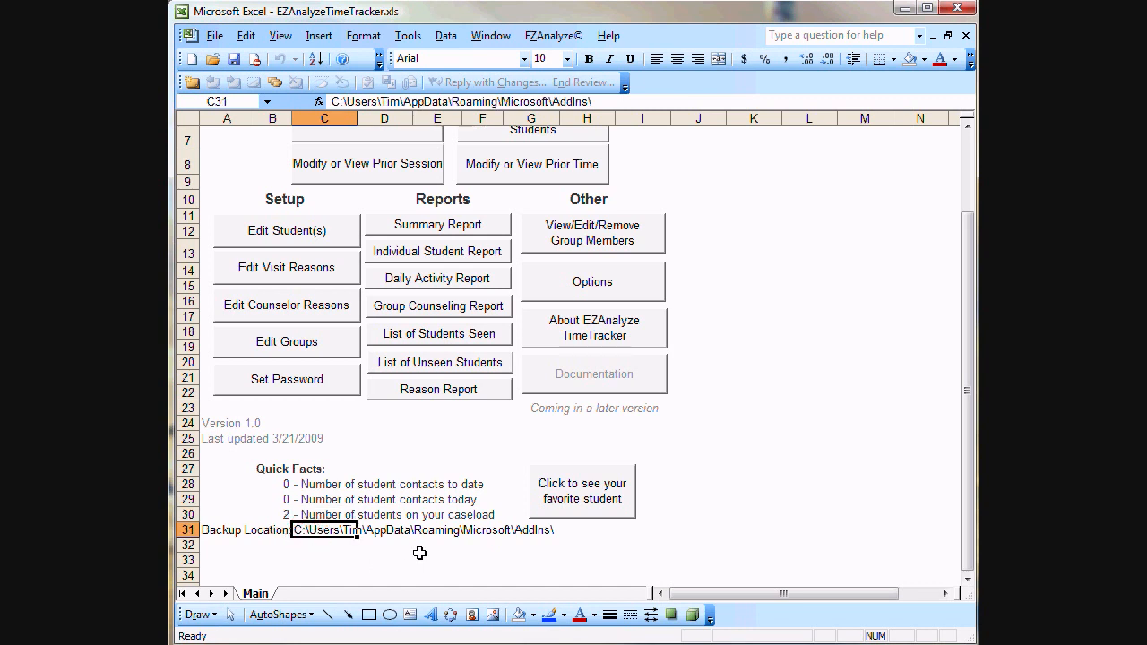
Step: Select the Backup Location label and its AppData AddIns path, then scroll back to the top
{"action": "left_click", "coordinate": [230, 530]}
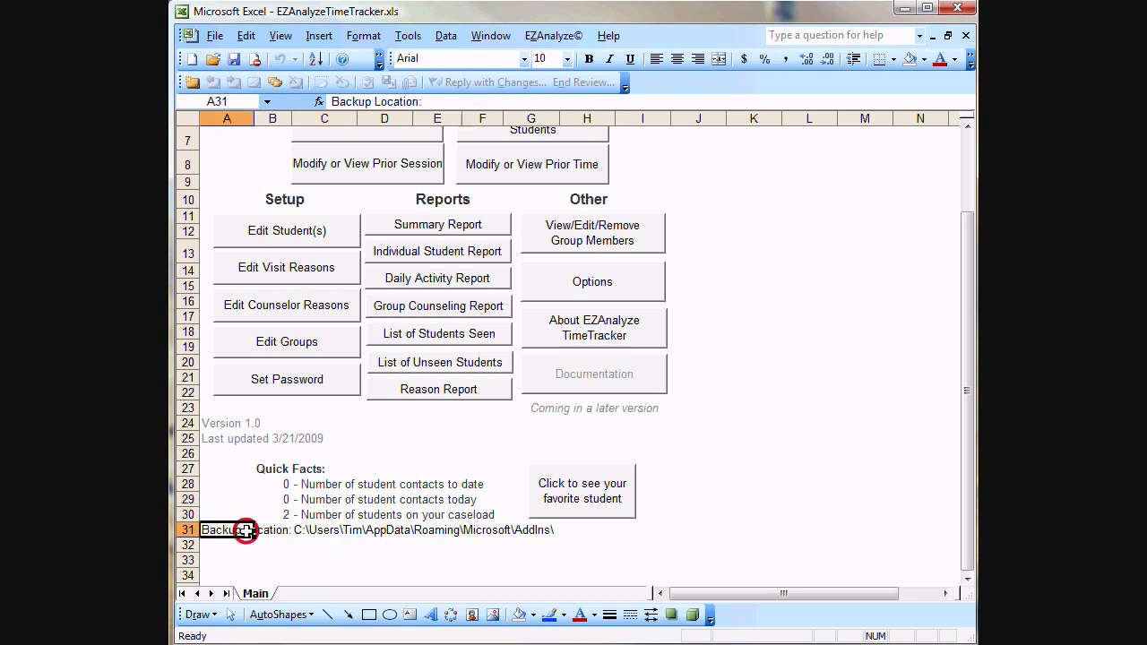
{"action": "mouse_move", "coordinate": [750, 519]}
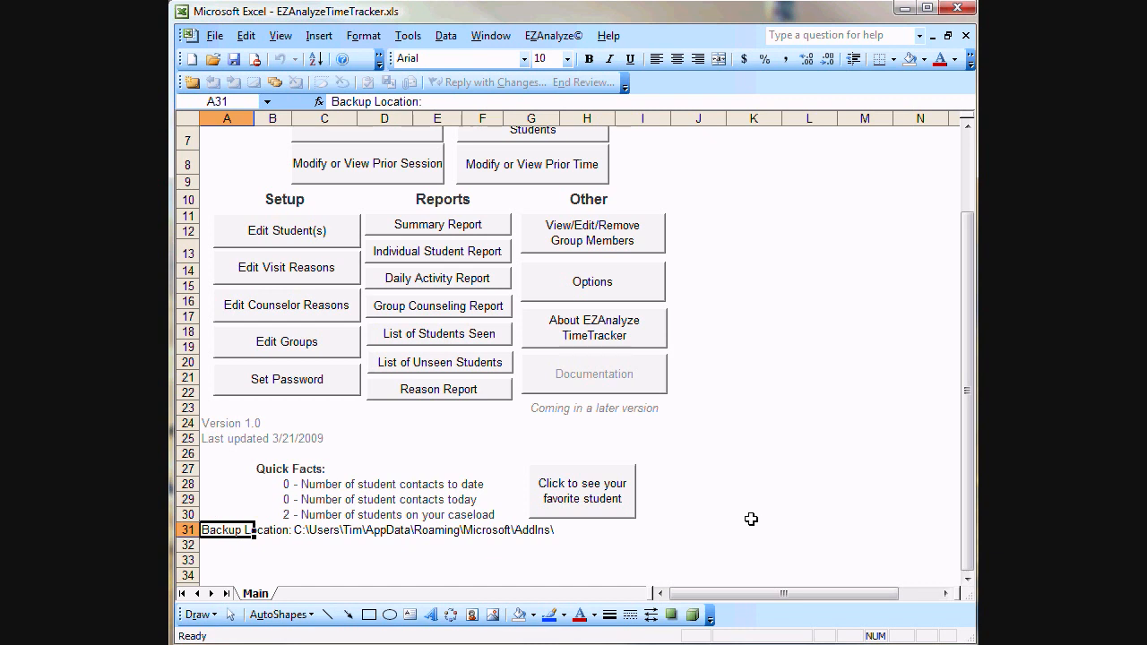
{"action": "left_click", "coordinate": [325, 531]}
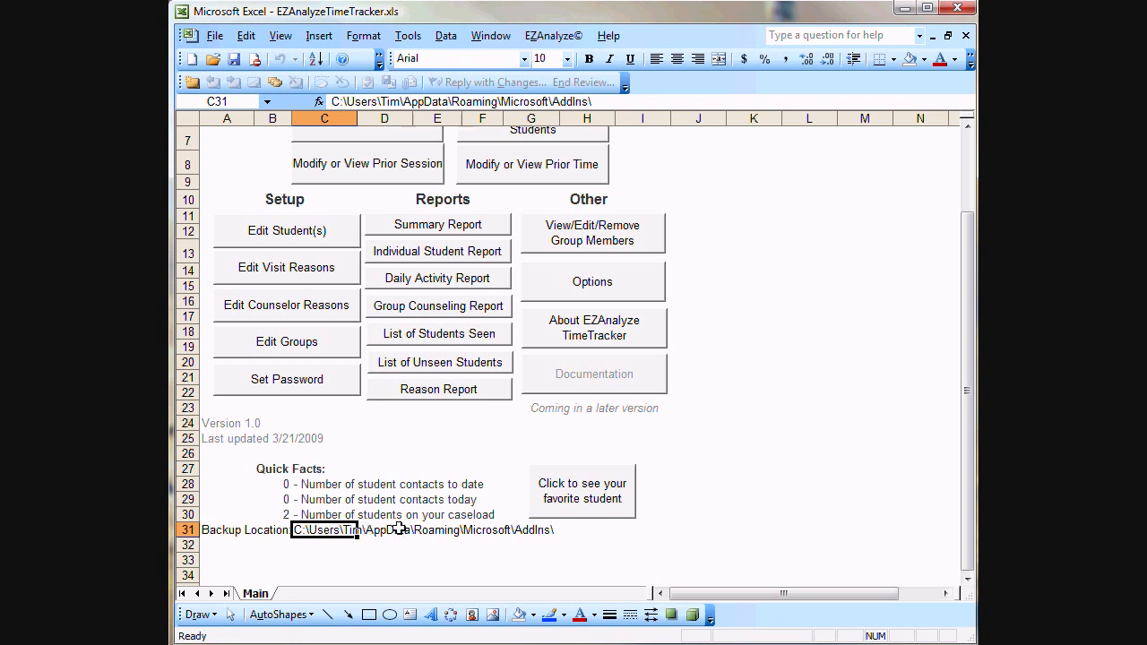
{"action": "mouse_move", "coordinate": [536, 531]}
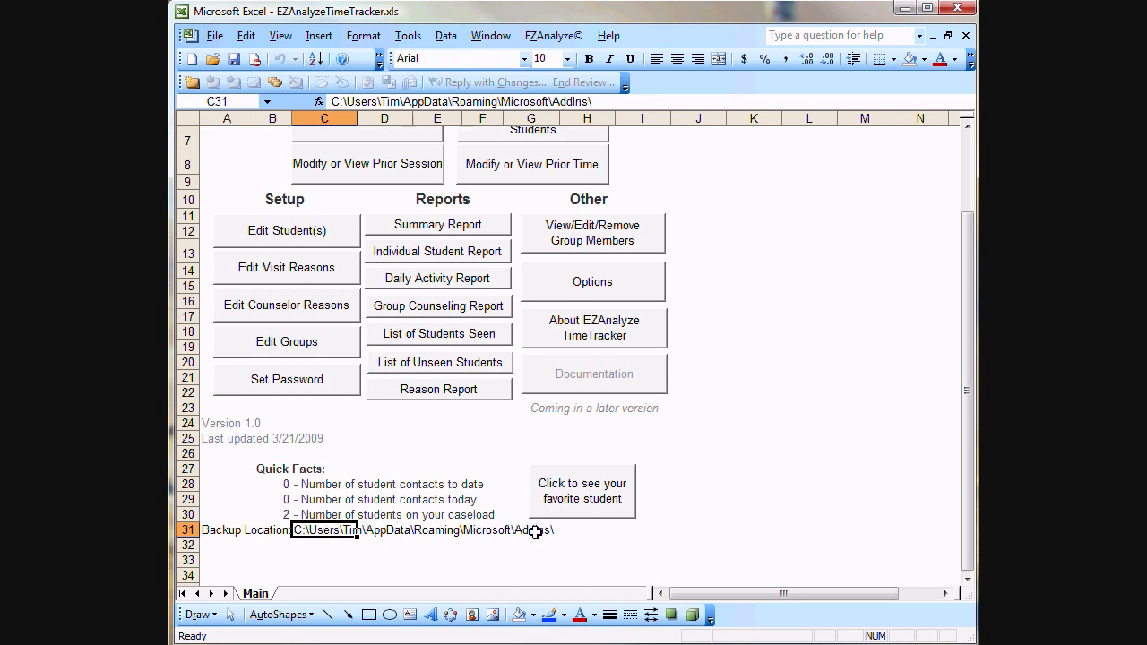
{"action": "mouse_move", "coordinate": [430, 527]}
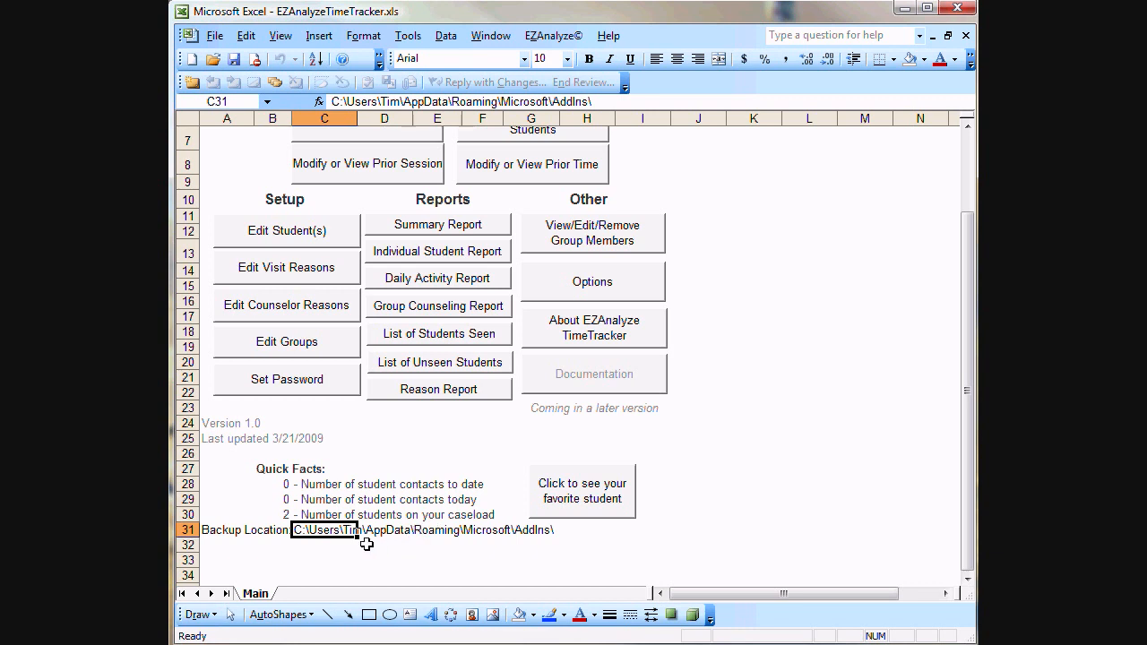
{"action": "mouse_move", "coordinate": [315, 543]}
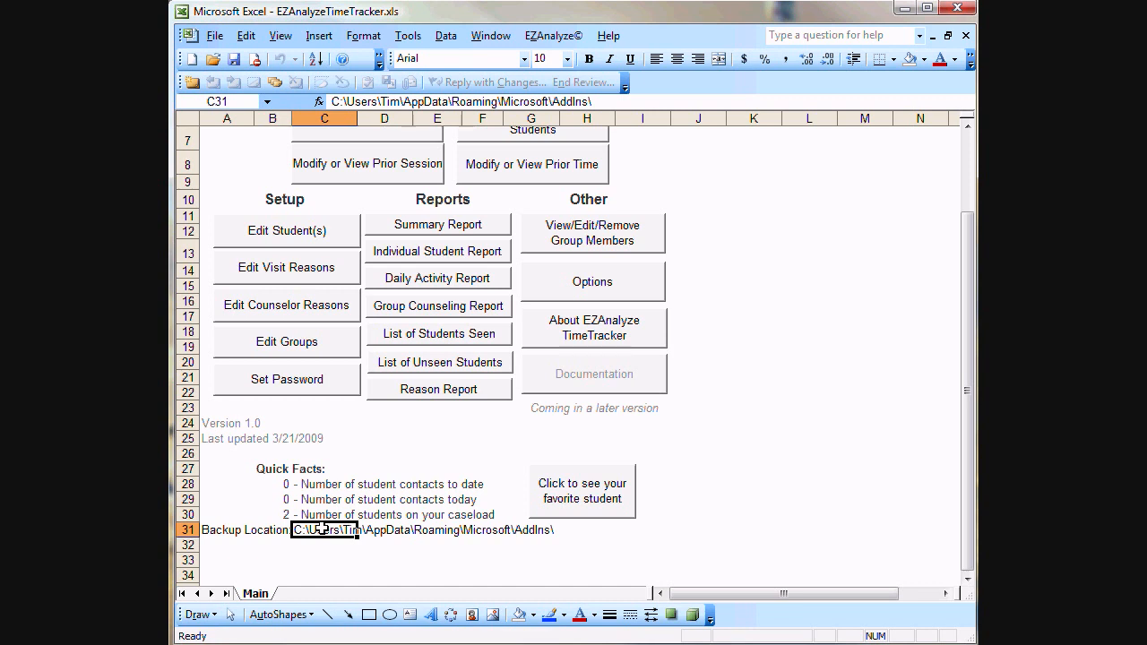
{"action": "mouse_move", "coordinate": [577, 509]}
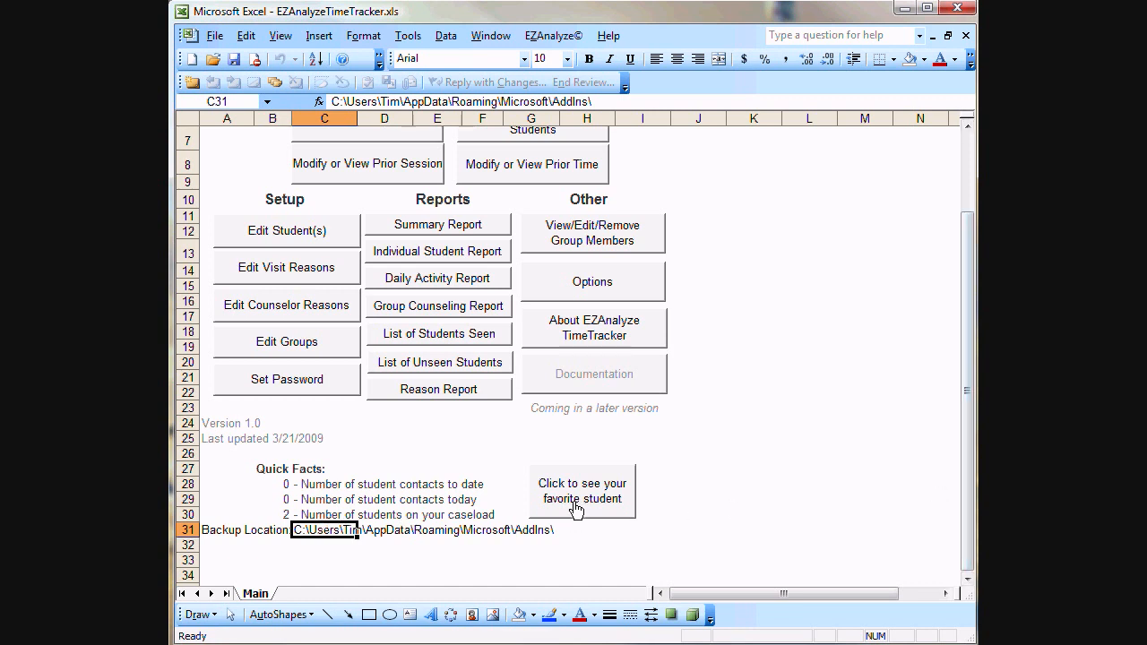
{"action": "mouse_move", "coordinate": [570, 529]}
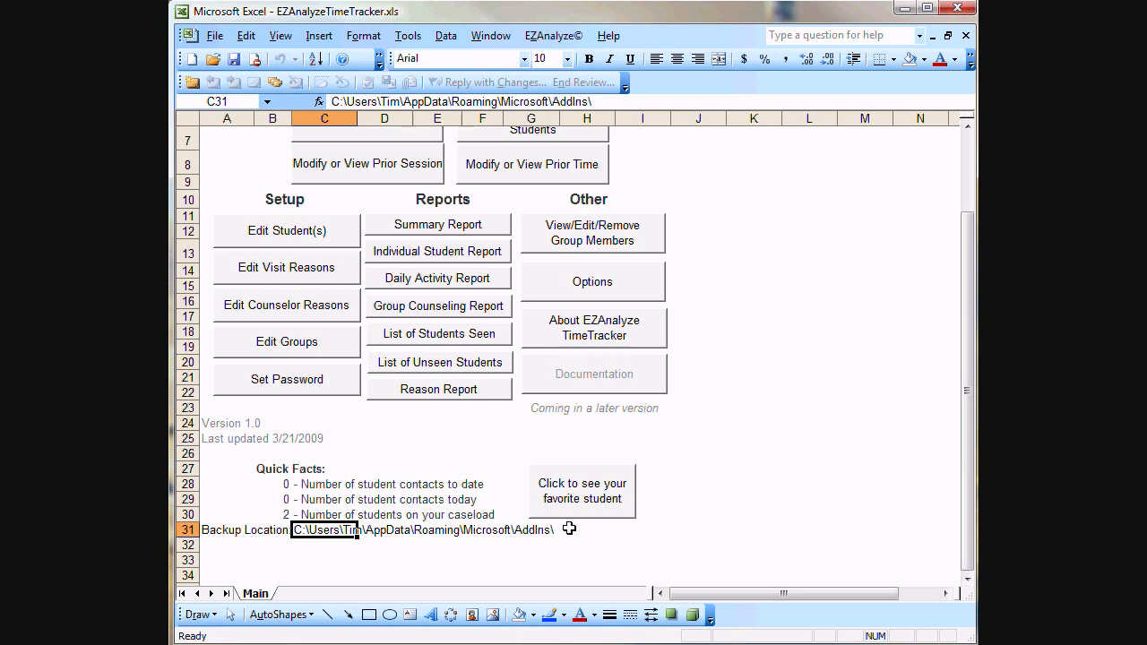
{"action": "mouse_move", "coordinate": [578, 506]}
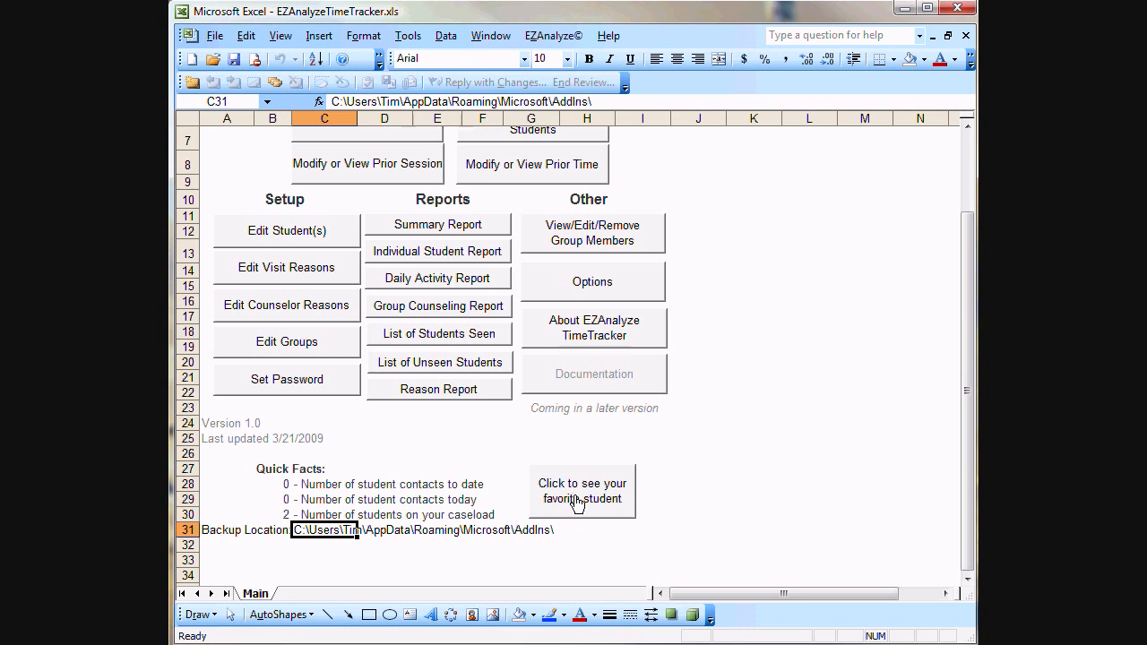
{"action": "scroll", "scroll_direction": "up", "scroll_amount": 3}
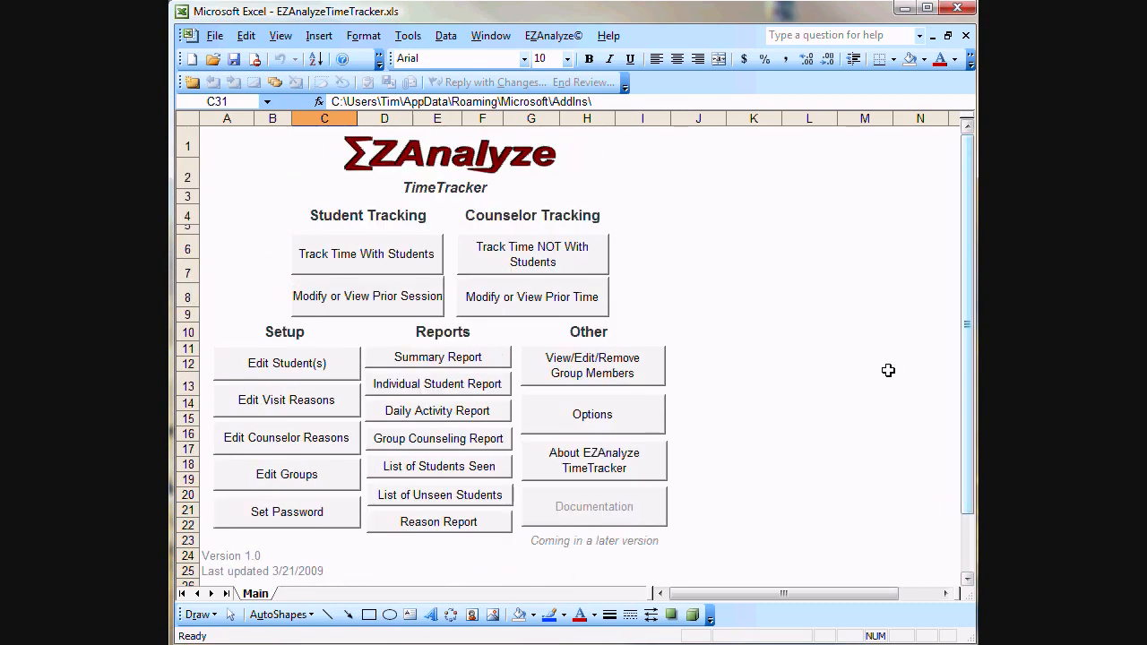